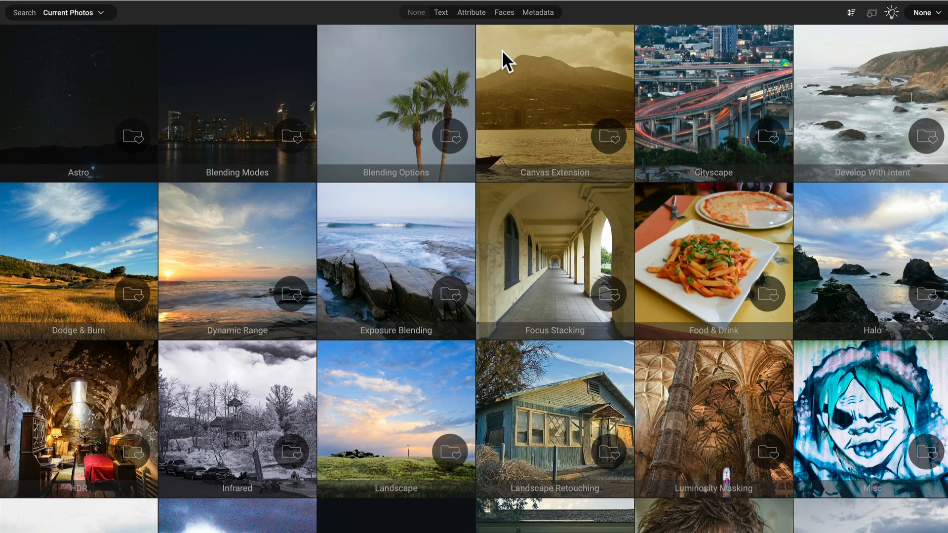
mouse_move(564, 56)
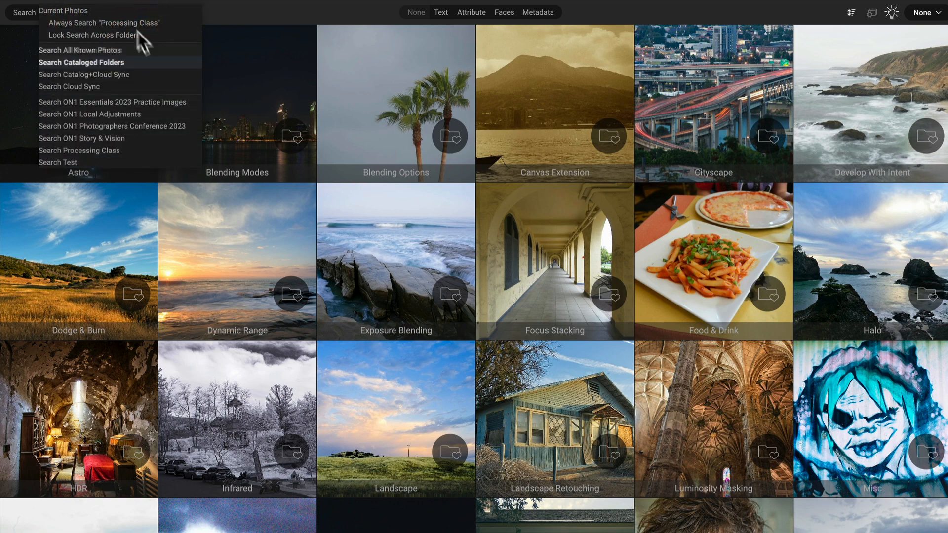
mouse_move(79, 150)
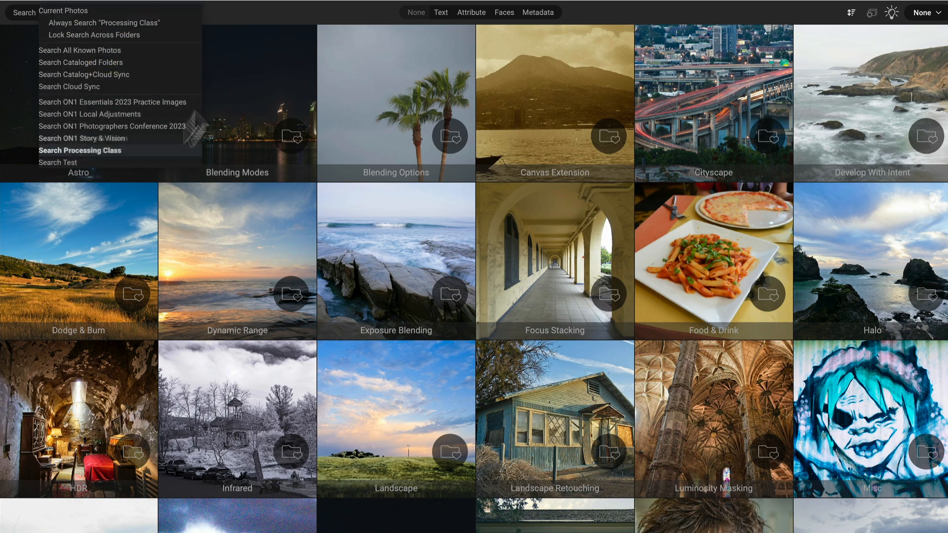
Scope the search to Search Cataloged Folders from the Cataloged Folders panel.
click(59, 12)
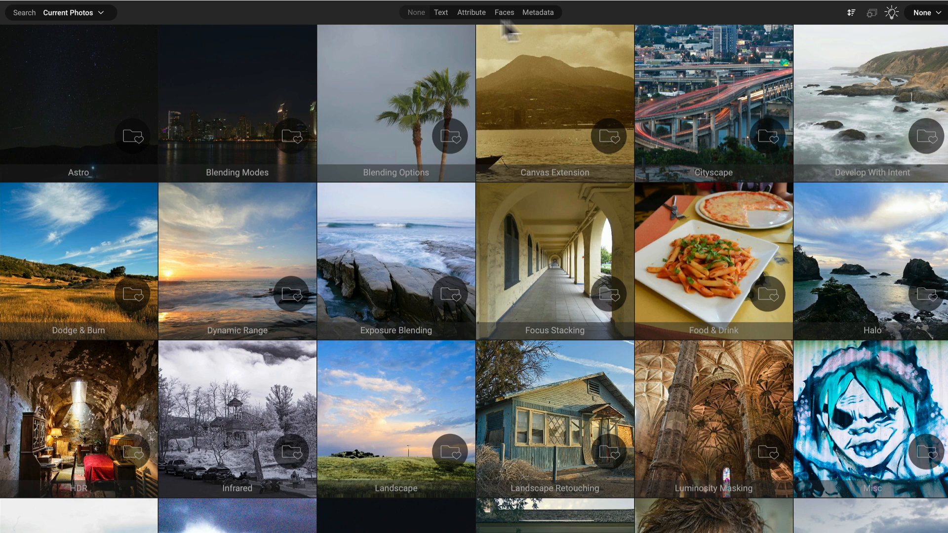
mouse_move(481, 31)
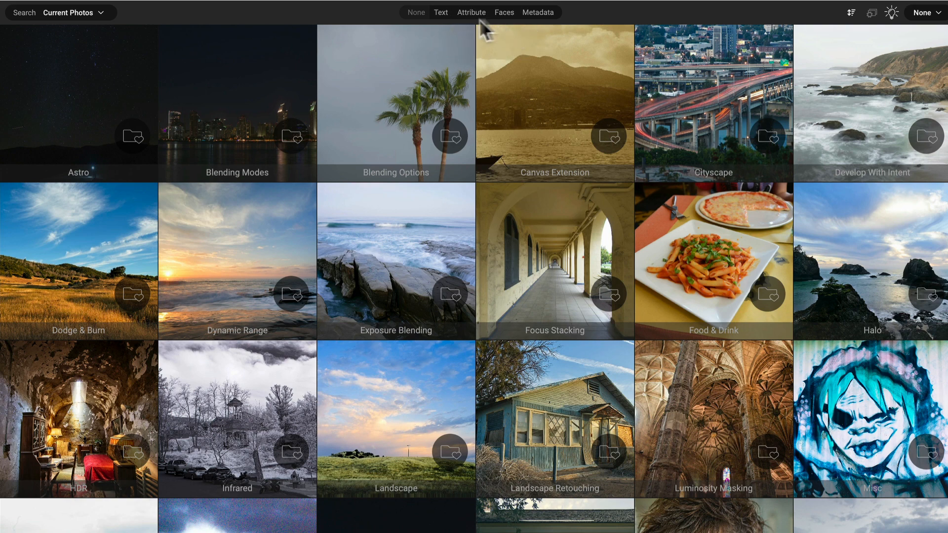
mouse_move(69, 45)
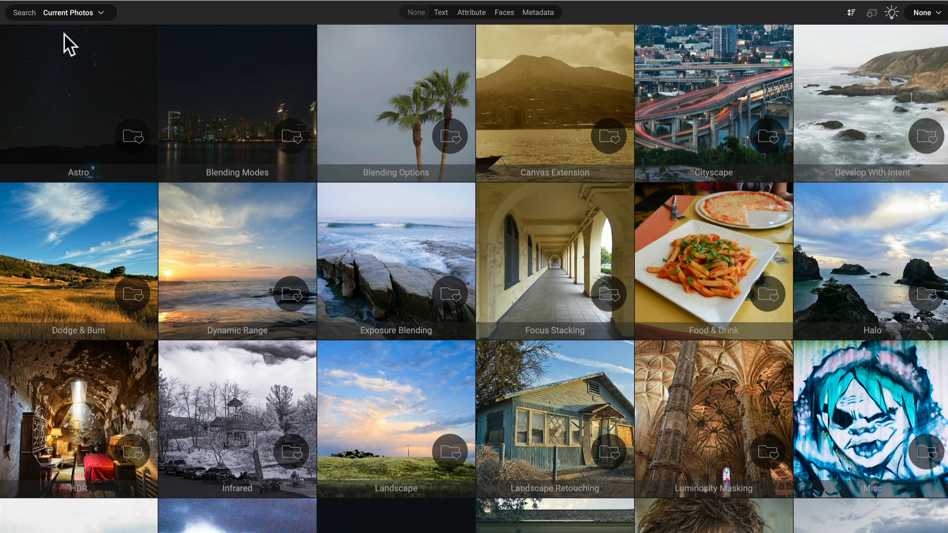
mouse_move(780, 36)
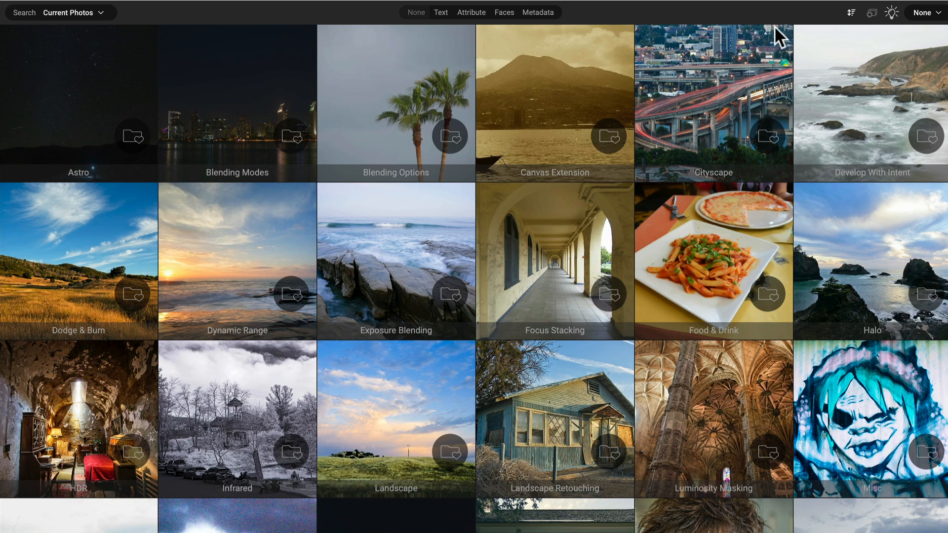
click(850, 11)
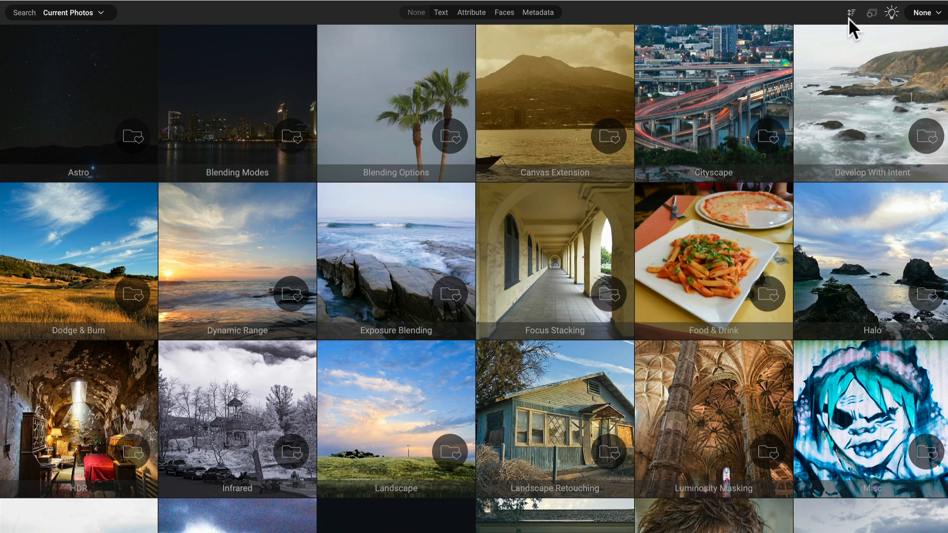
mouse_move(874, 28)
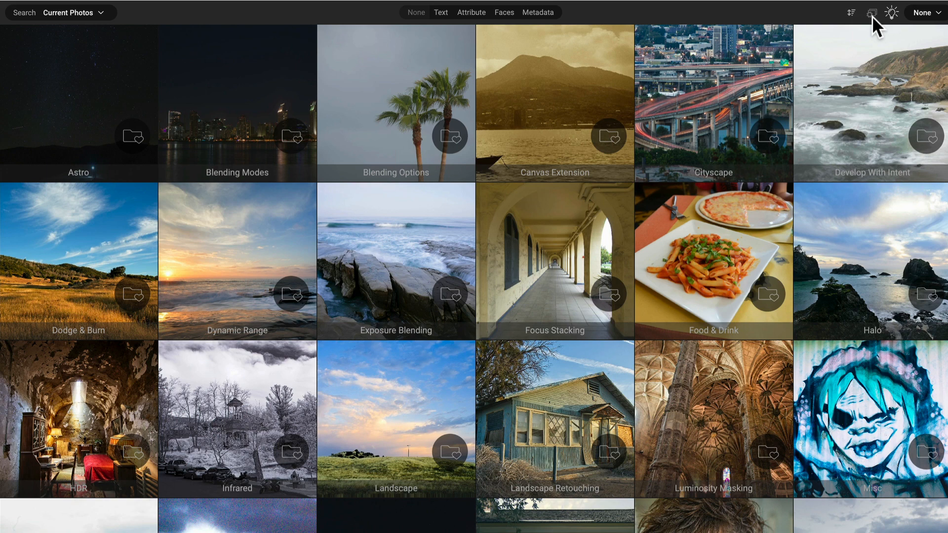
mouse_move(892, 23)
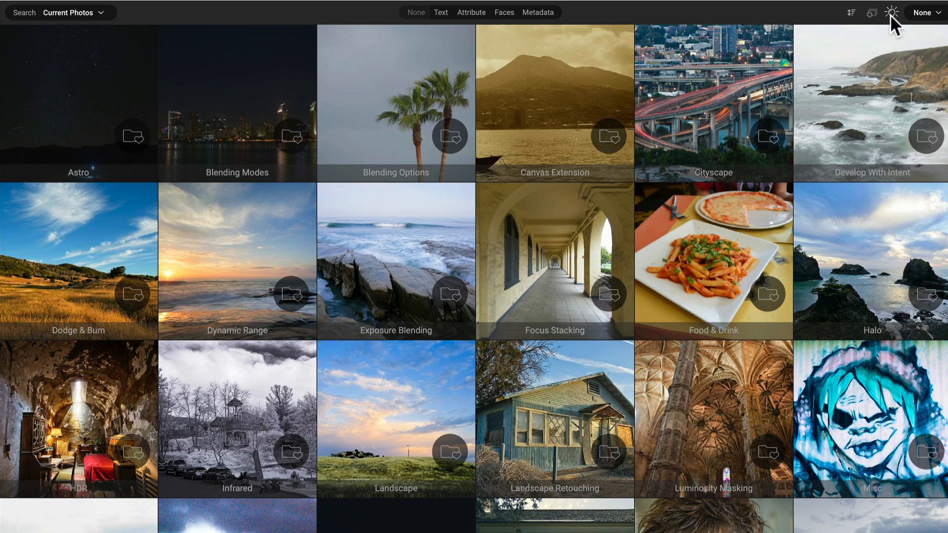
mouse_move(890, 13)
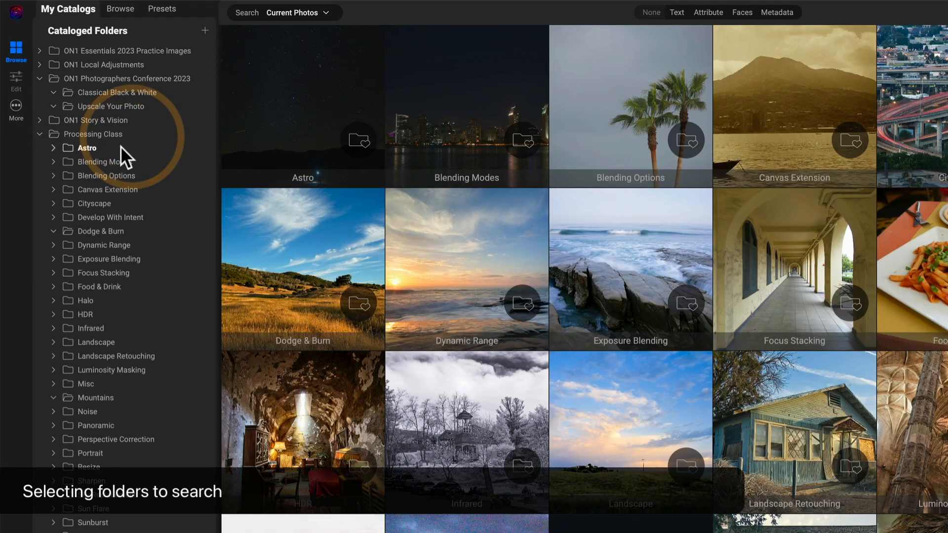
click(94, 133)
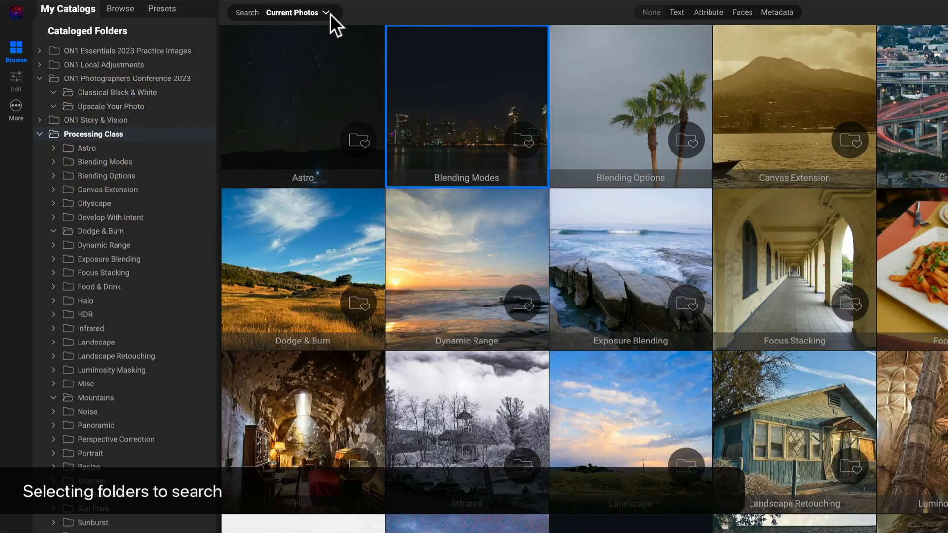
mouse_move(332, 27)
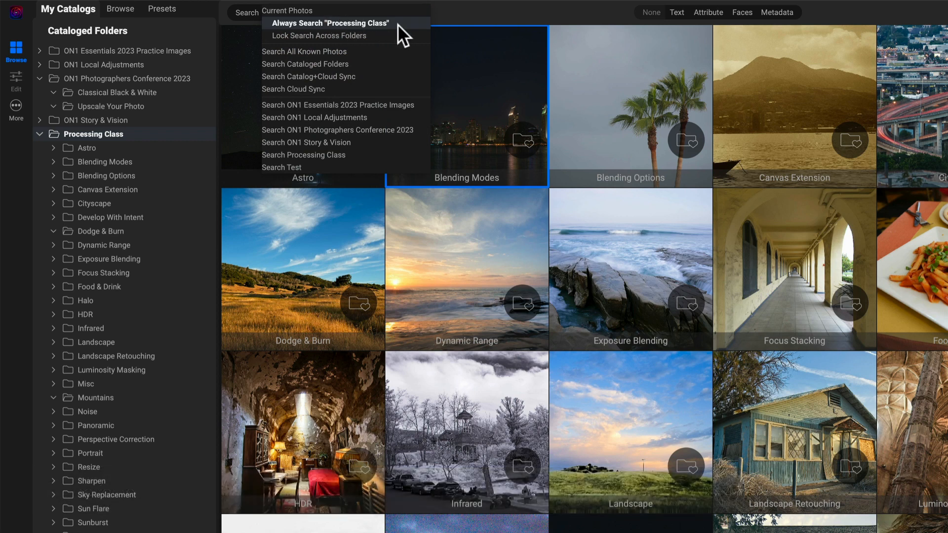
mouse_move(379, 59)
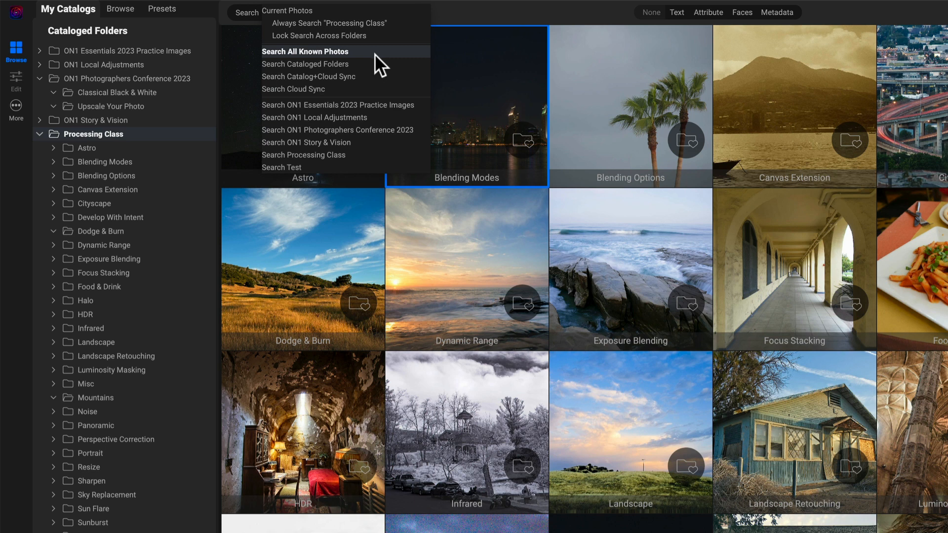
mouse_move(350, 64)
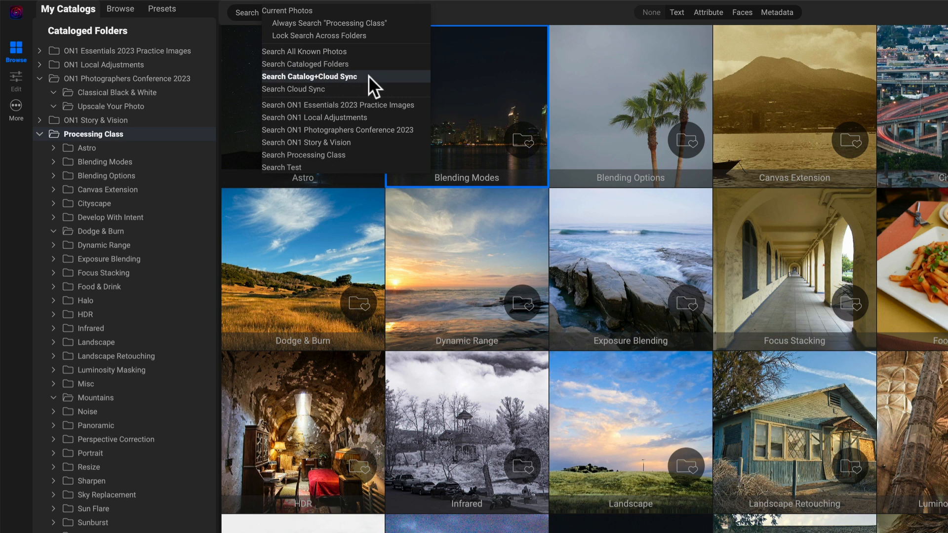
mouse_move(368, 104)
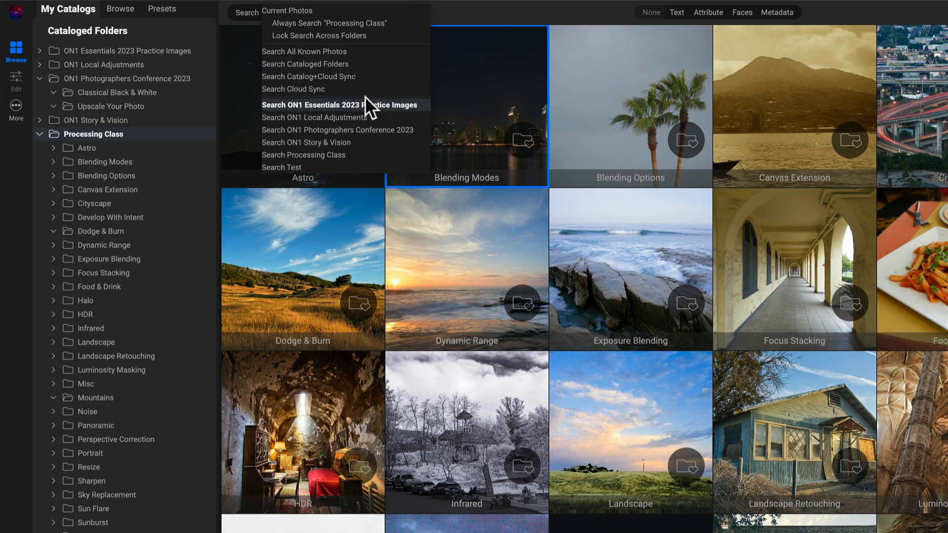
mouse_move(347, 142)
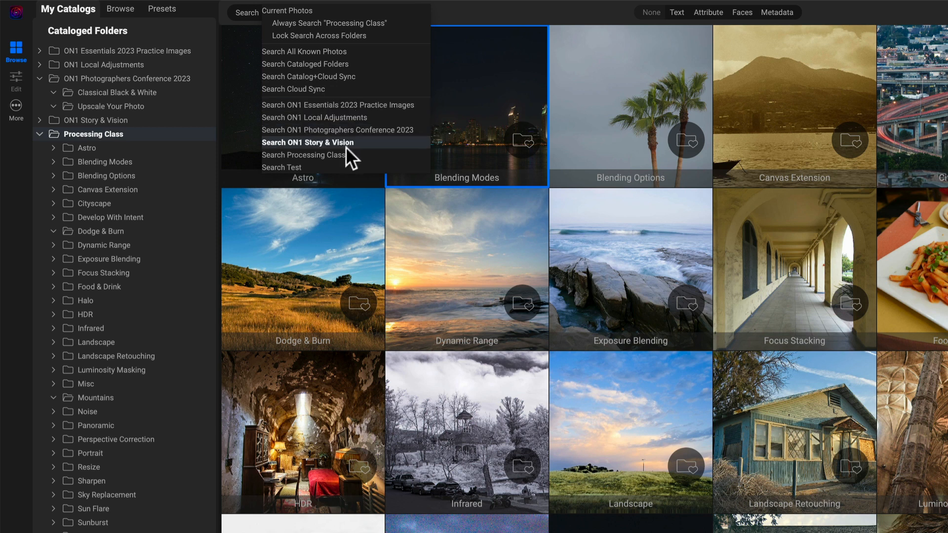
mouse_move(345, 158)
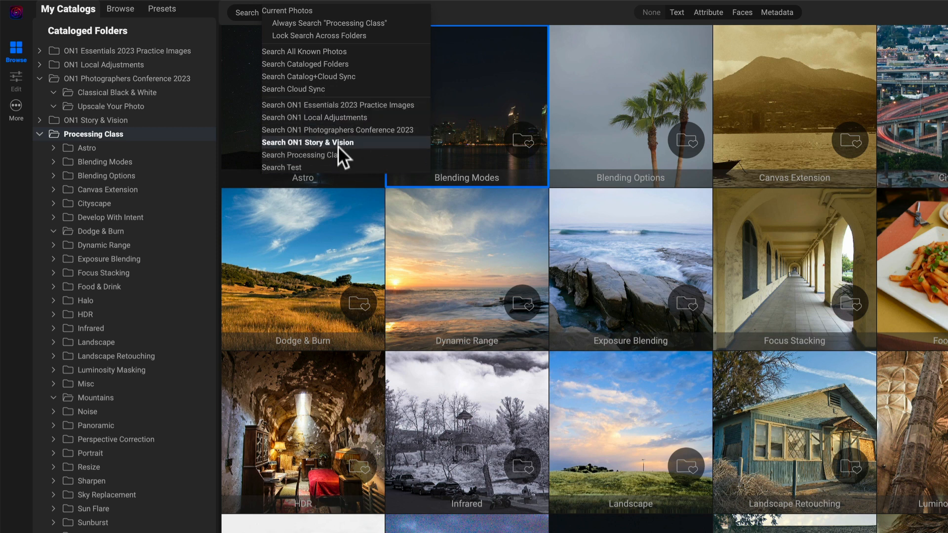
mouse_move(355, 82)
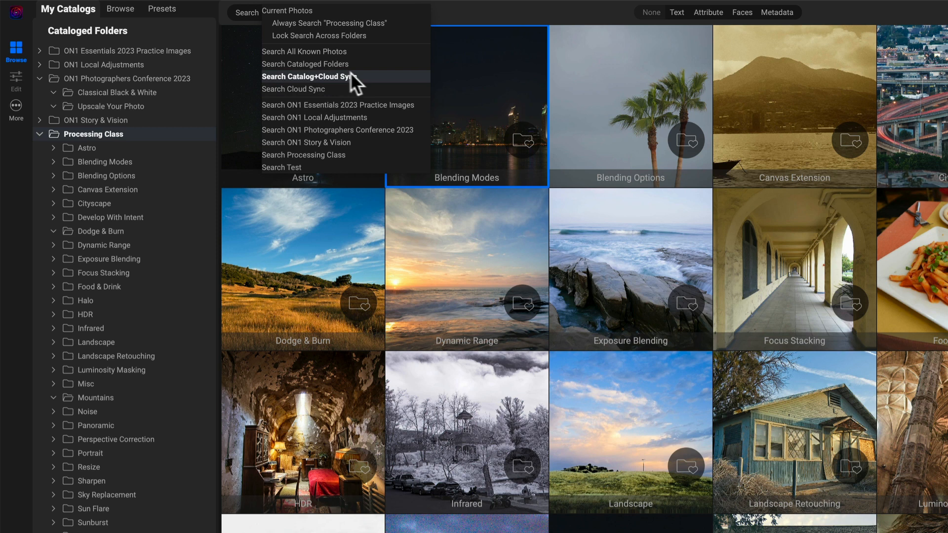
mouse_move(345, 65)
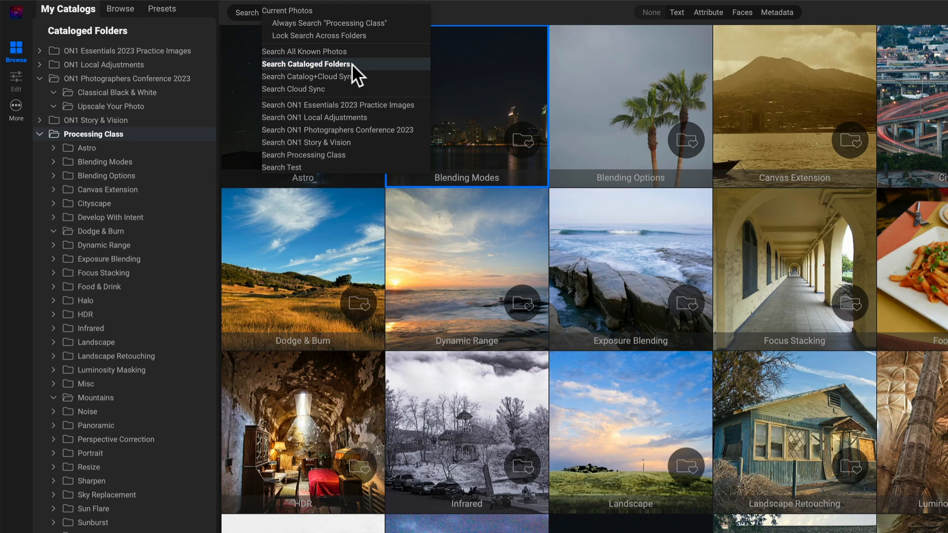
mouse_move(361, 72)
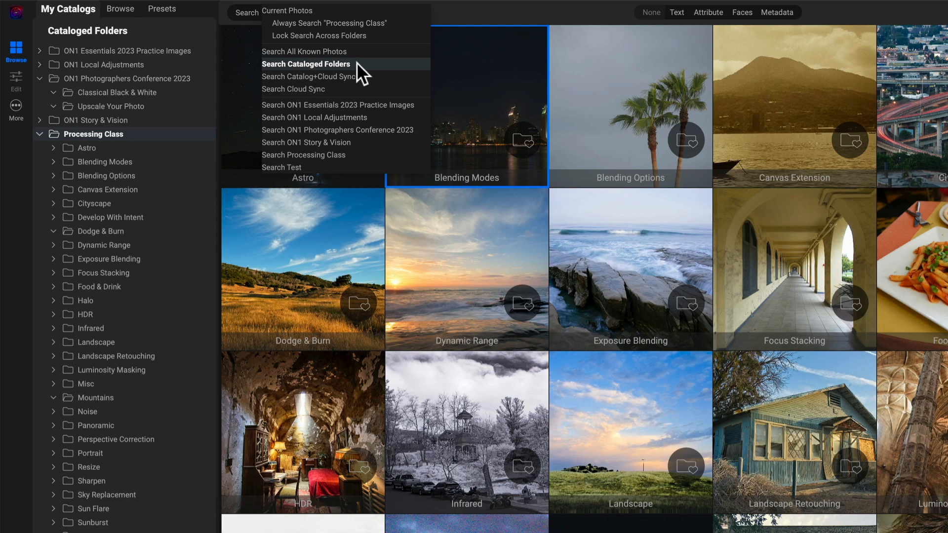
click(305, 64)
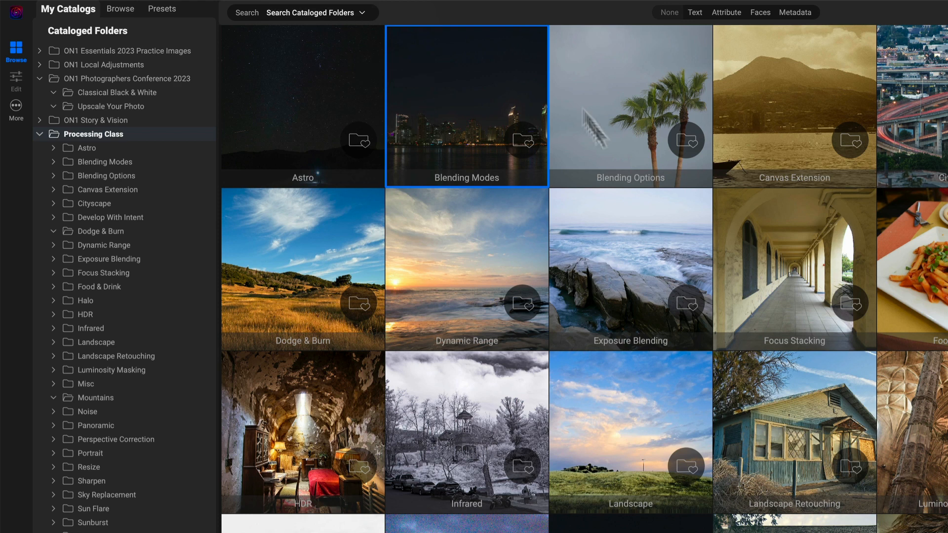
mouse_move(365, 24)
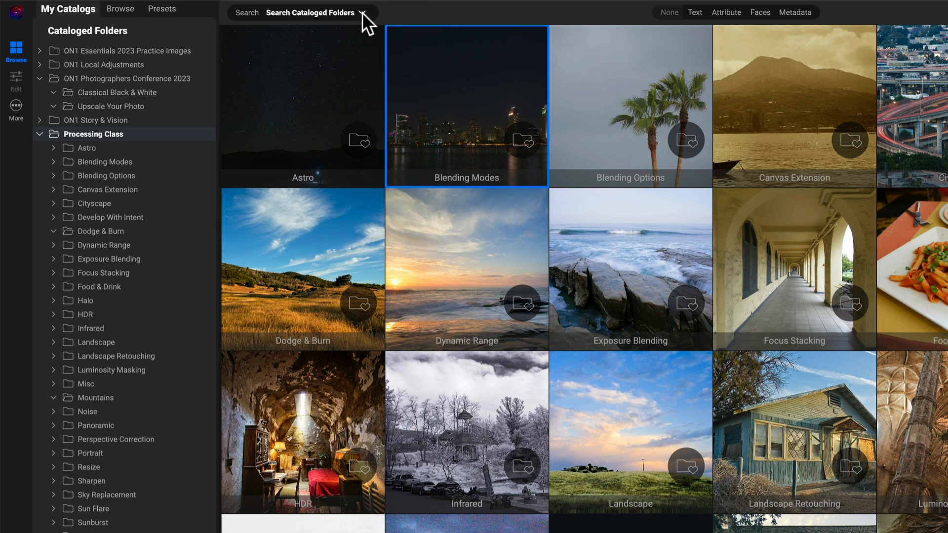
Set the search scope to Current Photos and enable Lock Search Across Folders.
click(361, 12)
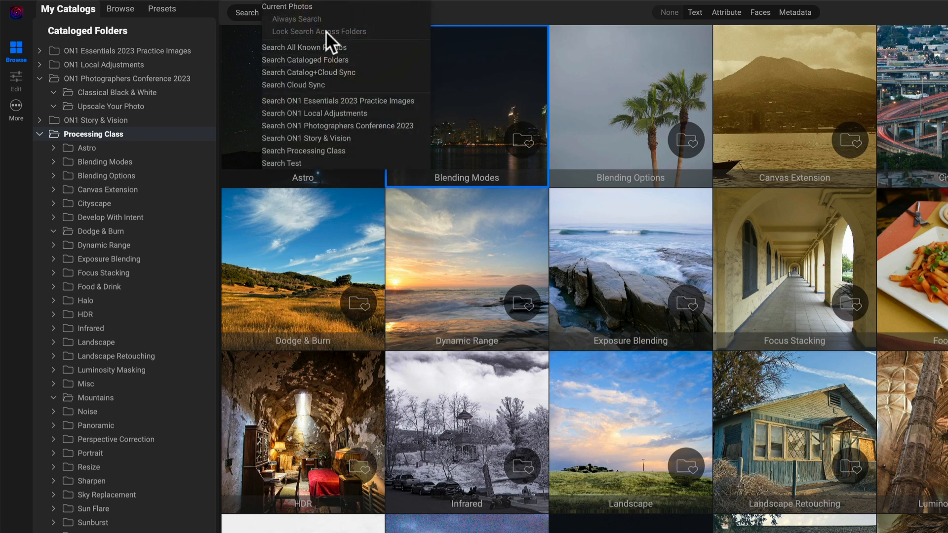
mouse_move(309, 17)
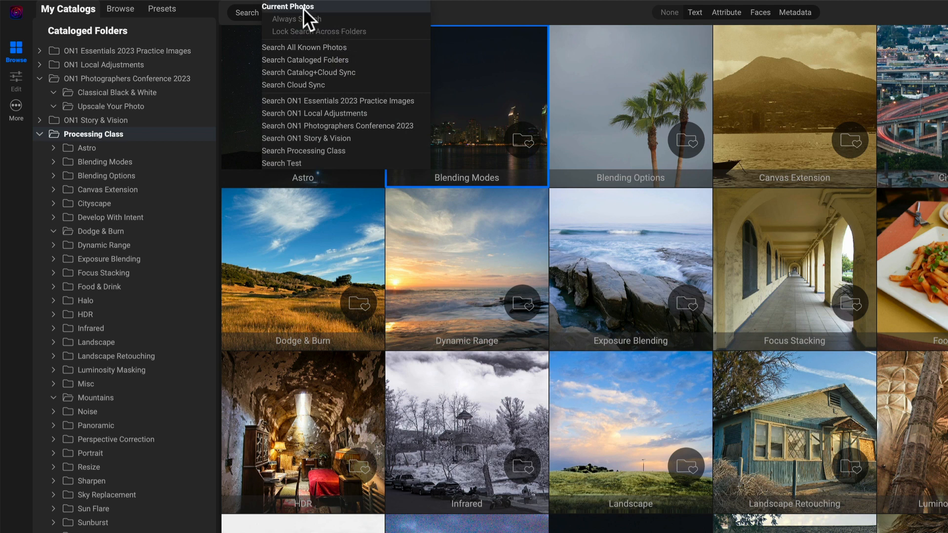
click(287, 7)
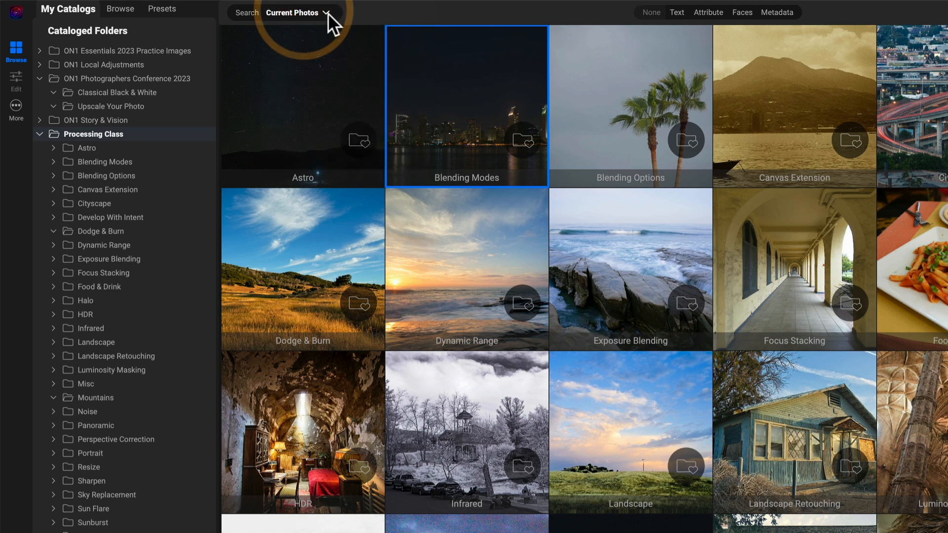
click(292, 13)
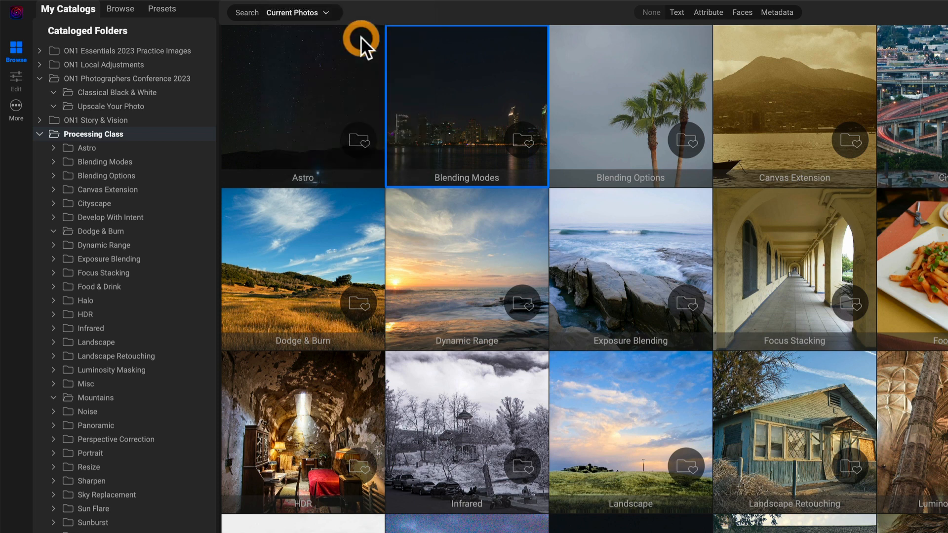
click(316, 12)
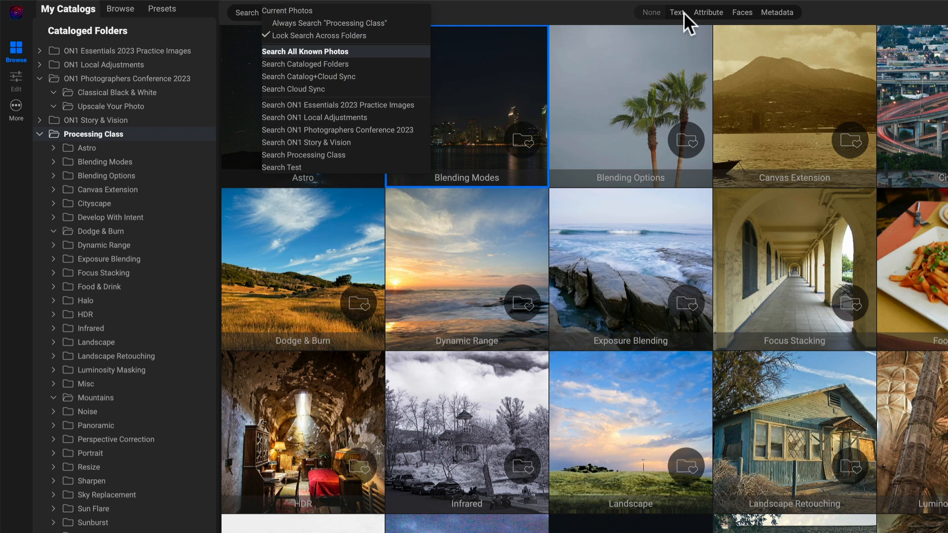
mouse_move(417, 63)
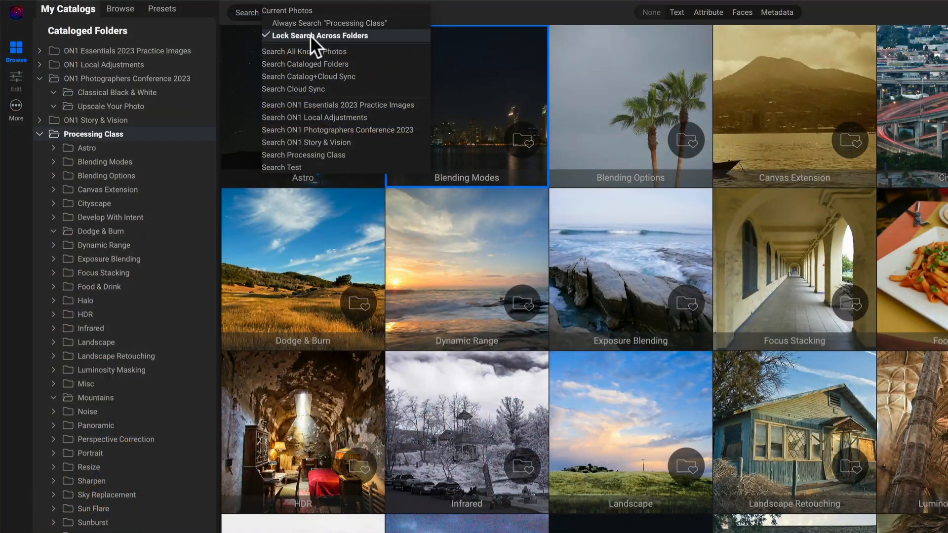
mouse_move(327, 57)
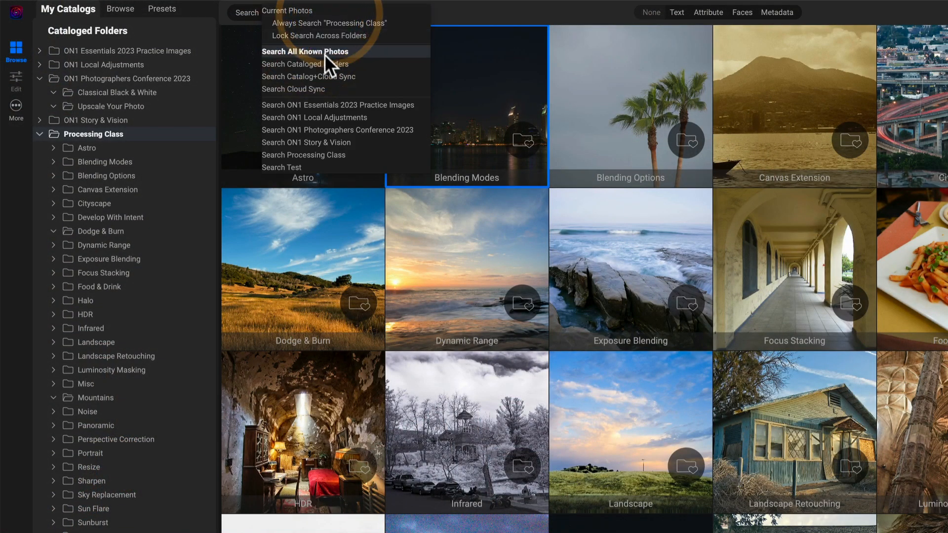
Scope search to cataloged folders and keep Text search on Everything with contains matching.
click(305, 64)
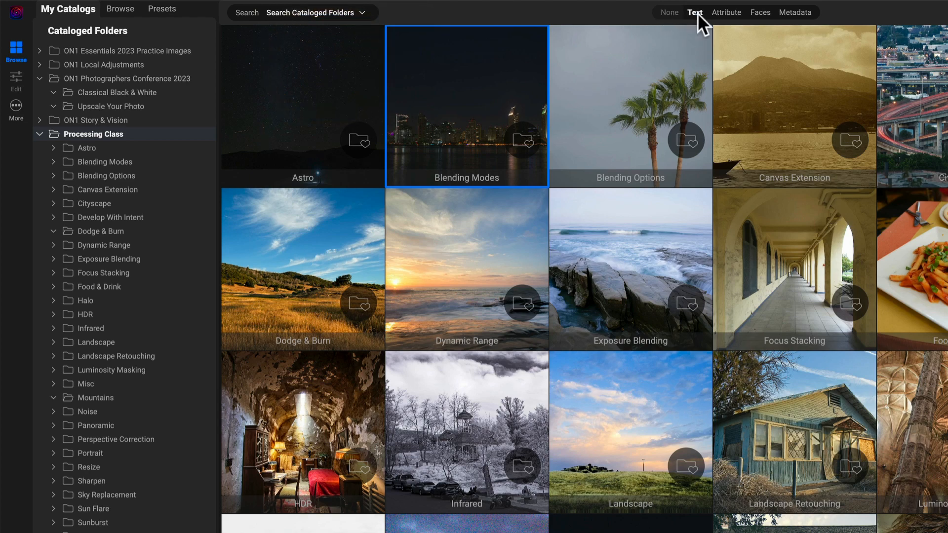
click(694, 12)
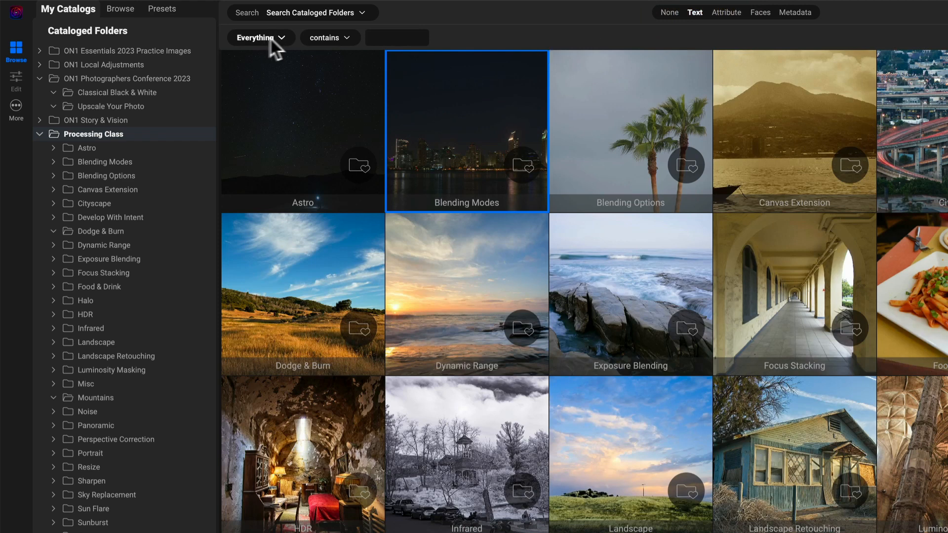
mouse_move(282, 52)
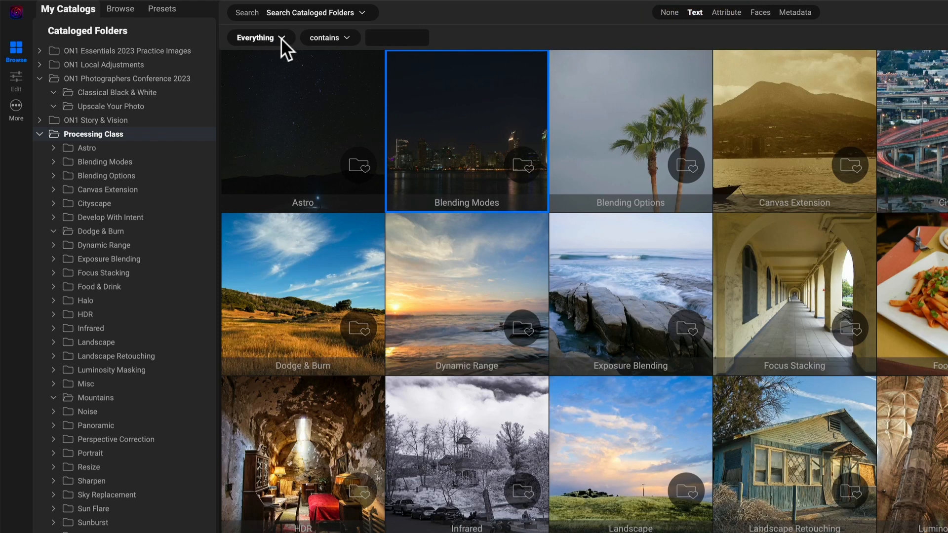
click(256, 38)
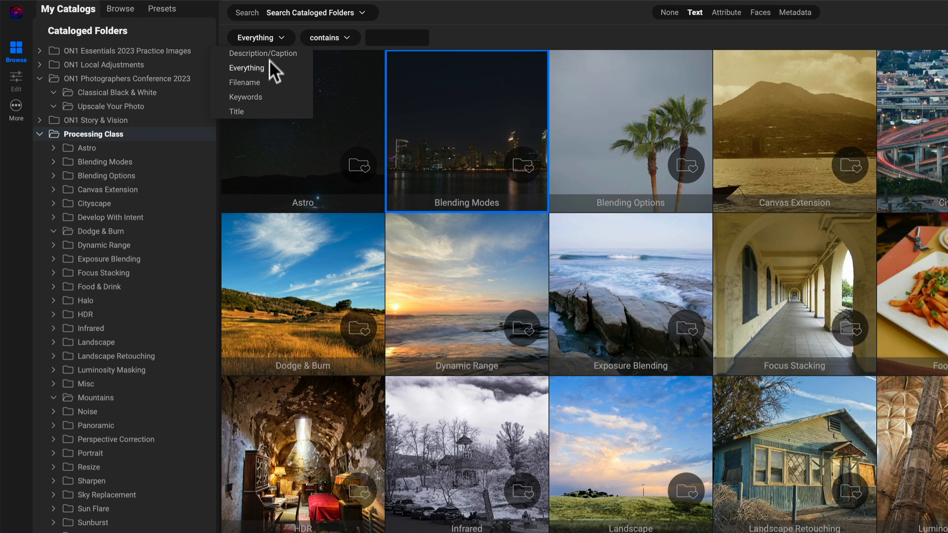
click(330, 36)
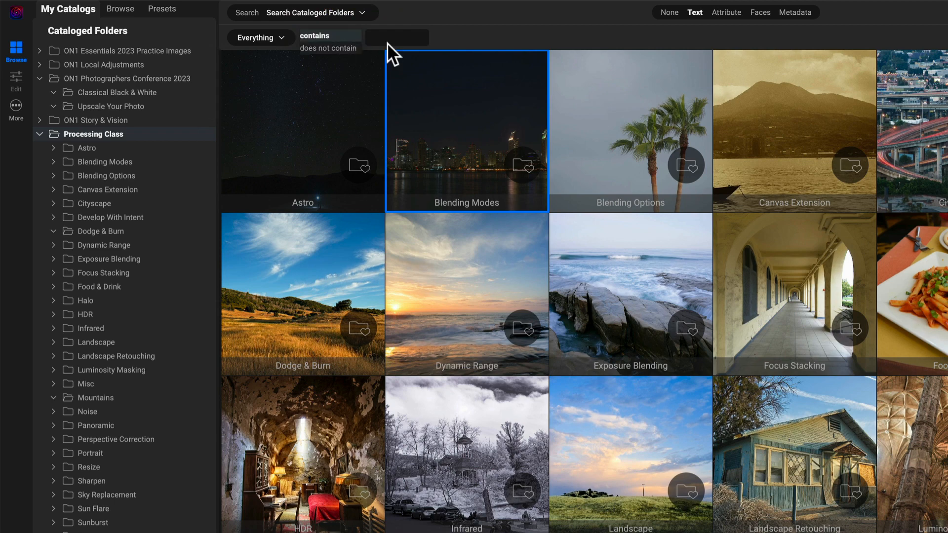
click(330, 36)
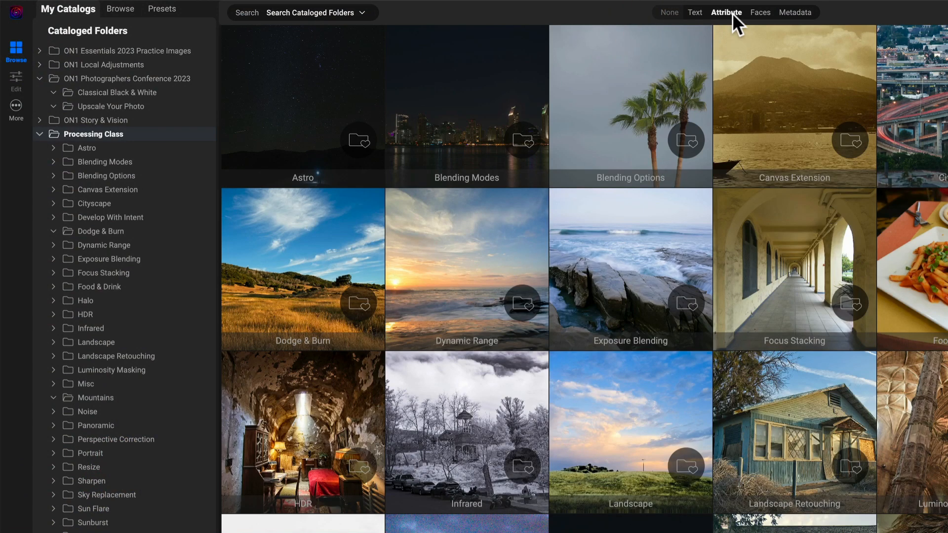
Enable Attribute filtering and review the rating comparison choices at Greater Than or Equal.
click(726, 12)
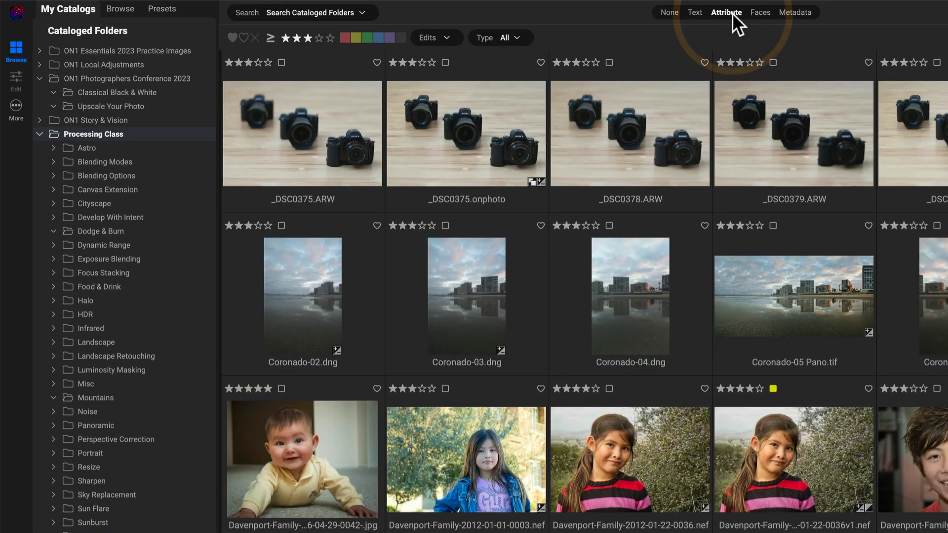
mouse_move(327, 48)
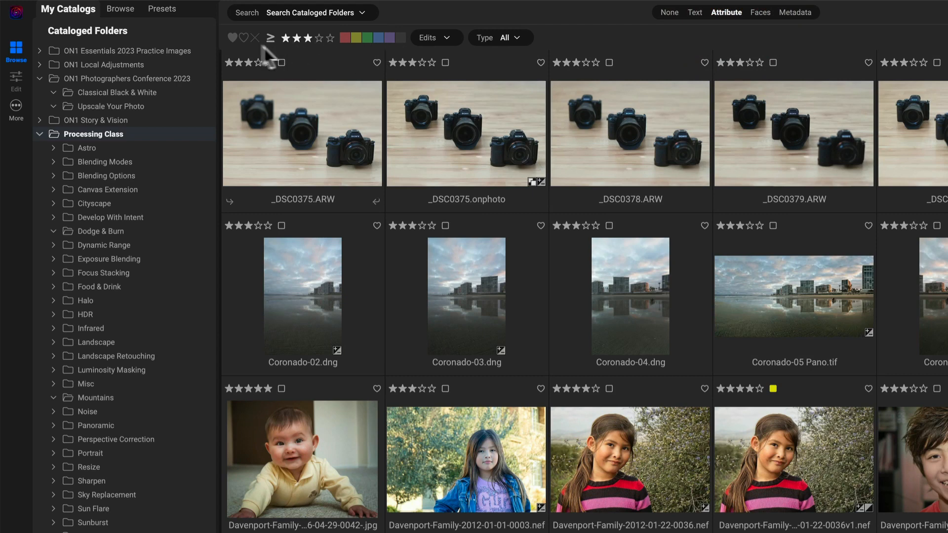
mouse_move(233, 38)
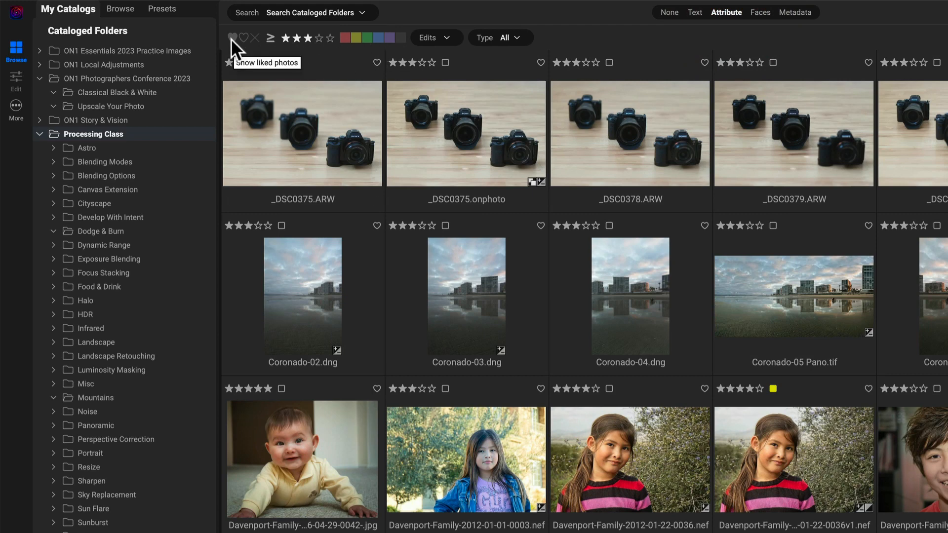
mouse_move(247, 38)
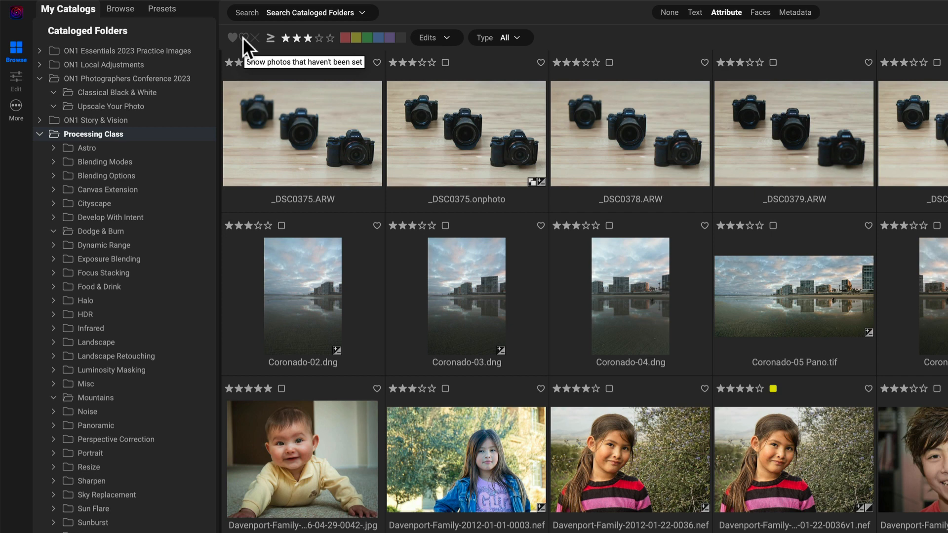
mouse_move(275, 52)
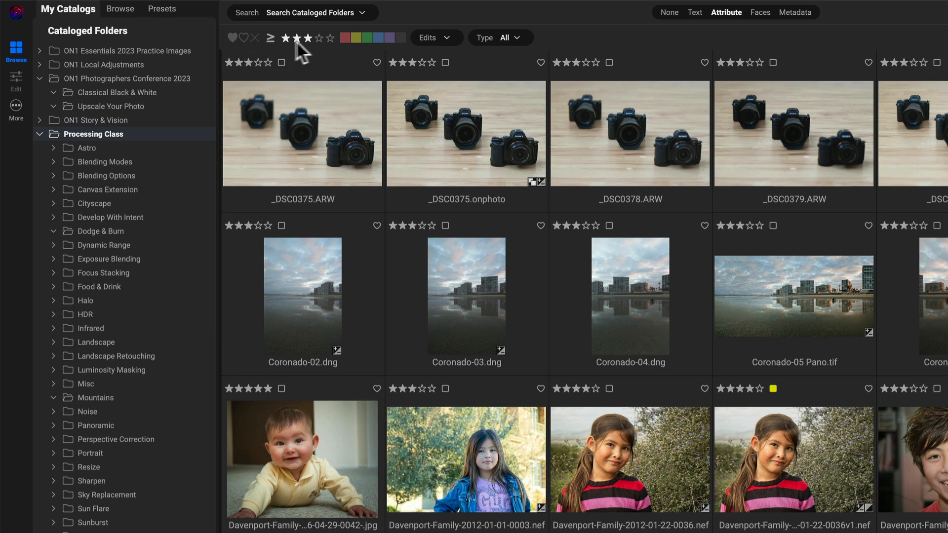
click(270, 38)
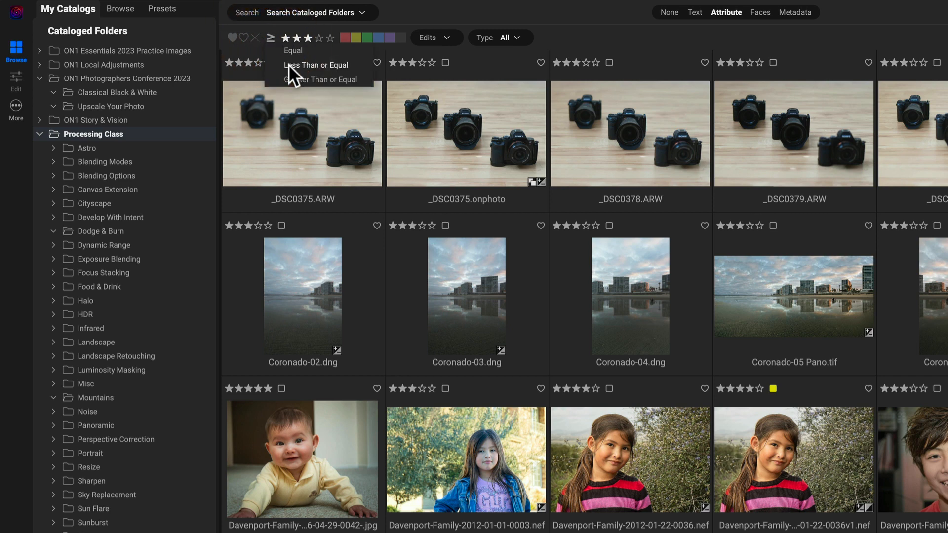
mouse_move(296, 85)
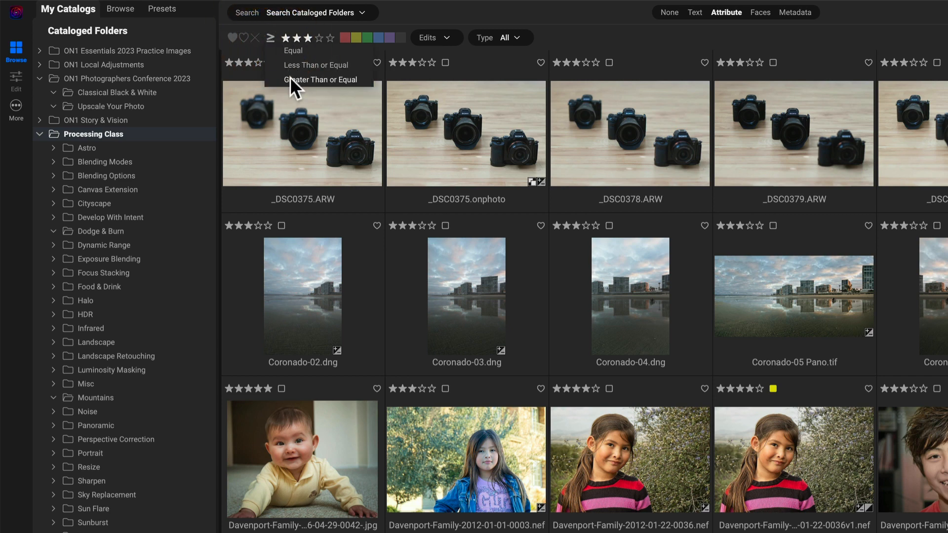
mouse_move(297, 50)
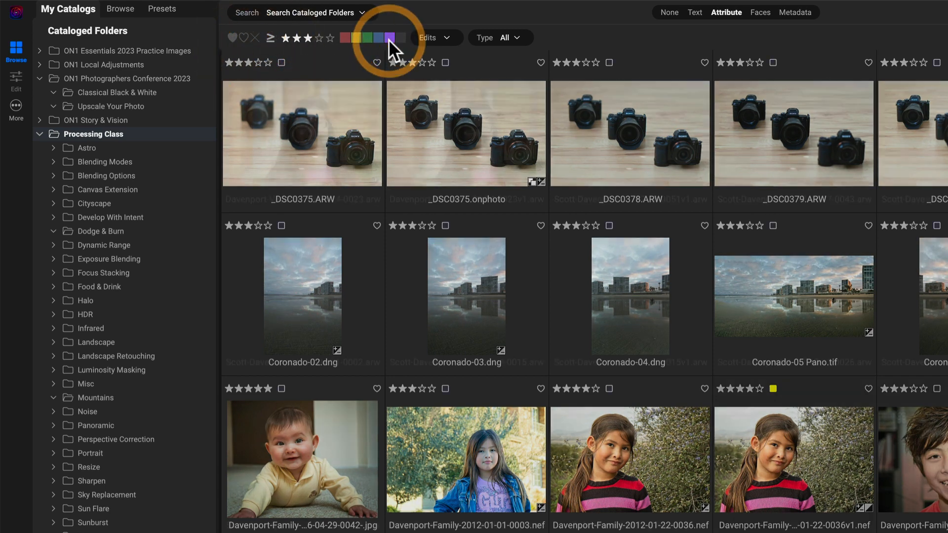
Add the purple color label to the three-star-plus attribute filter.
click(391, 38)
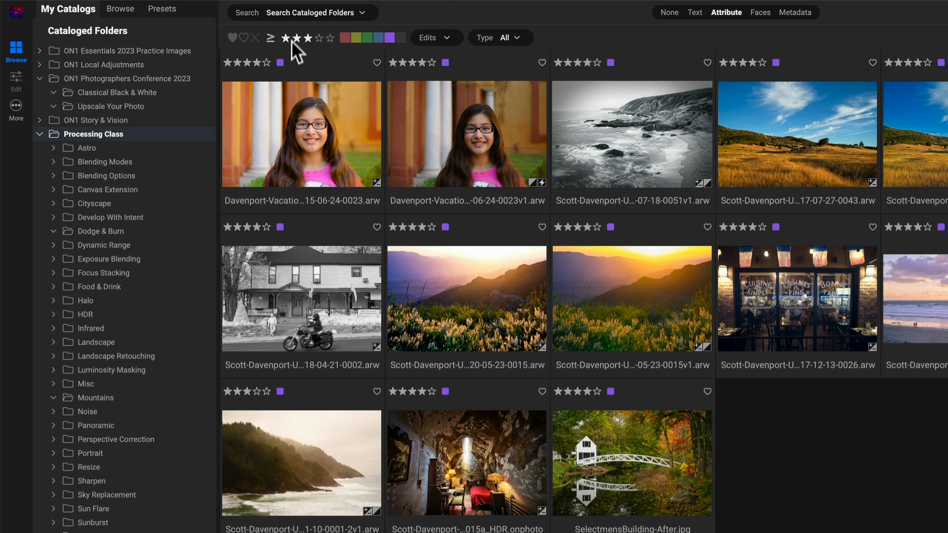
mouse_move(392, 52)
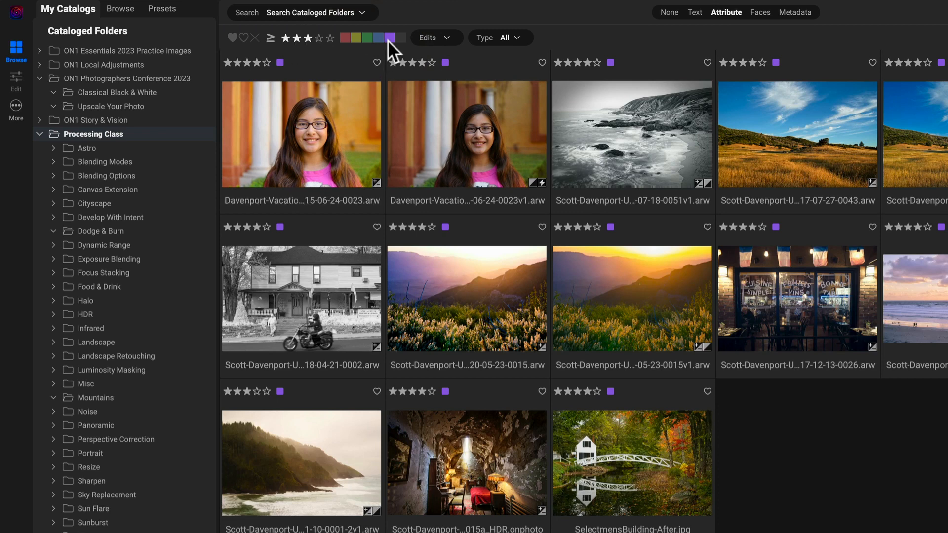
mouse_move(392, 38)
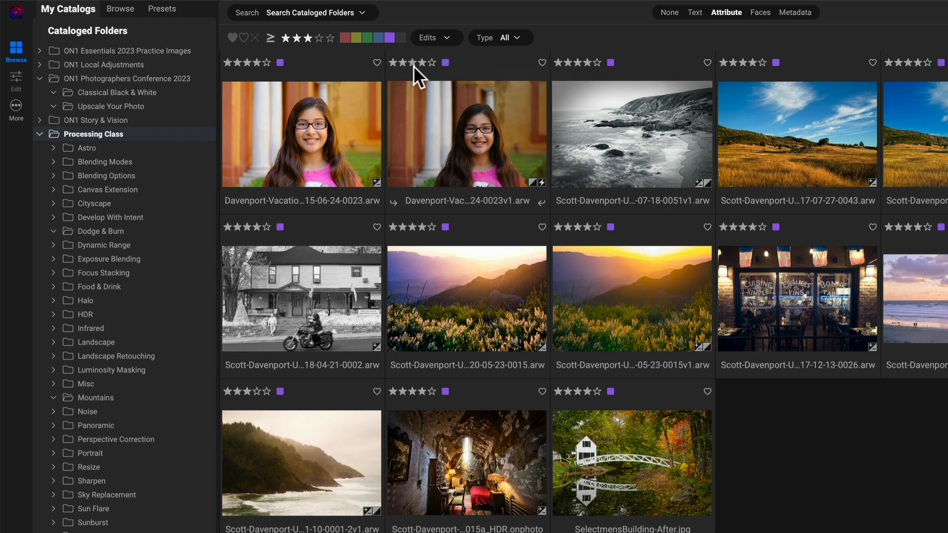
click(435, 37)
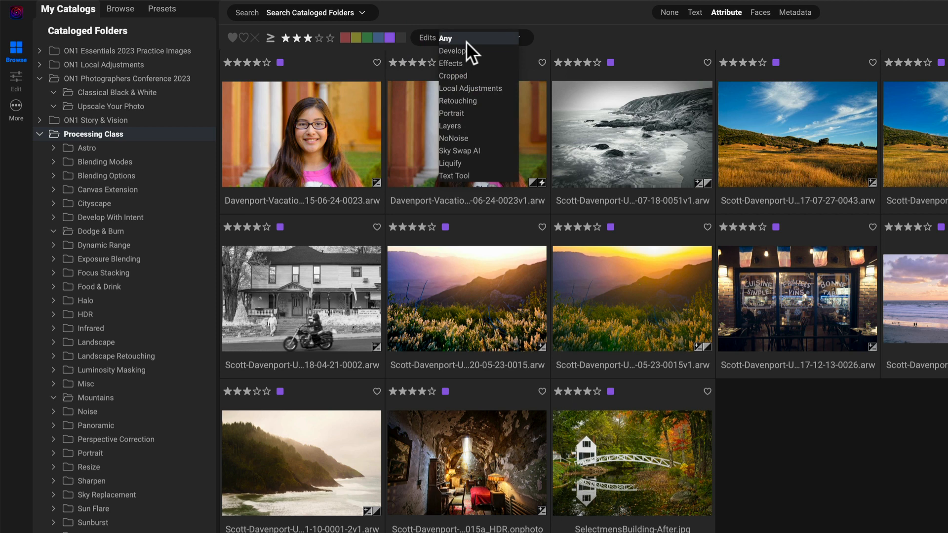
mouse_move(456, 50)
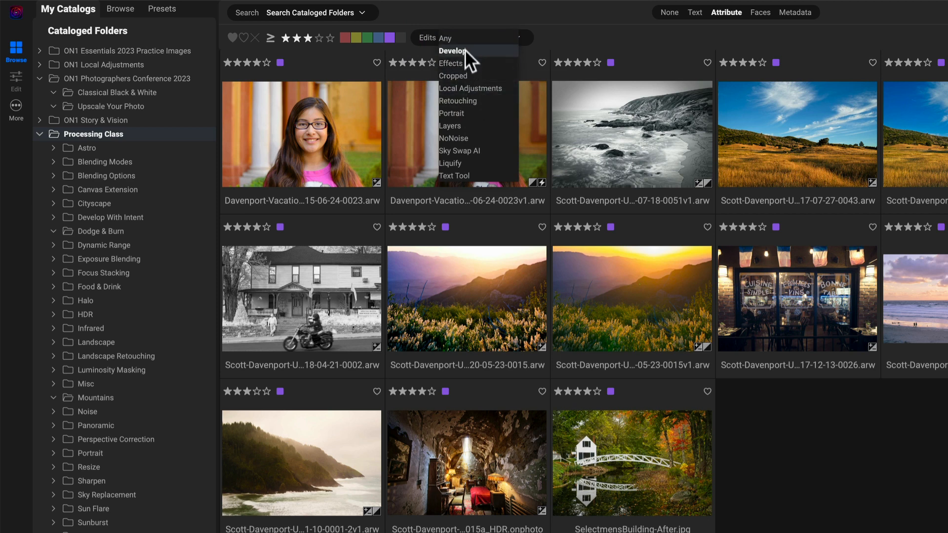
click(453, 76)
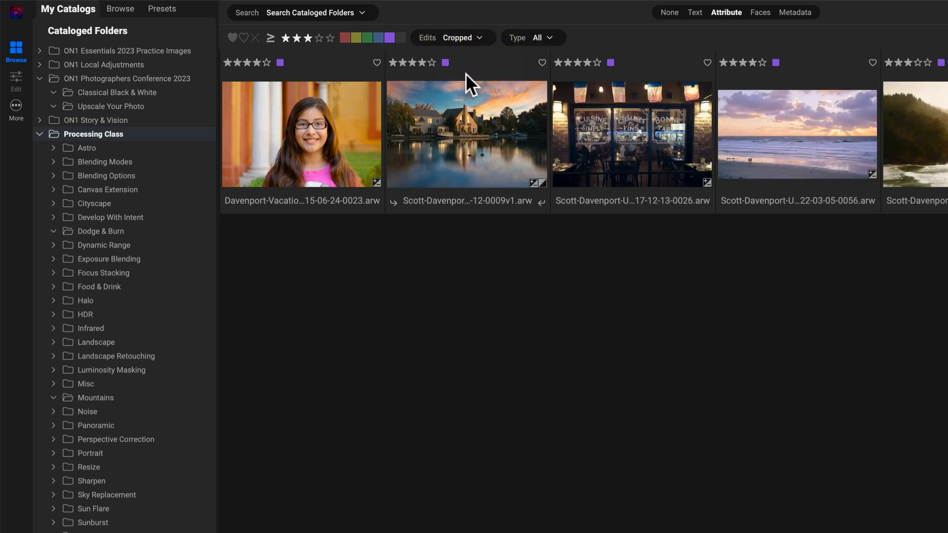
click(452, 37)
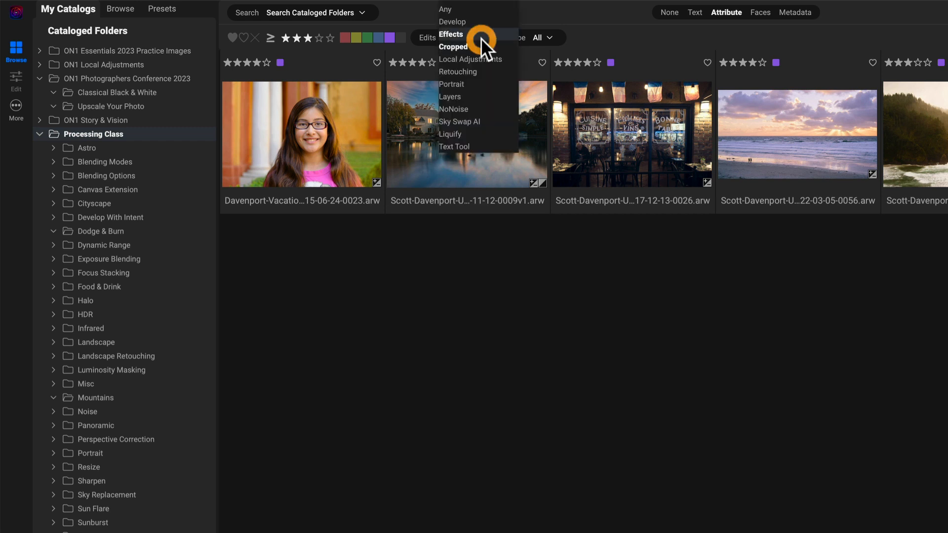
mouse_move(464, 133)
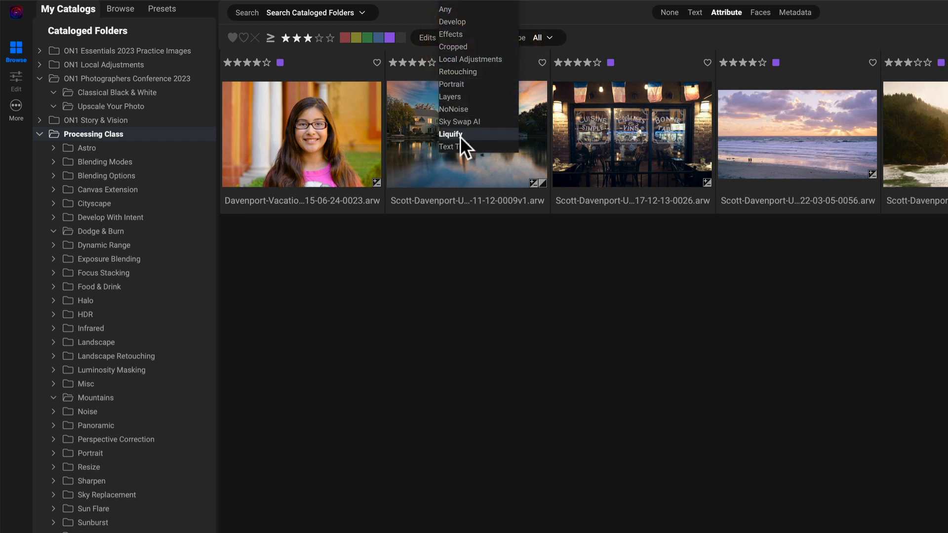
mouse_move(462, 122)
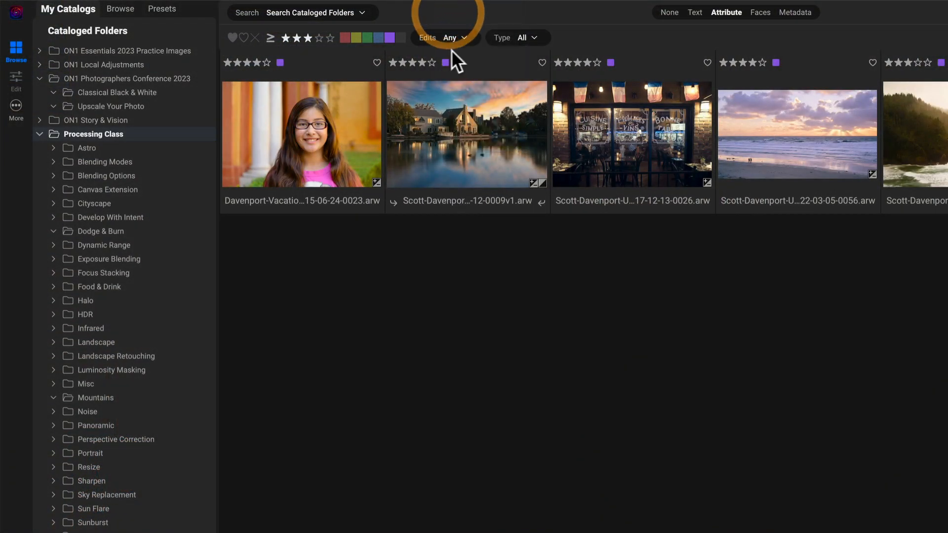
Set the attribute filter's Type to Version so only virtual copies are listed.
click(518, 37)
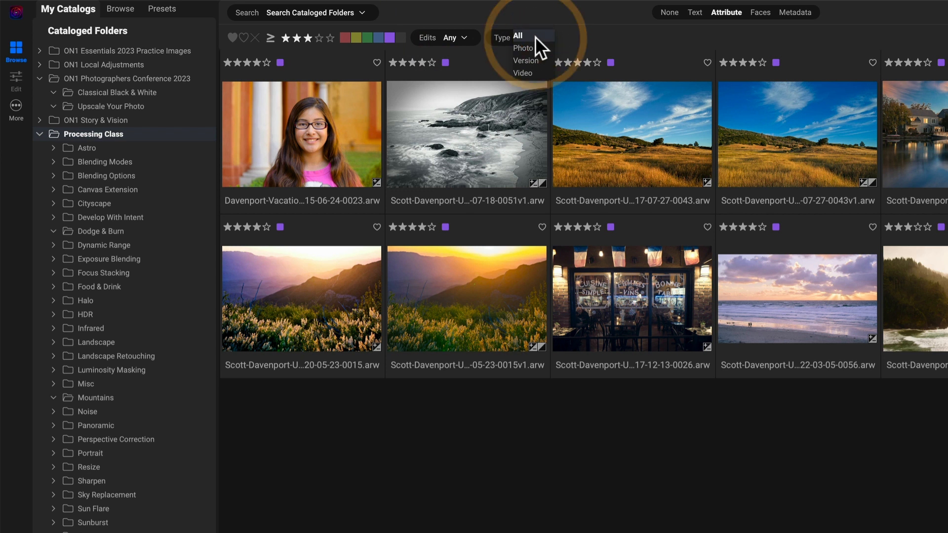
mouse_move(523, 48)
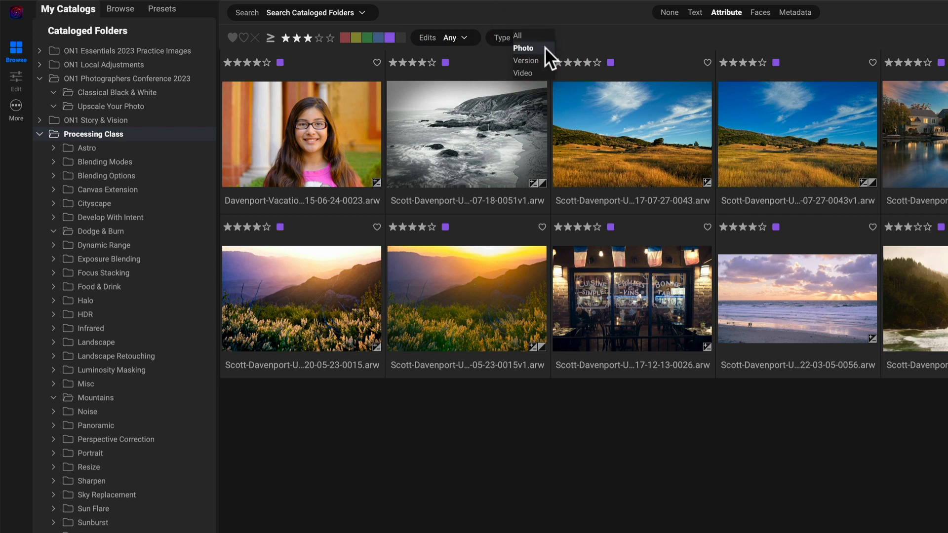
mouse_move(529, 61)
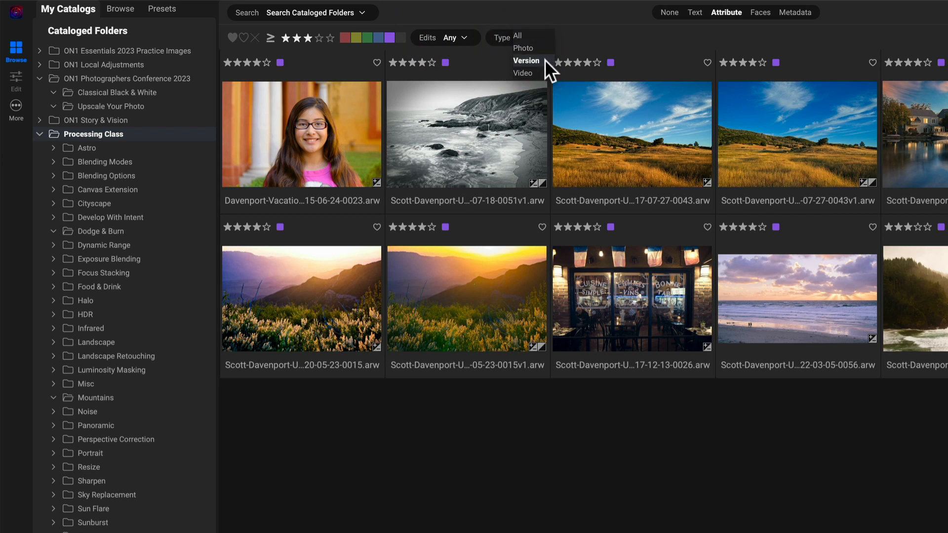
mouse_move(523, 72)
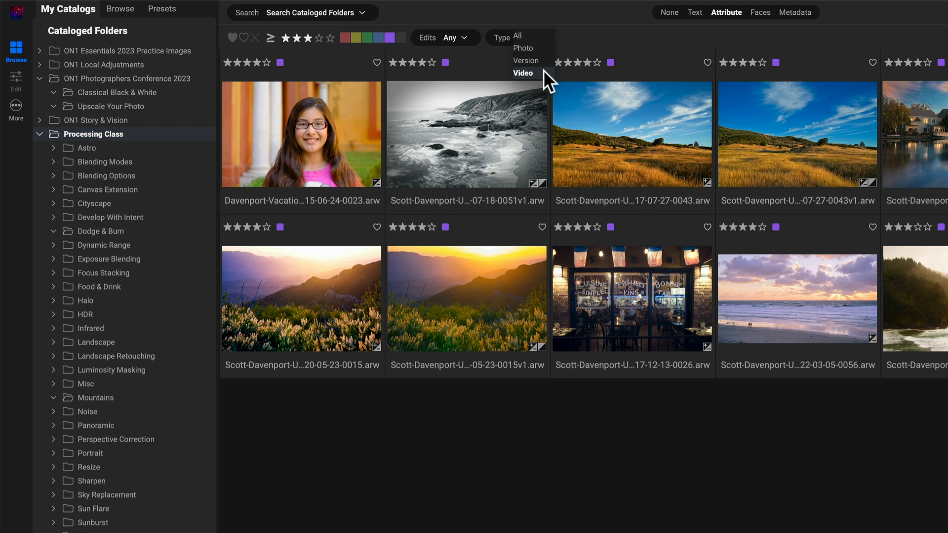
mouse_move(546, 55)
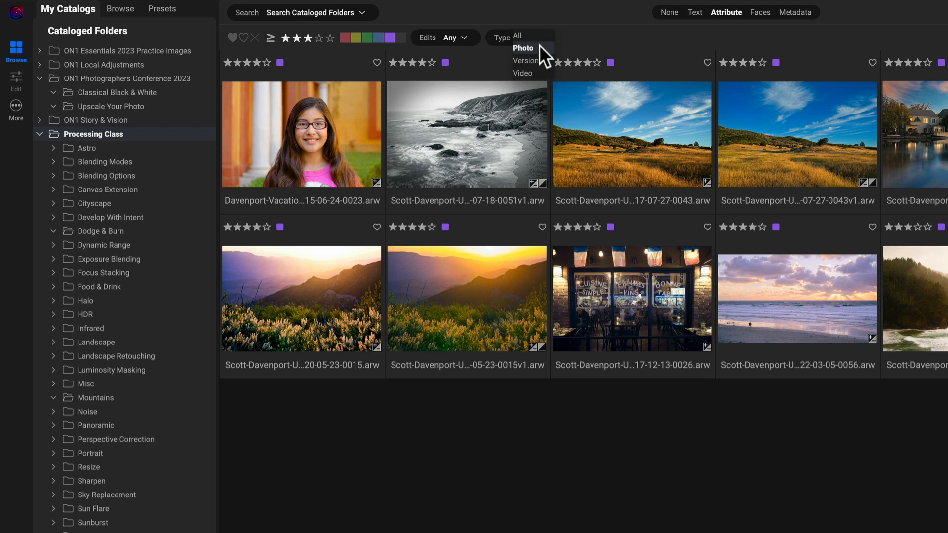
mouse_move(543, 57)
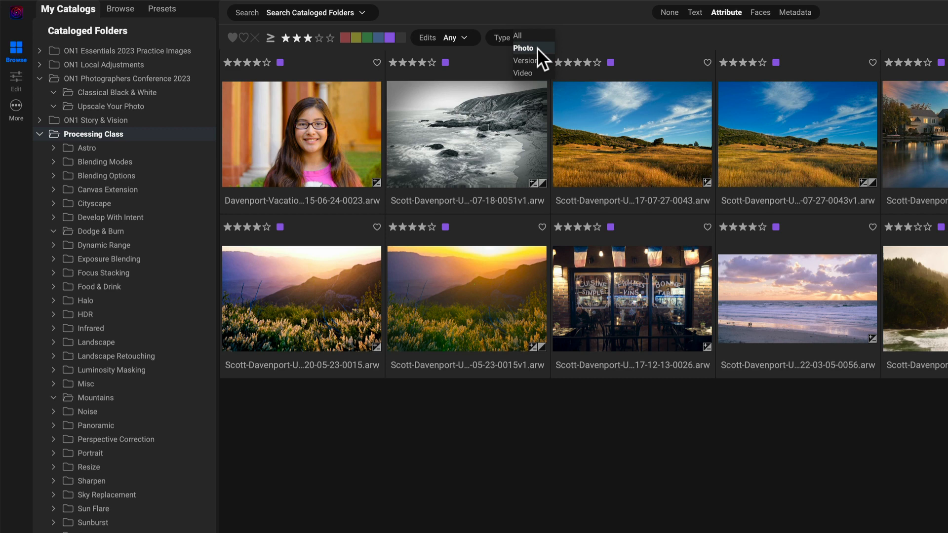
click(524, 60)
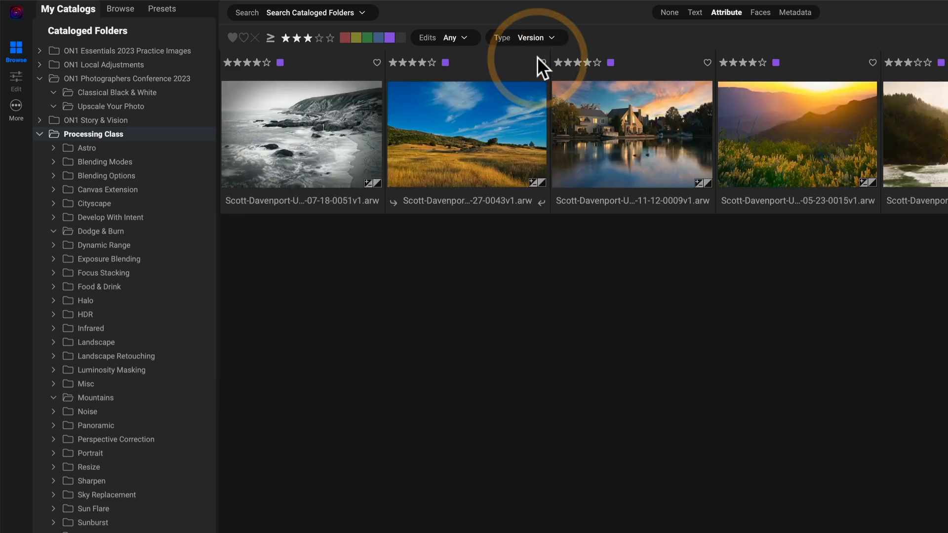
mouse_move(462, 202)
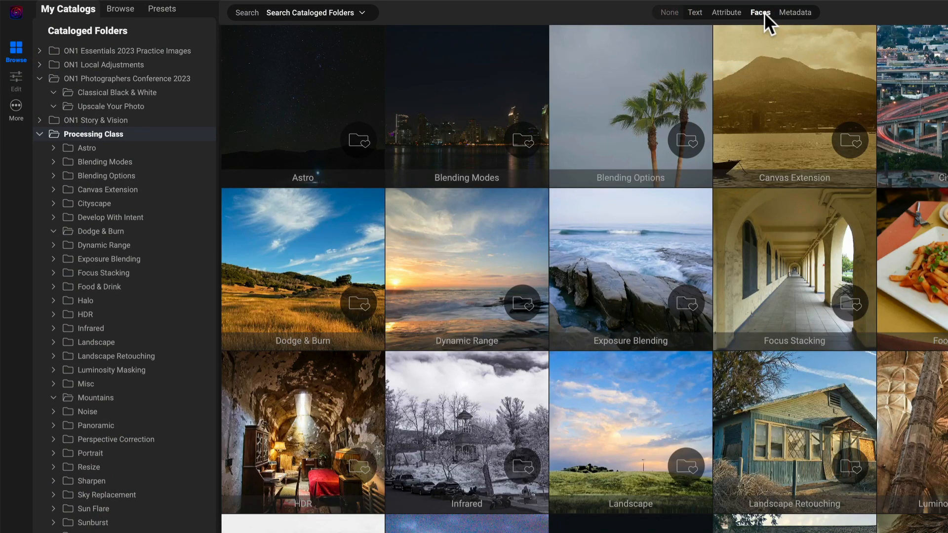
Switch to Faces search and review the Count, Age and Gender options.
click(759, 12)
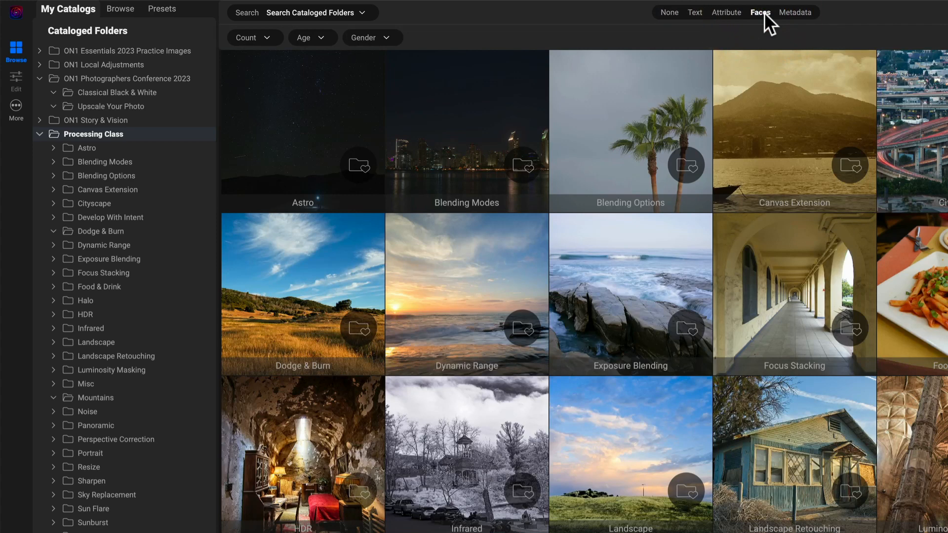
mouse_move(273, 48)
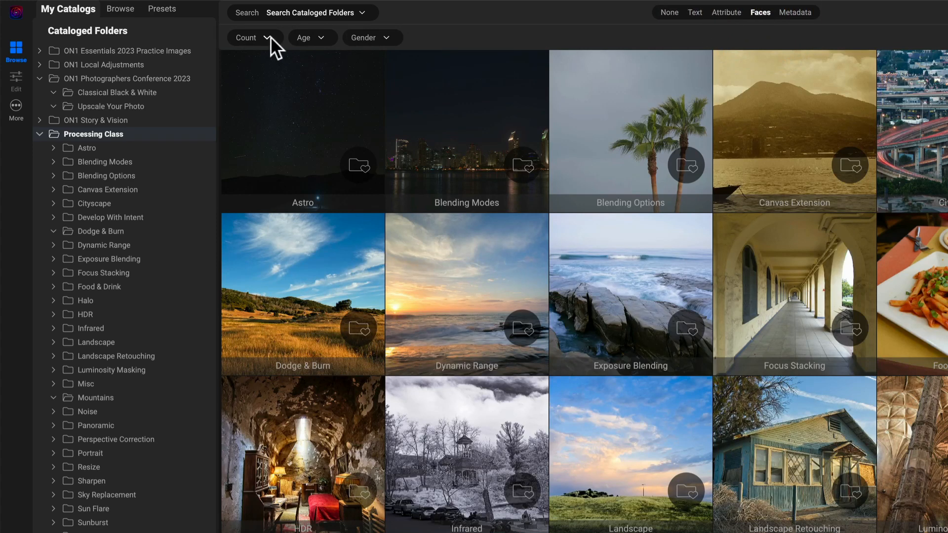
click(255, 38)
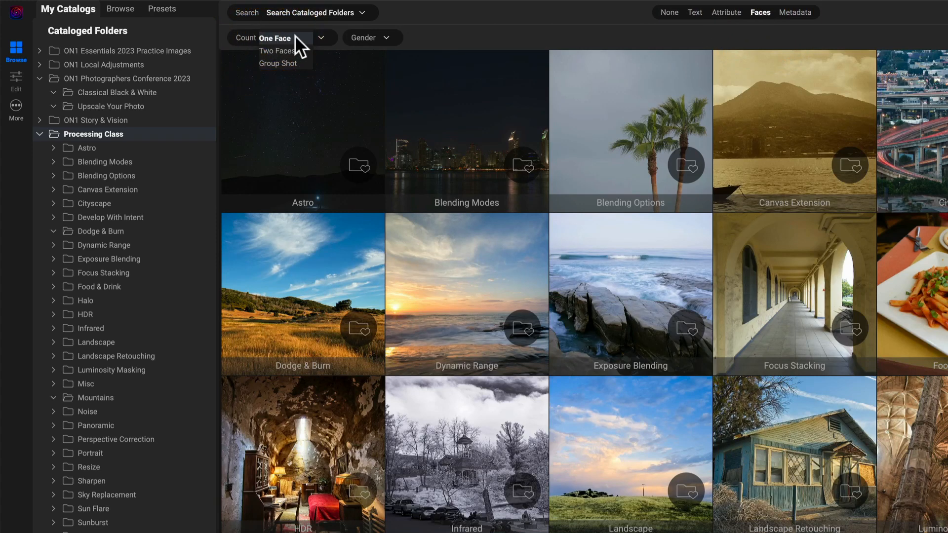
mouse_move(277, 51)
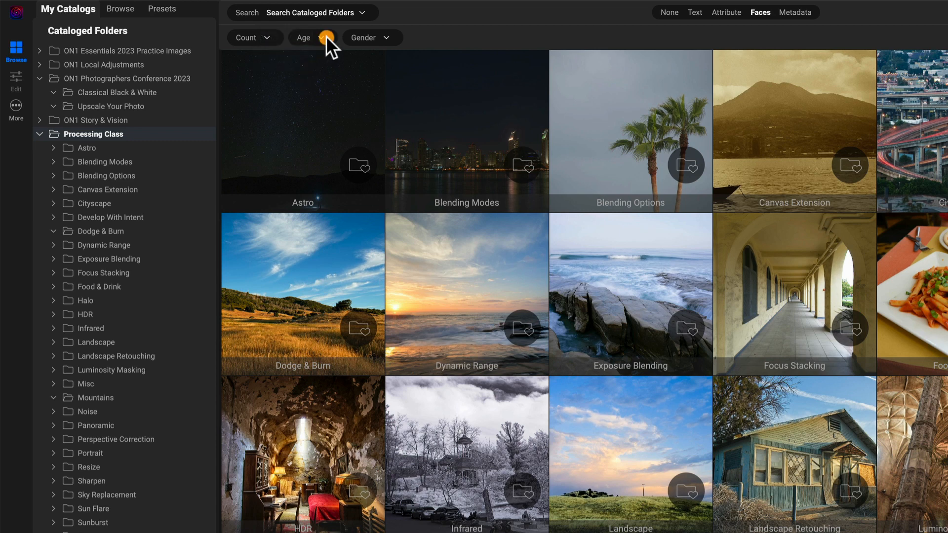
click(304, 38)
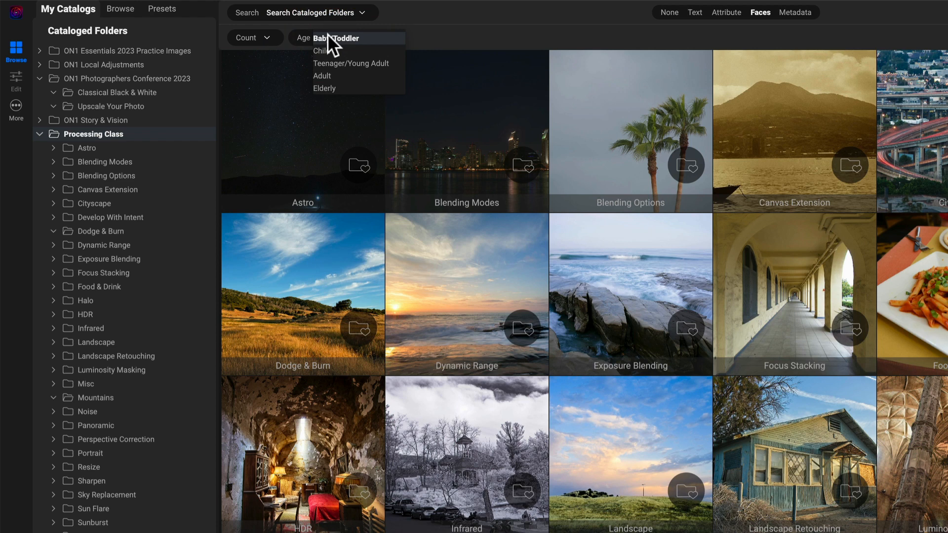
mouse_move(338, 45)
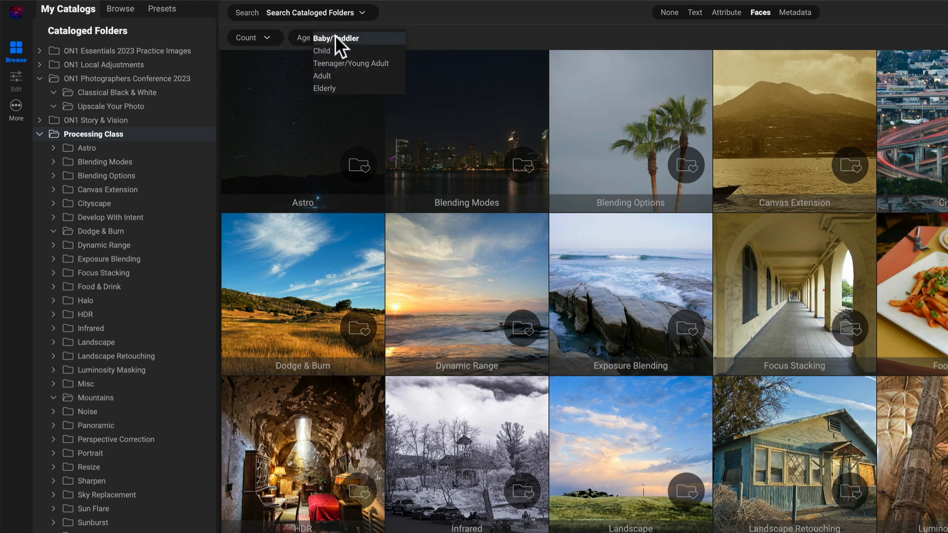
mouse_move(354, 44)
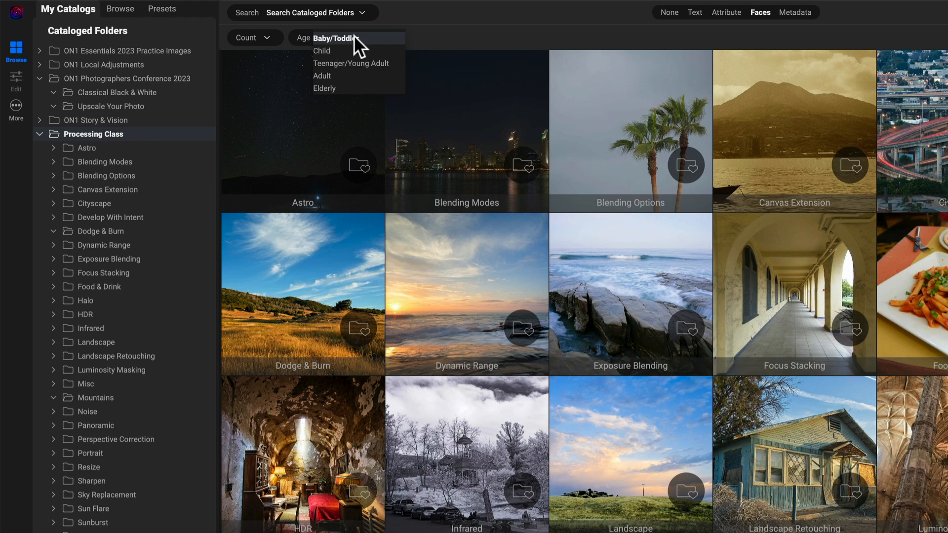
mouse_move(429, 45)
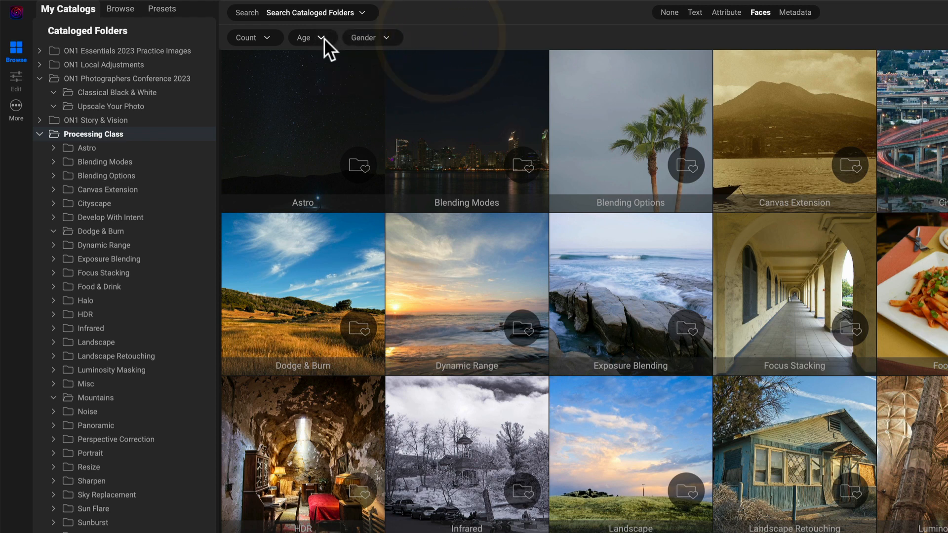
click(373, 37)
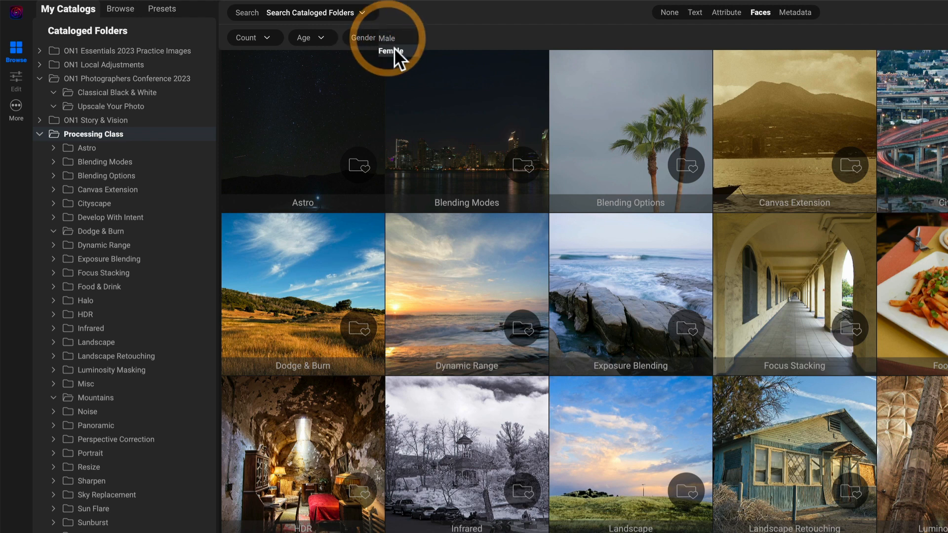
mouse_move(450, 44)
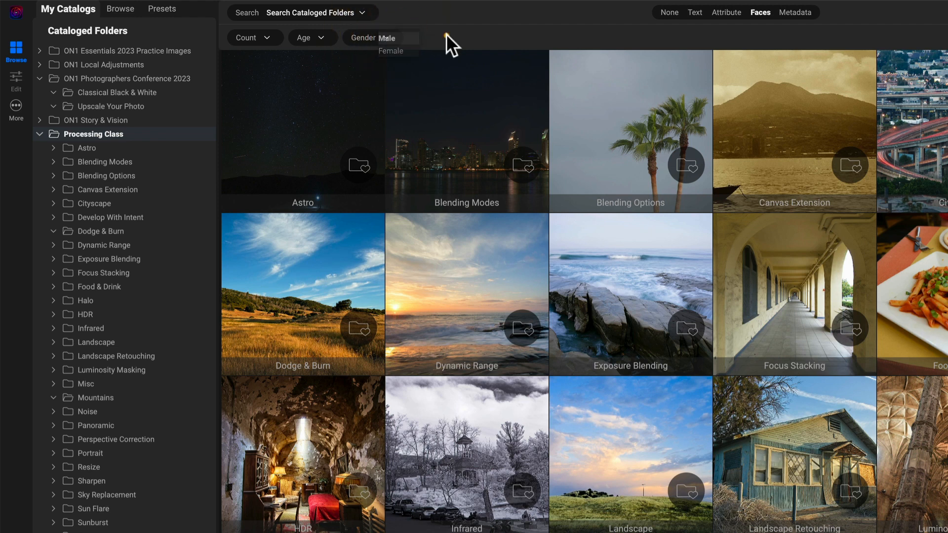
click(252, 37)
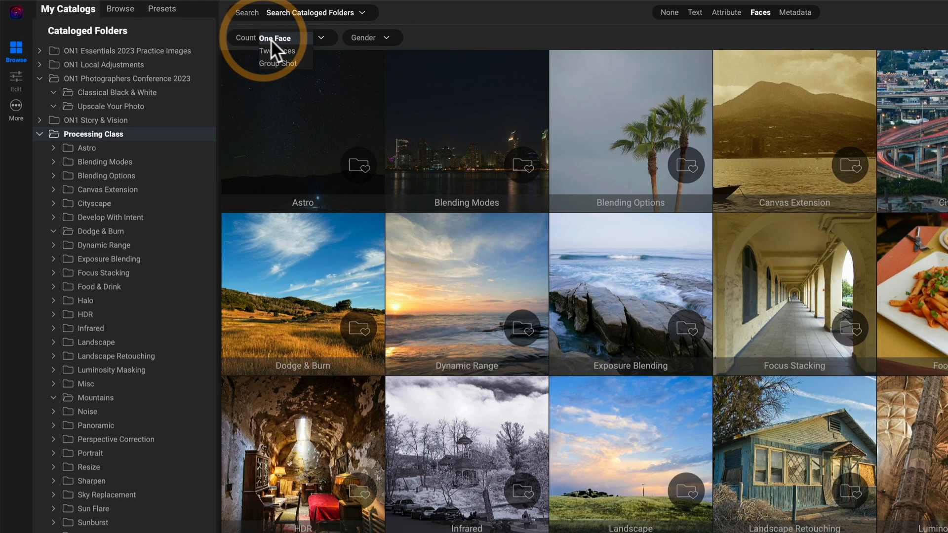
Set the face search to One Face with Age Teenager/Young Adult.
click(278, 38)
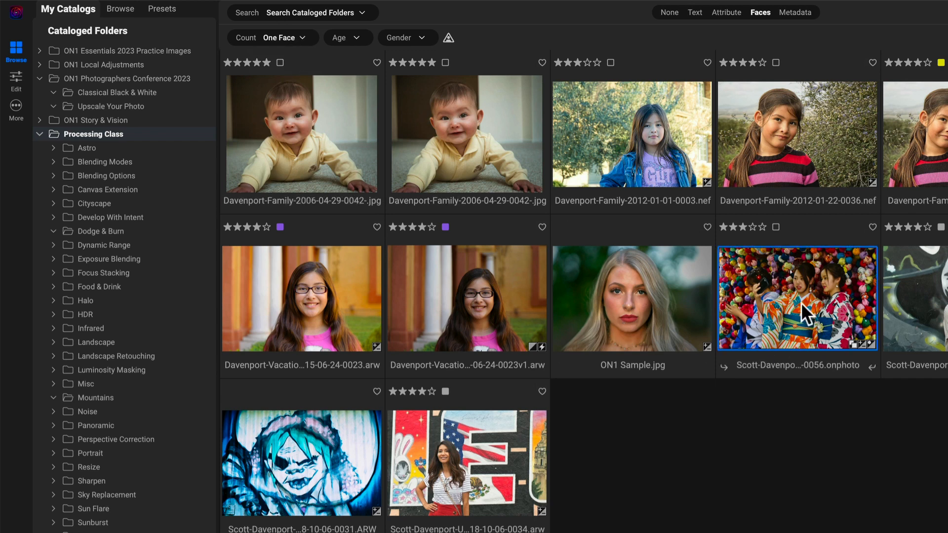
mouse_move(803, 316)
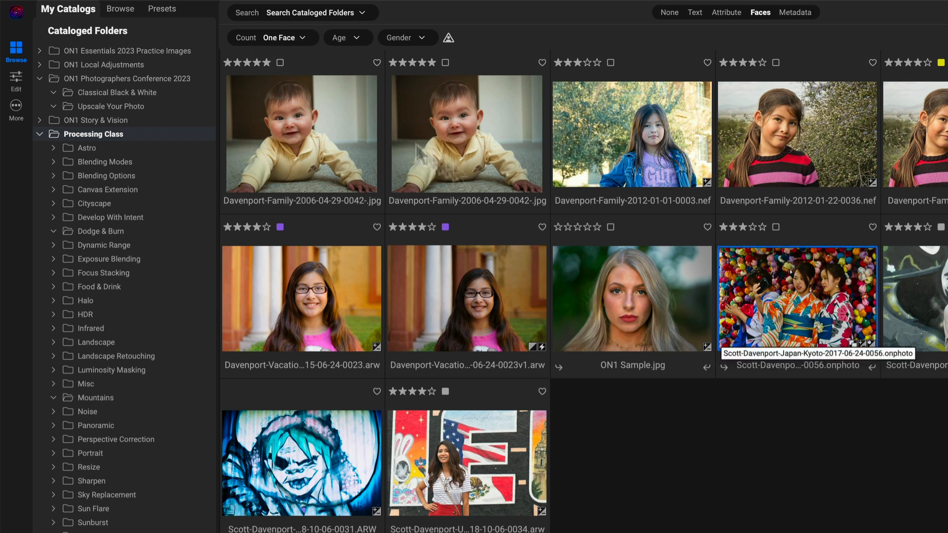
click(276, 37)
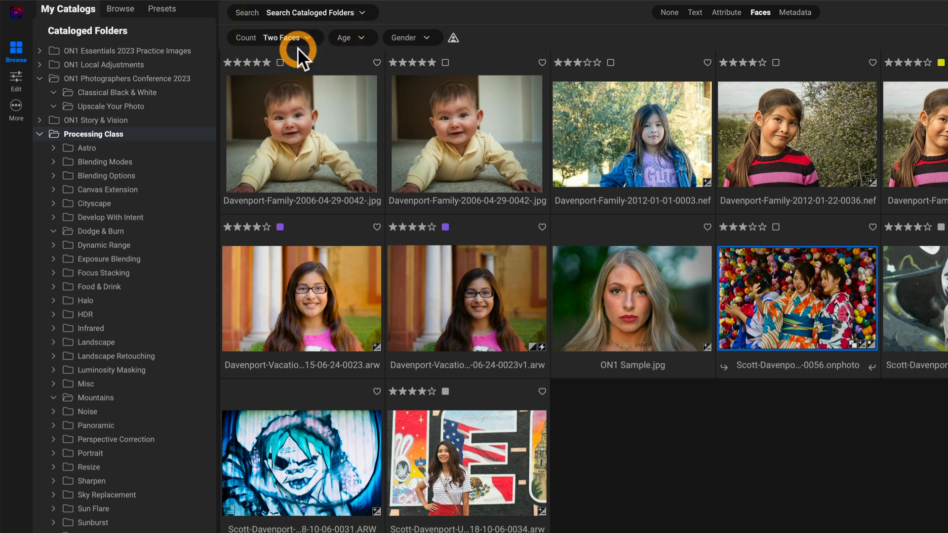
click(276, 38)
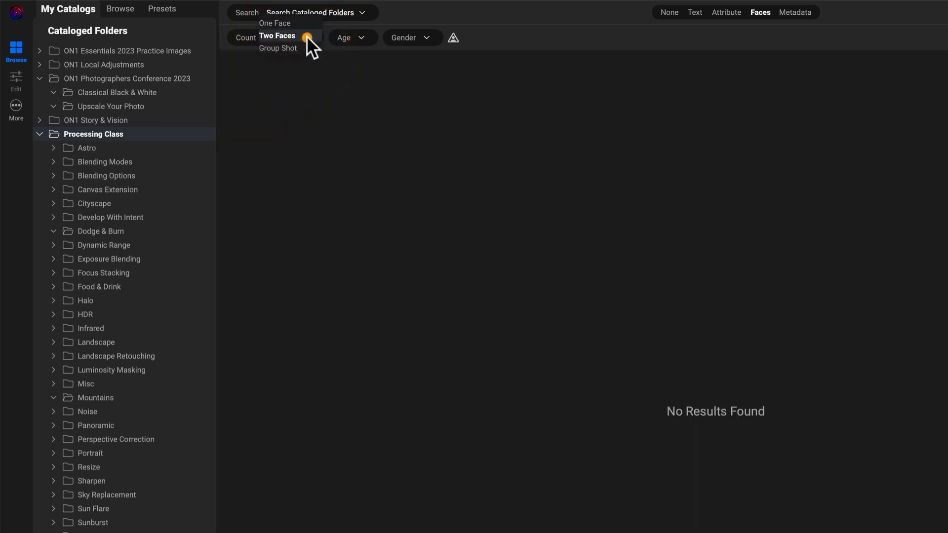
click(275, 23)
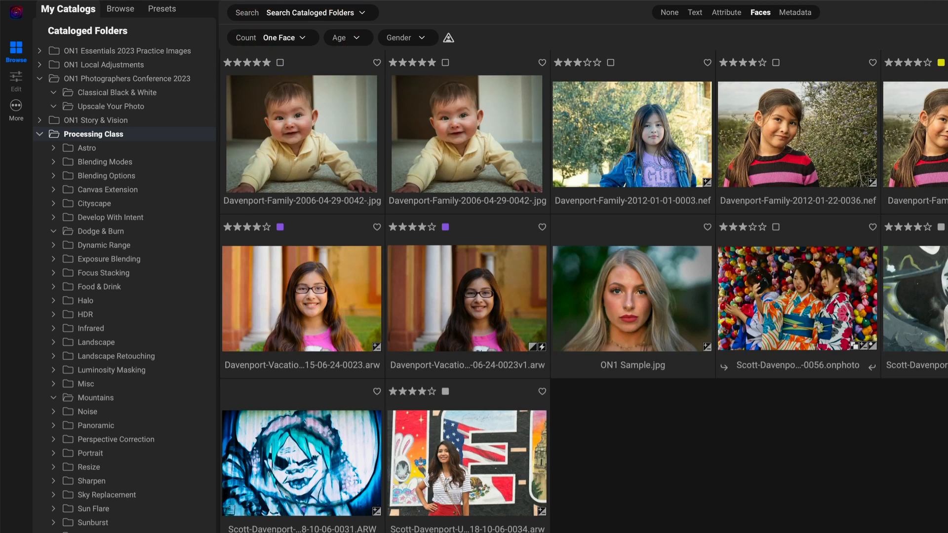
mouse_move(826, 309)
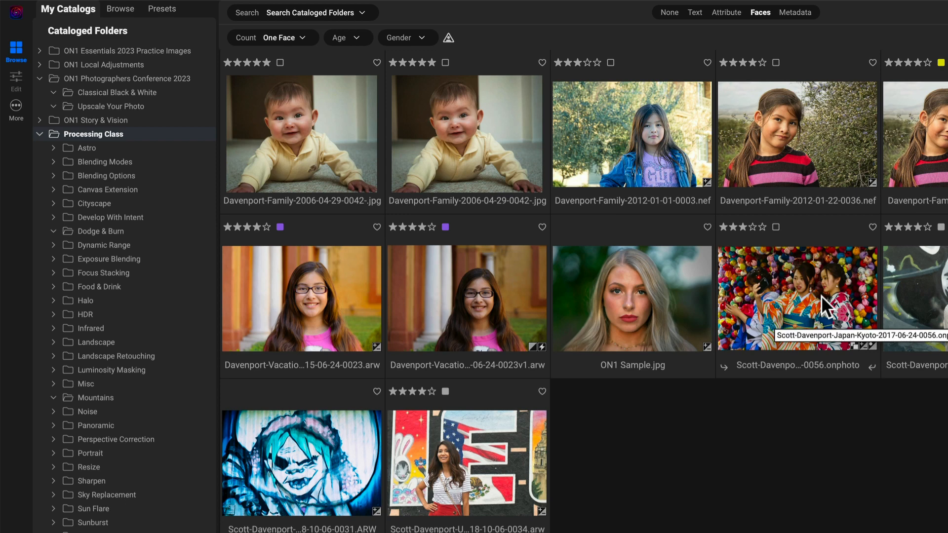
click(348, 37)
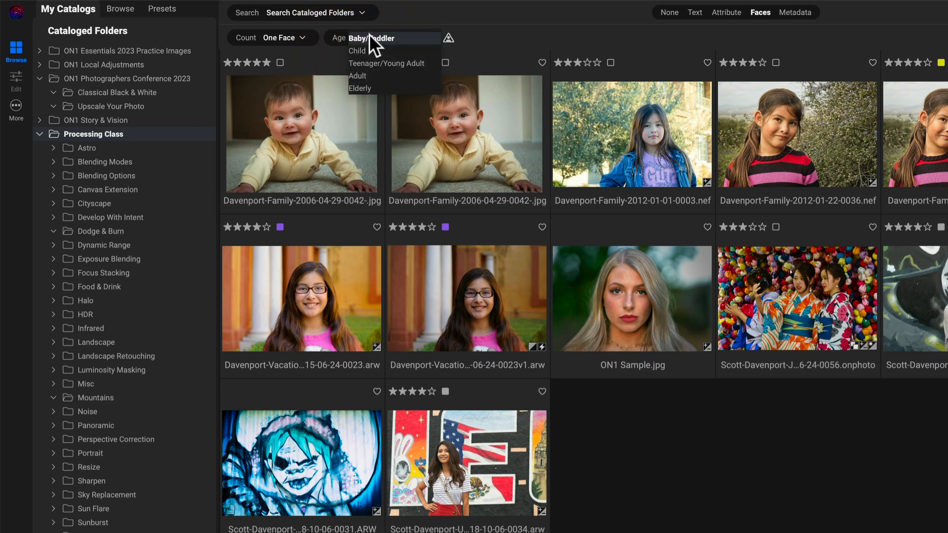
mouse_move(368, 66)
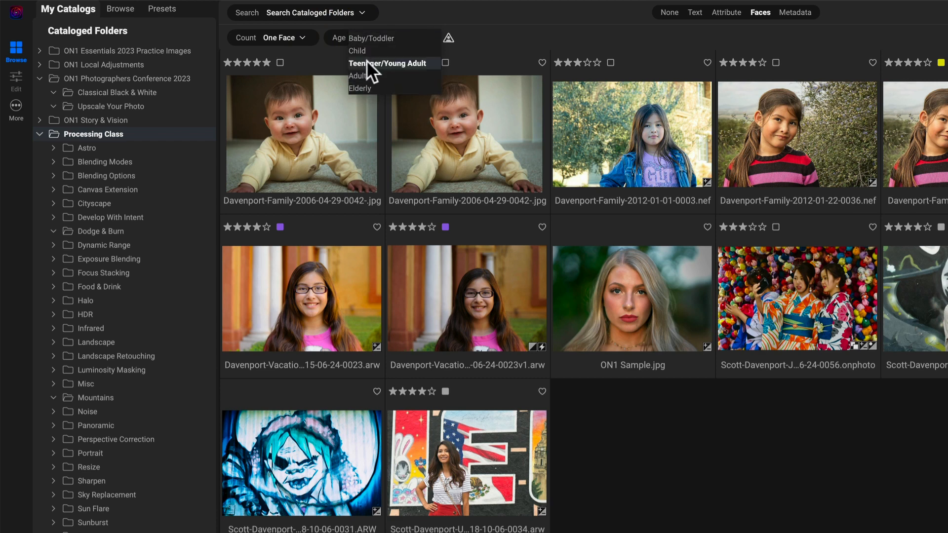
click(387, 63)
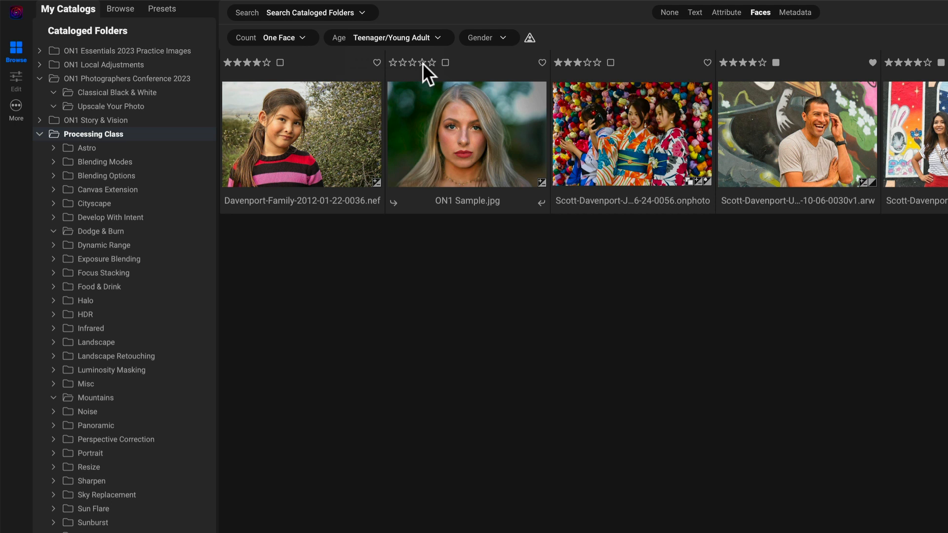
Inspect the resulting thumbnails: girl in stripes, kimonos, smiling man, ON1 Sample.jpg portrait.
click(301, 133)
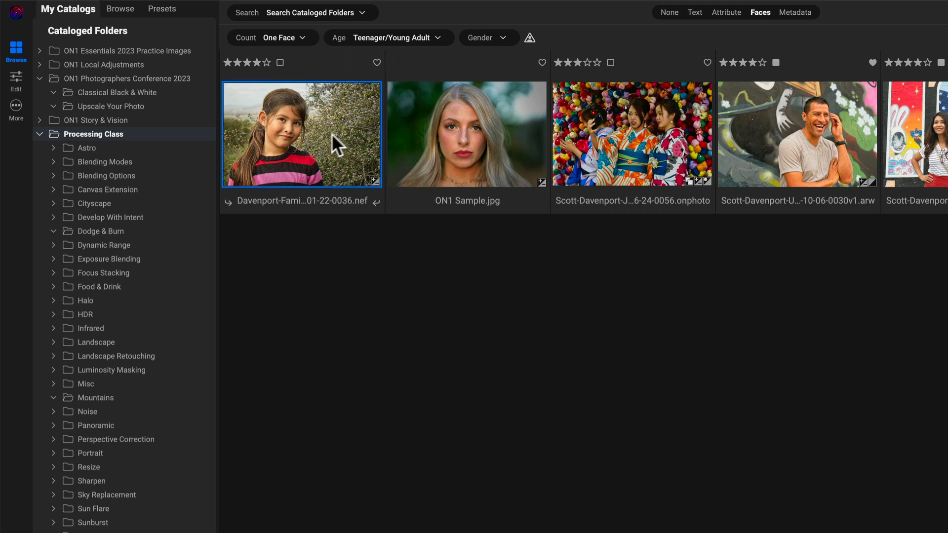
click(632, 133)
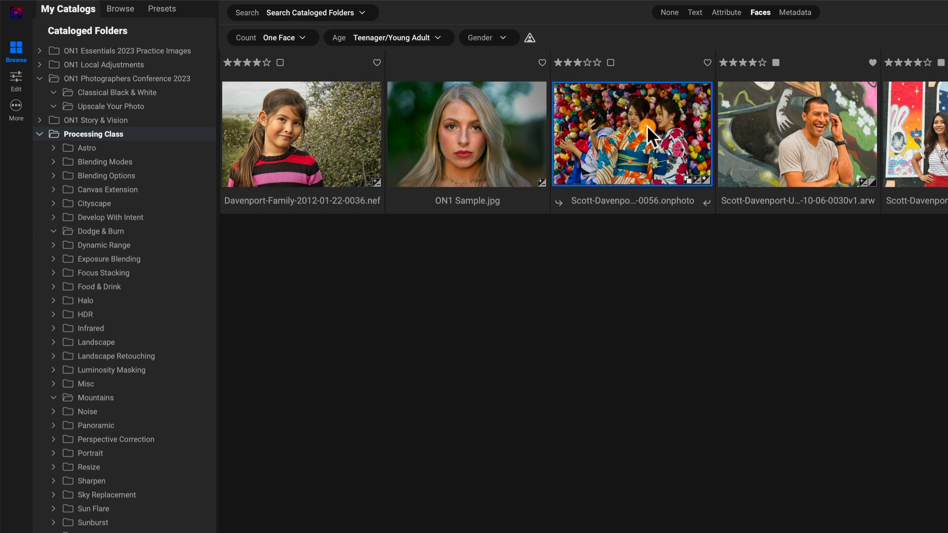
mouse_move(528, 150)
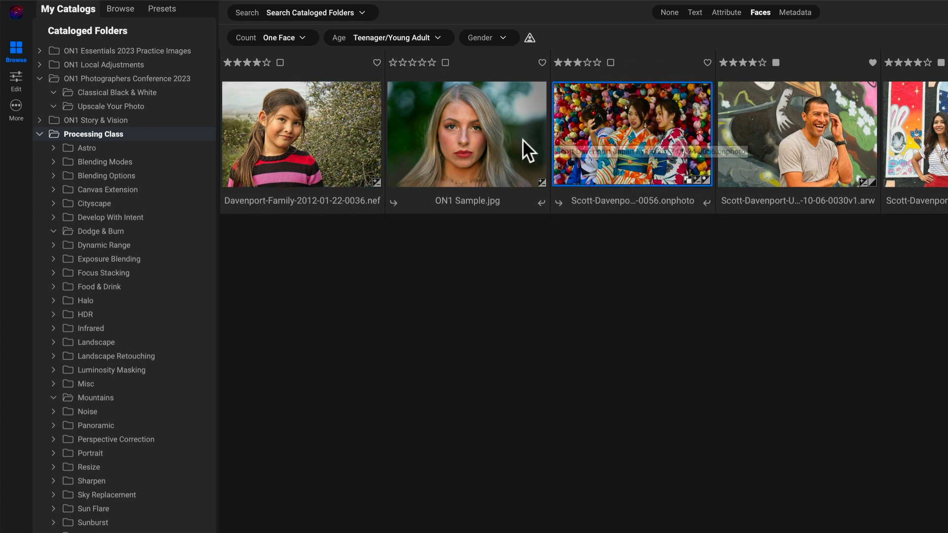
click(796, 134)
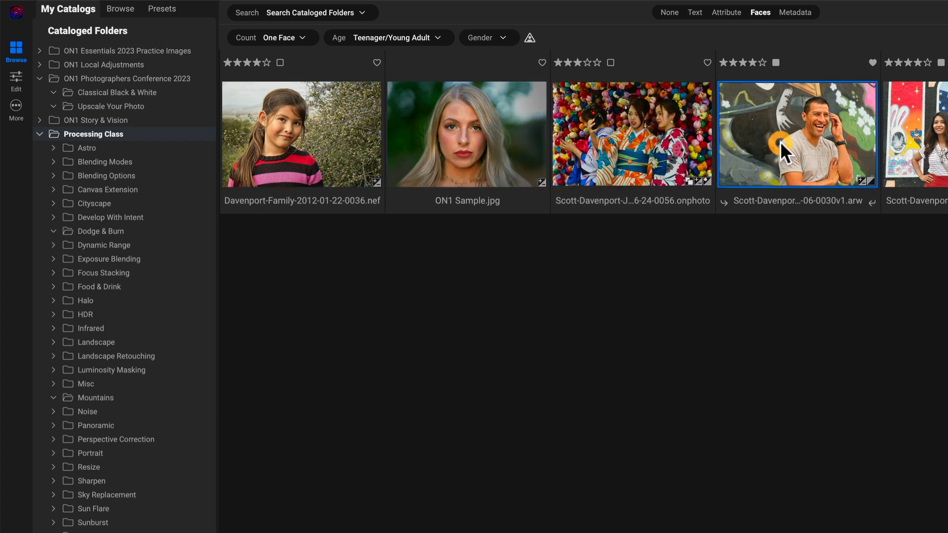
click(467, 134)
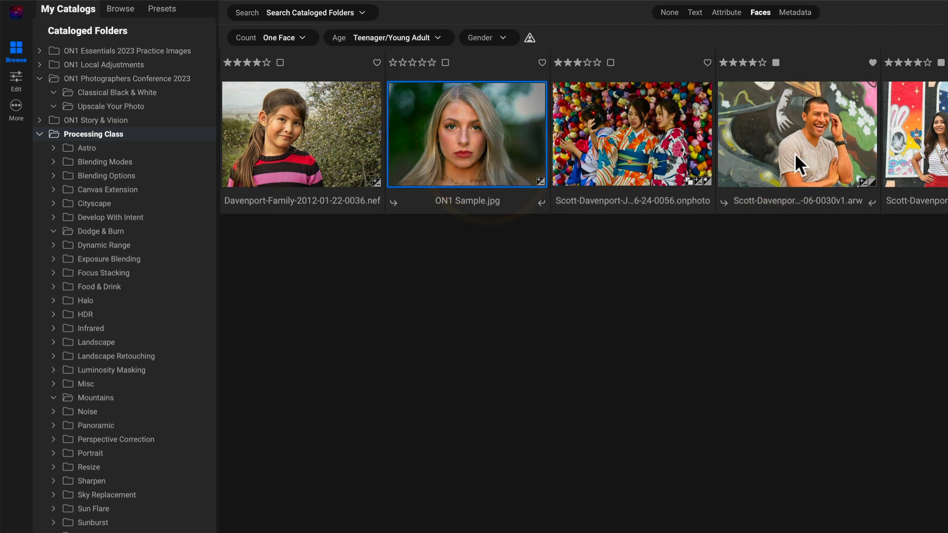
click(796, 135)
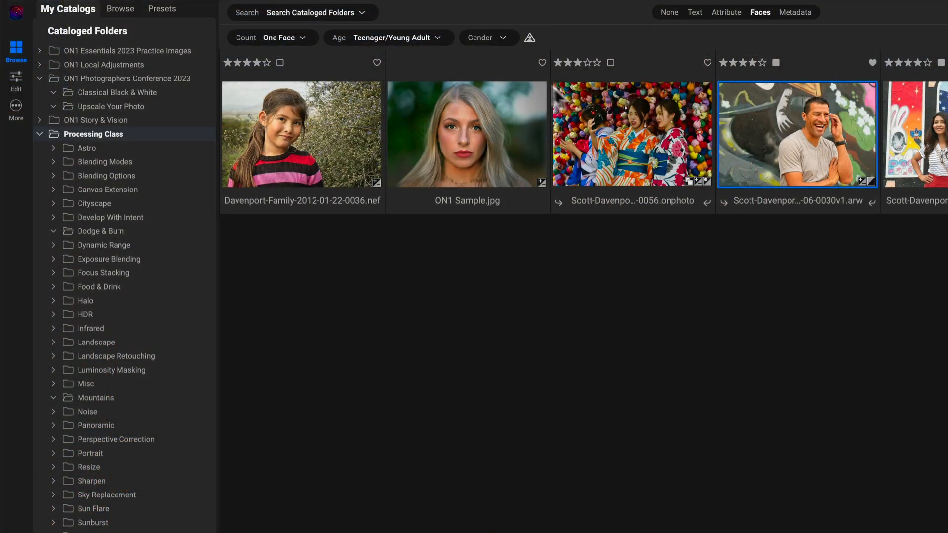
Set the face search Gender to Female.
click(488, 38)
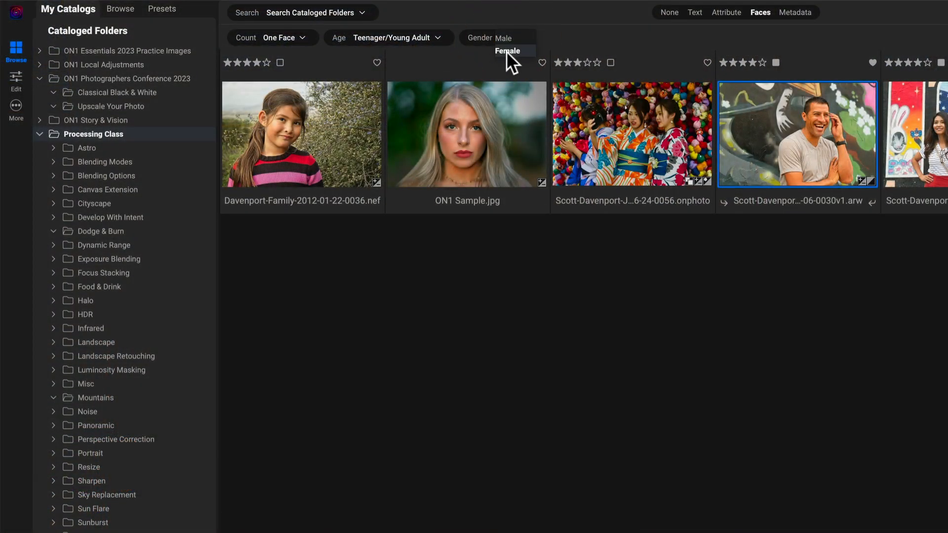
click(508, 50)
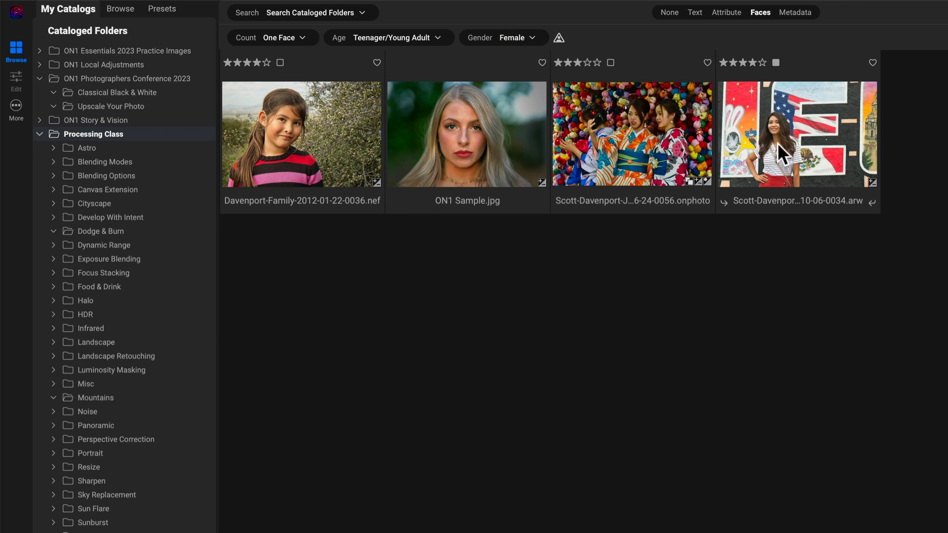
mouse_move(559, 37)
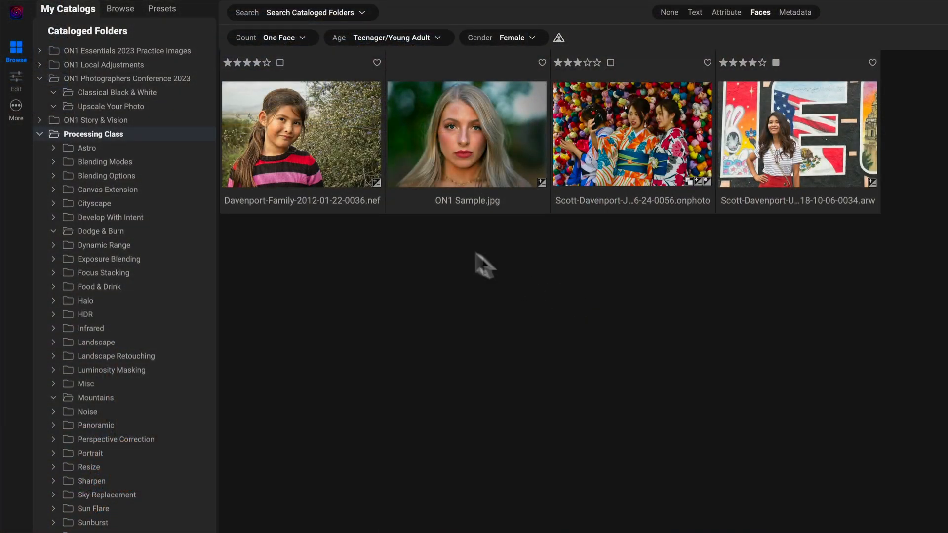
mouse_move(768, 24)
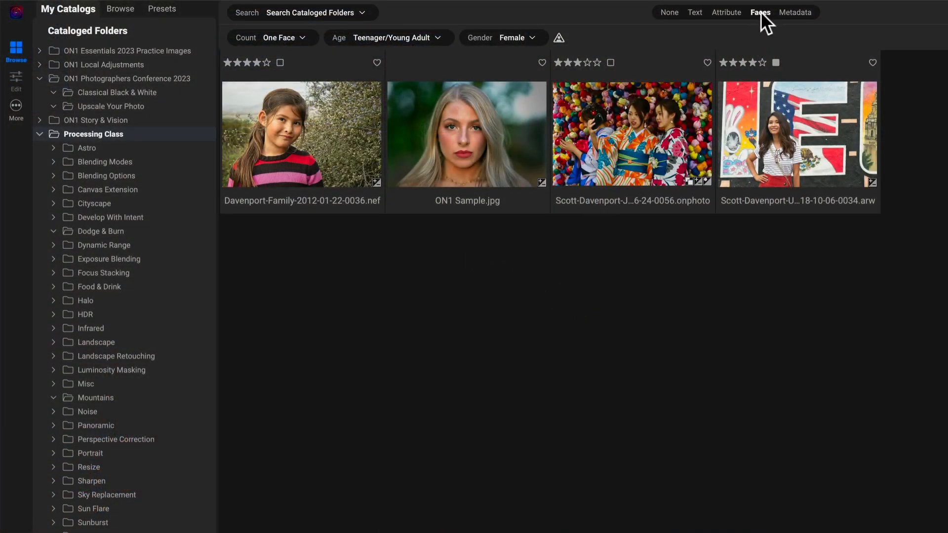
Clear the face search and switch to Metadata search matching All of the following rules.
click(669, 12)
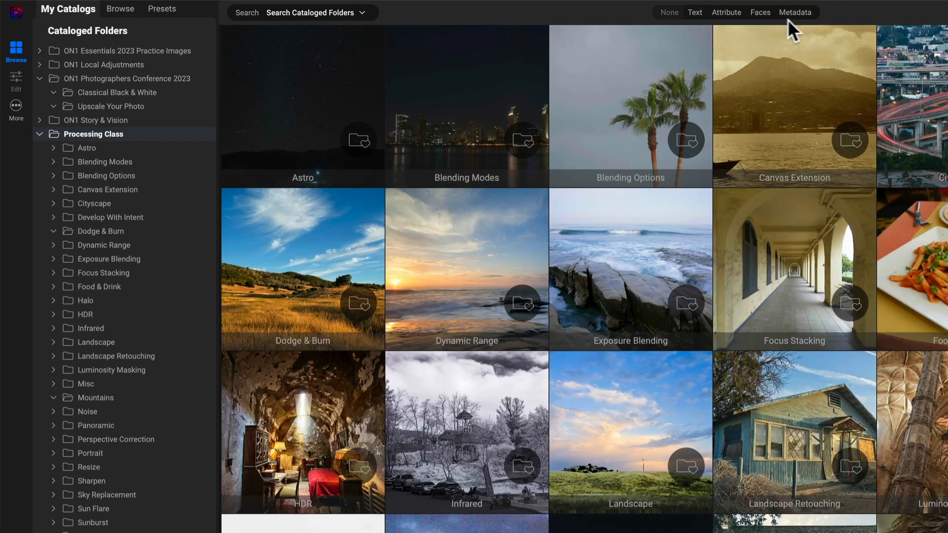
click(796, 11)
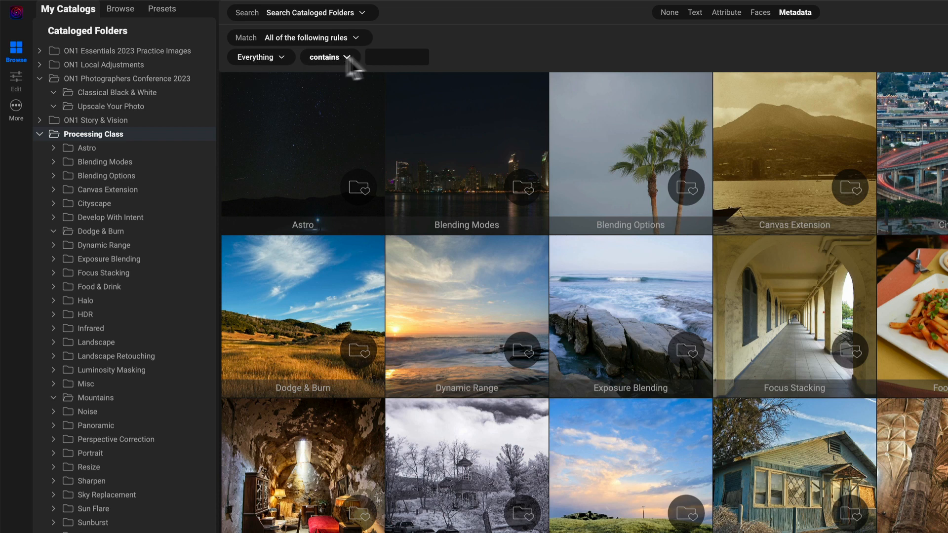
mouse_move(470, 74)
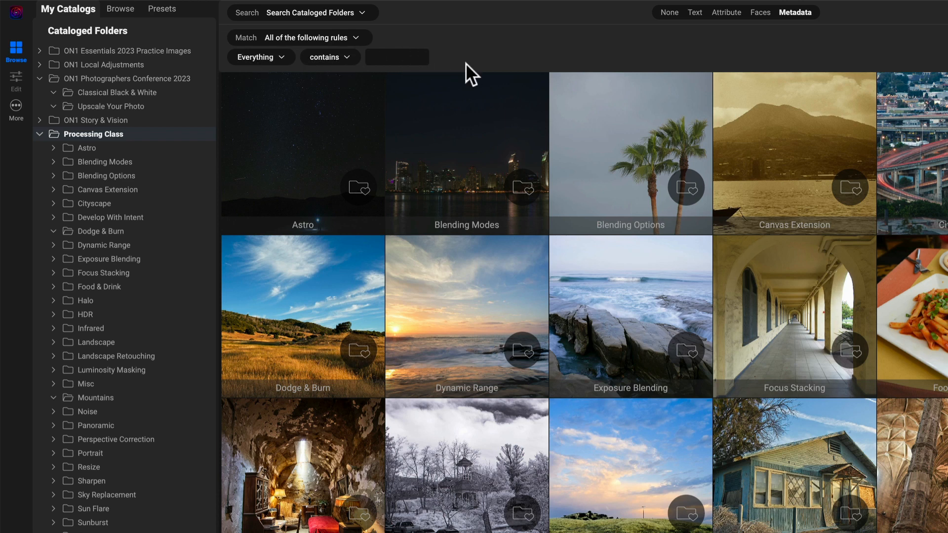
mouse_move(396, 57)
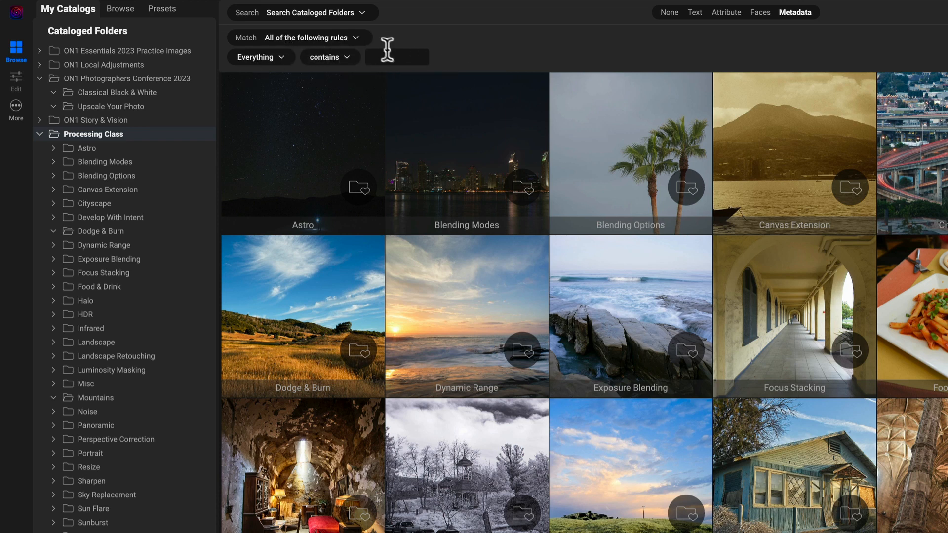
mouse_move(450, 66)
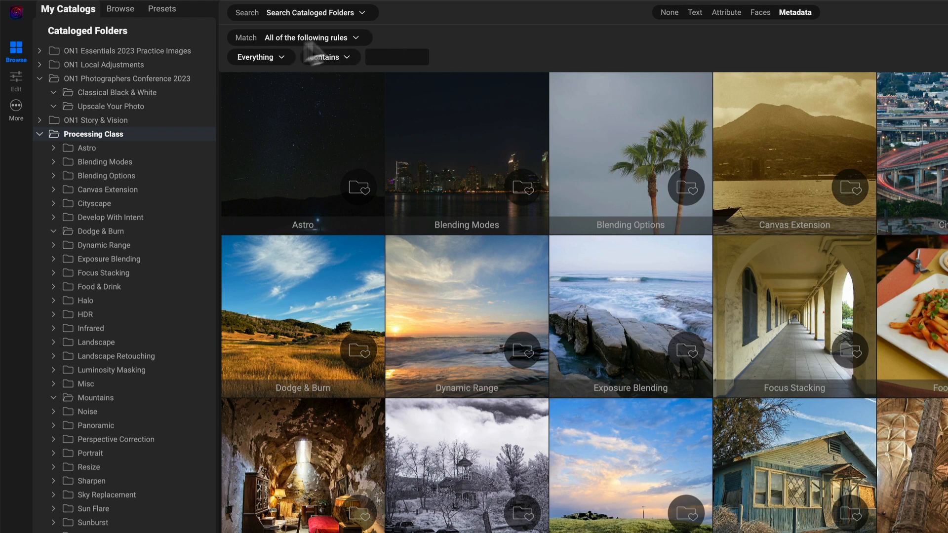
click(300, 38)
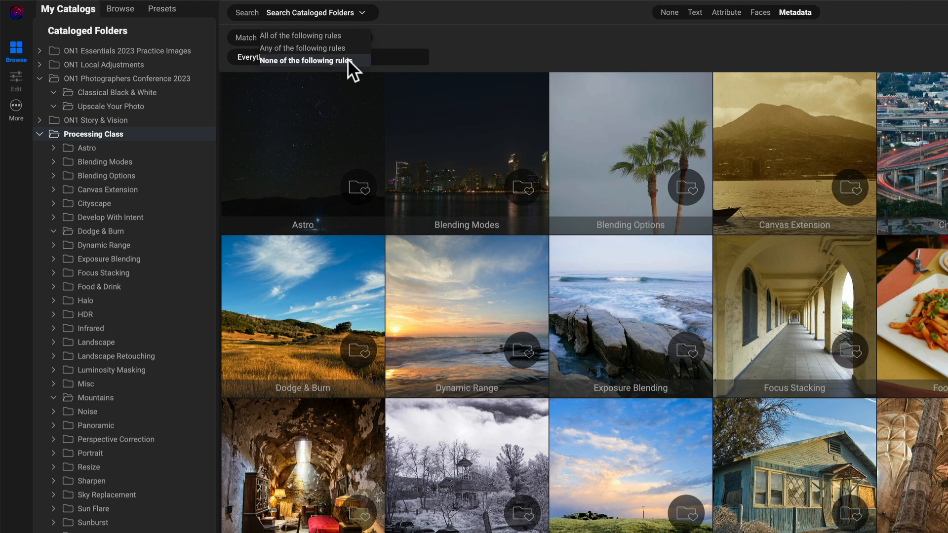
mouse_move(350, 69)
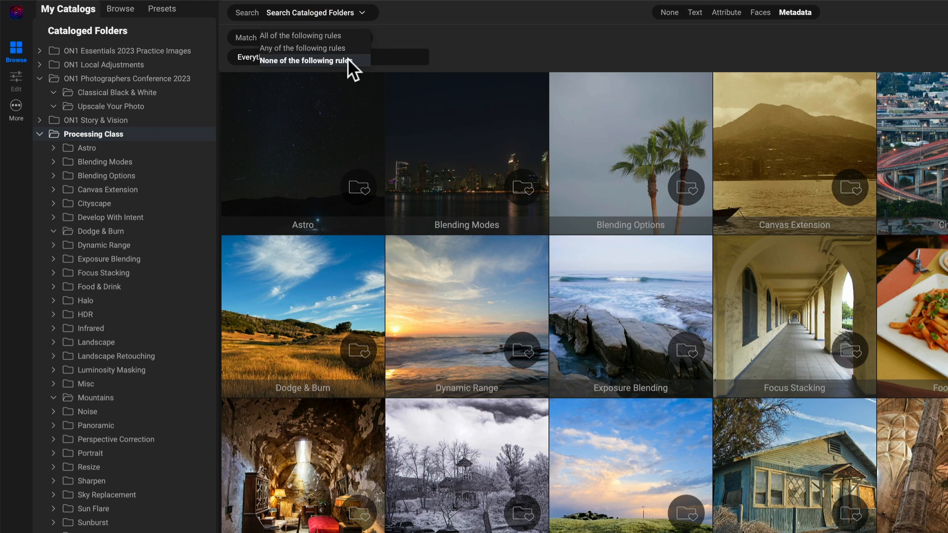
mouse_move(302, 47)
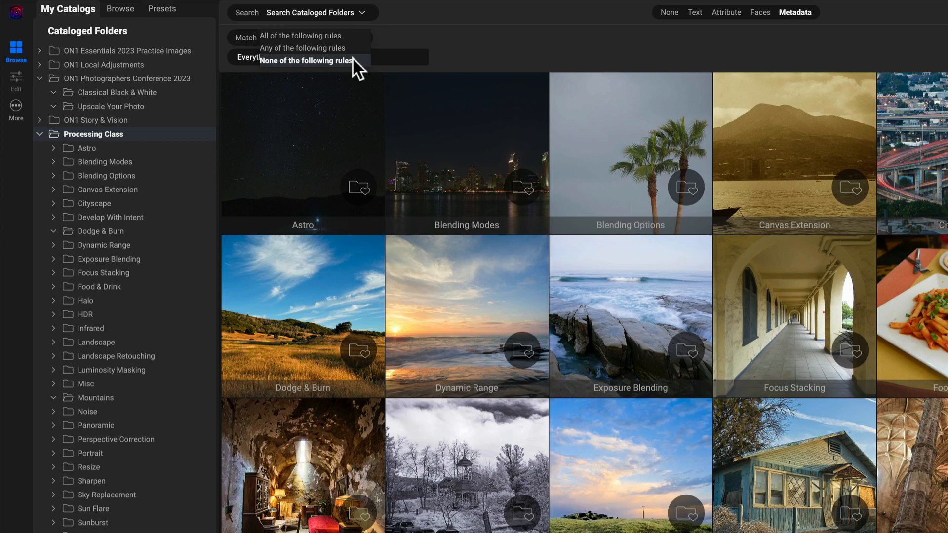
mouse_move(352, 71)
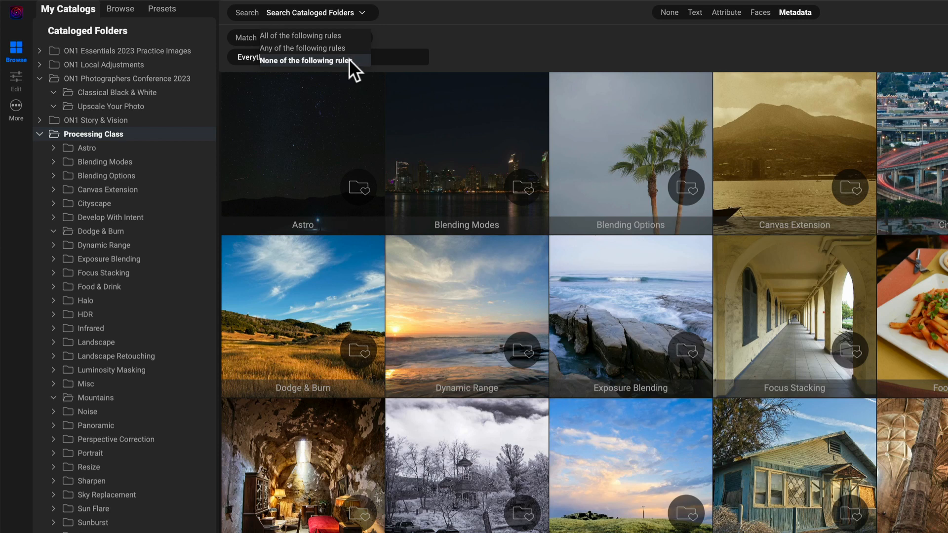
mouse_move(285, 35)
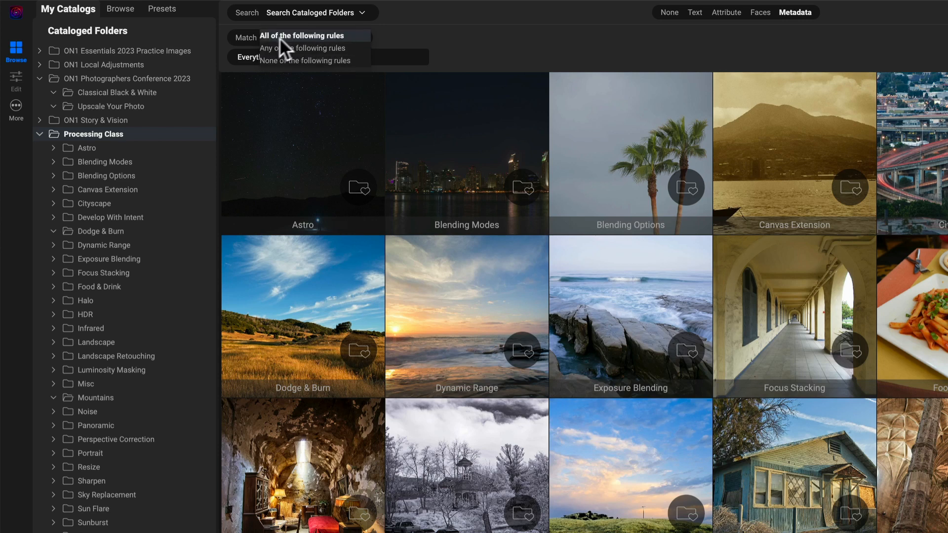
click(302, 36)
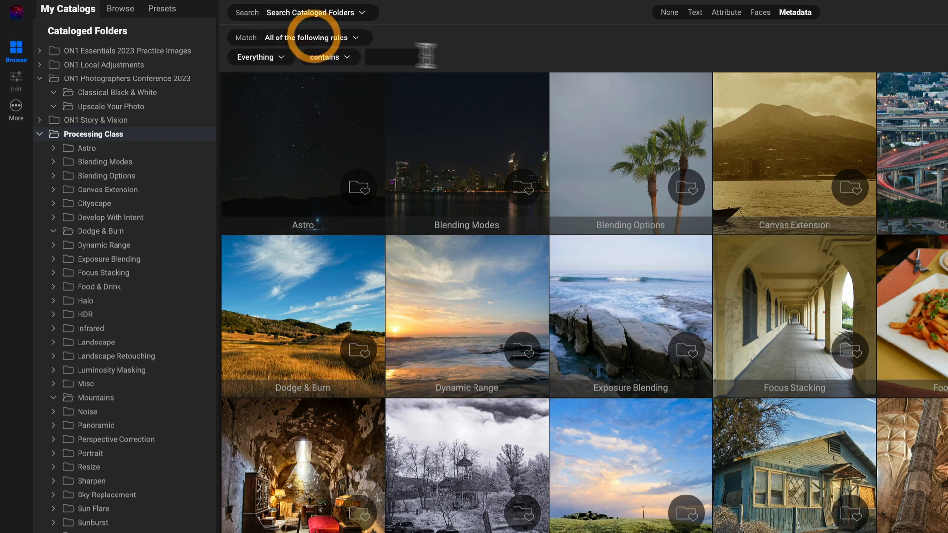
mouse_move(349, 69)
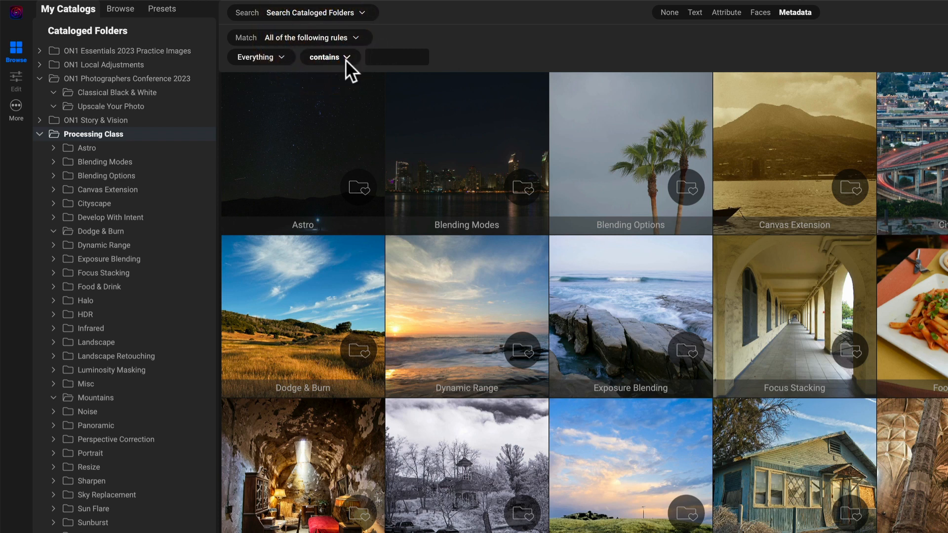
mouse_move(284, 66)
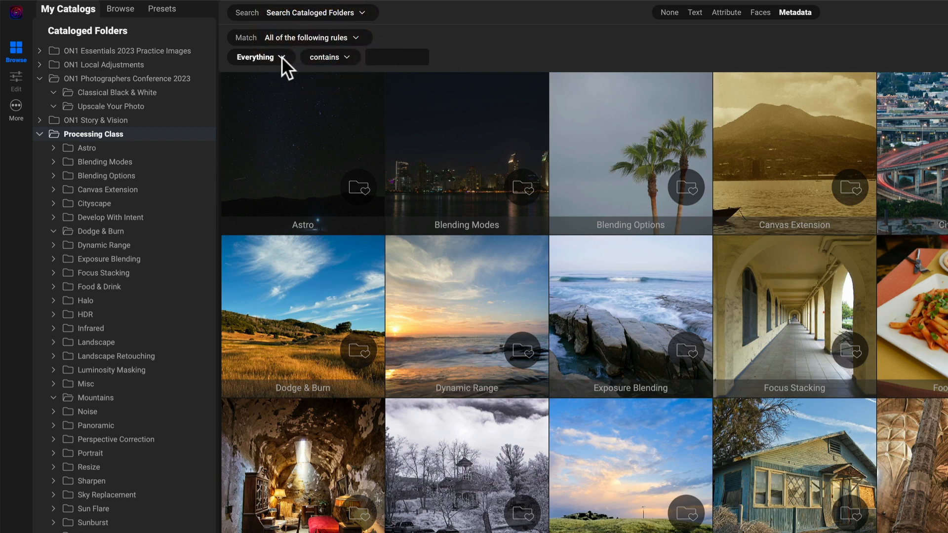
Point the metadata rule at Date > Capture Date, correcting an accidental Camera Model pick.
click(258, 57)
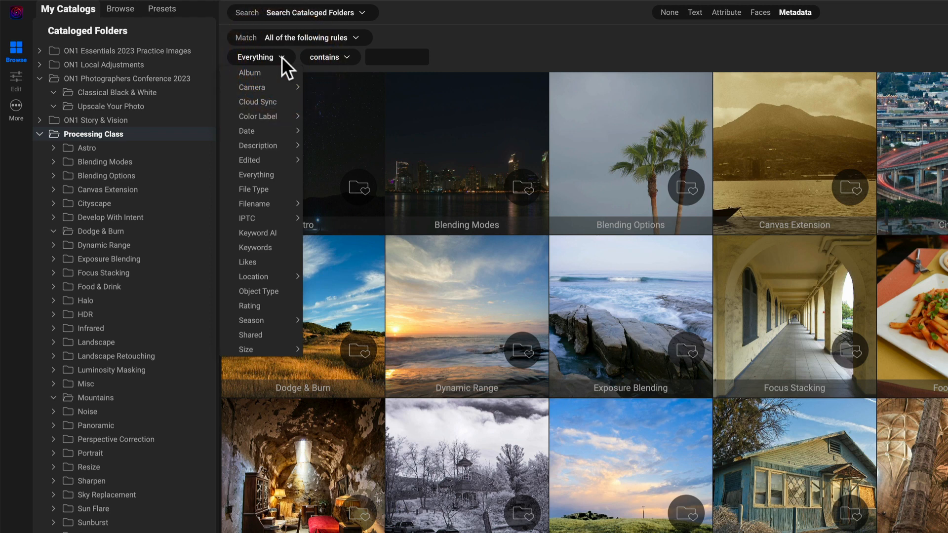
mouse_move(252, 87)
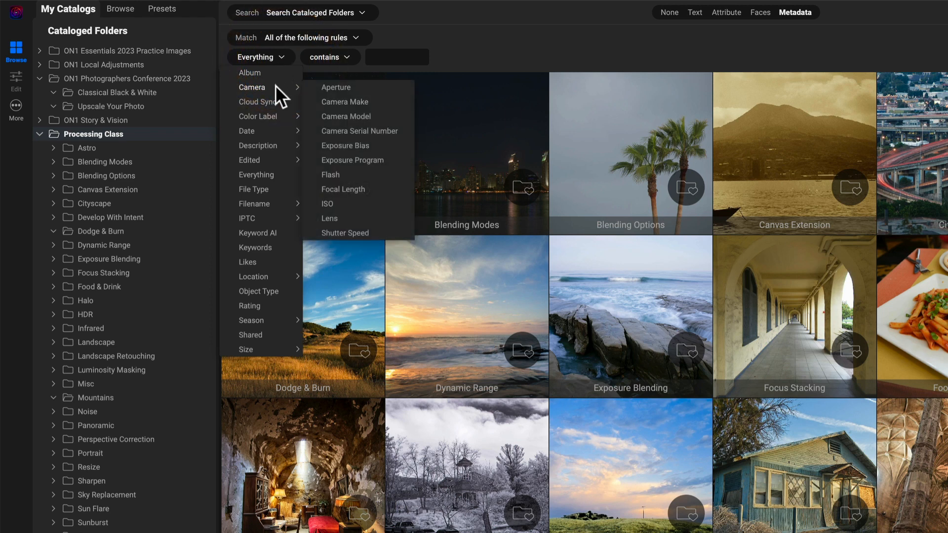
mouse_move(328, 96)
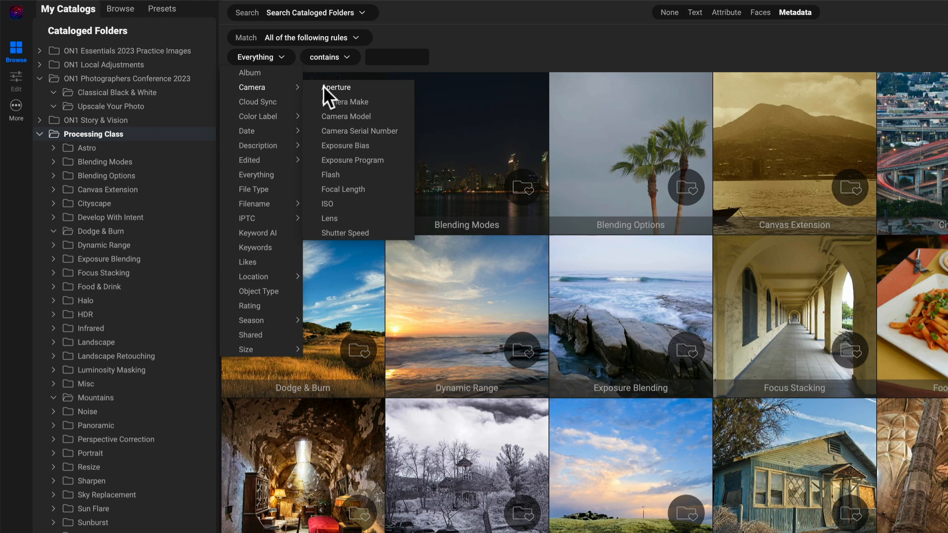
click(347, 117)
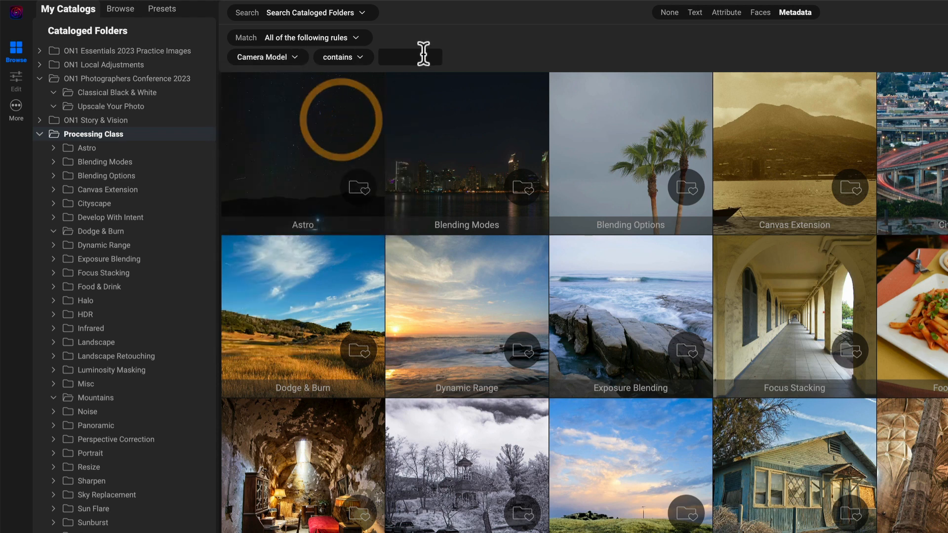
click(266, 57)
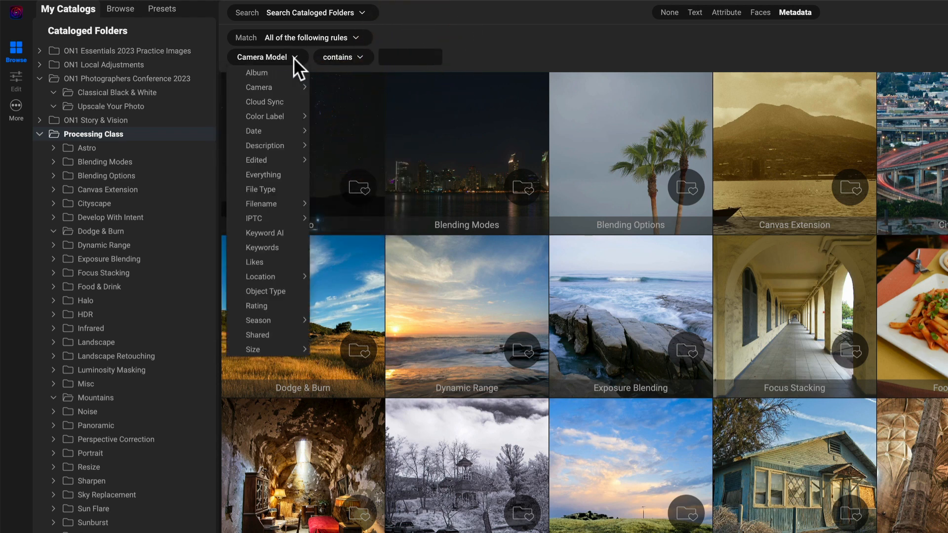
mouse_move(259, 87)
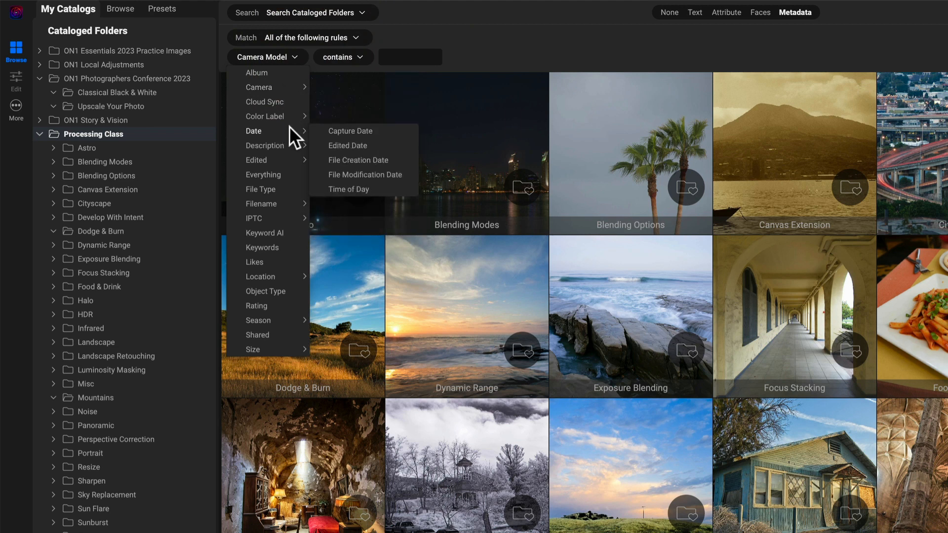
click(351, 131)
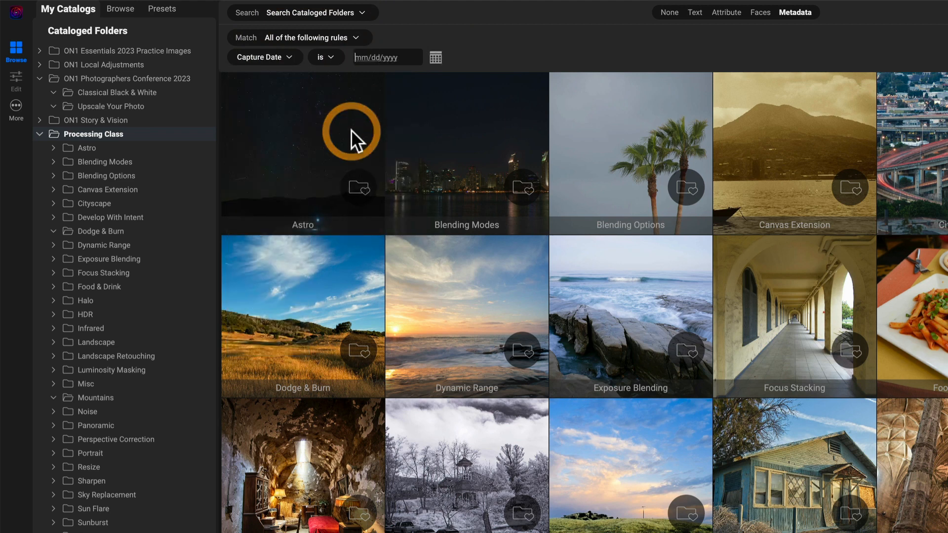
Set capture date to a between comparison starting January 1, 2023.
click(325, 57)
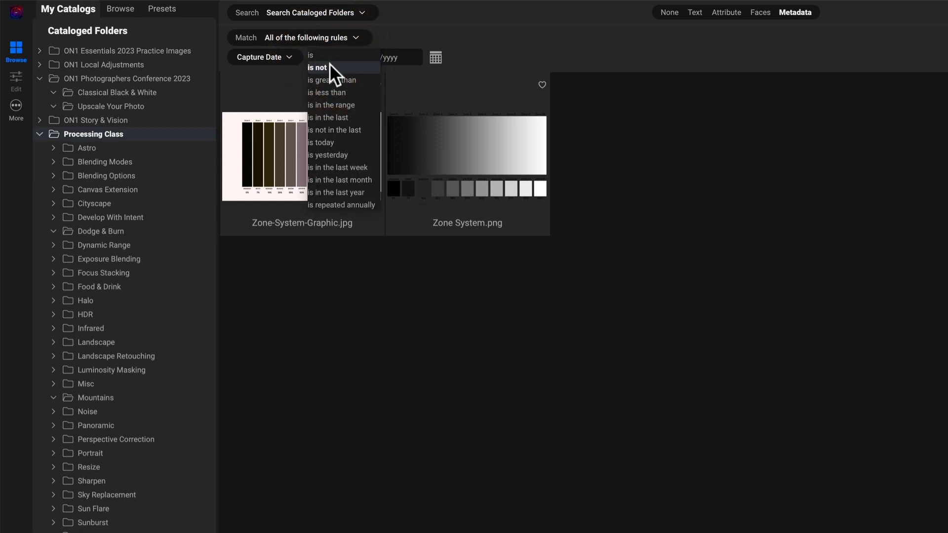
click(332, 104)
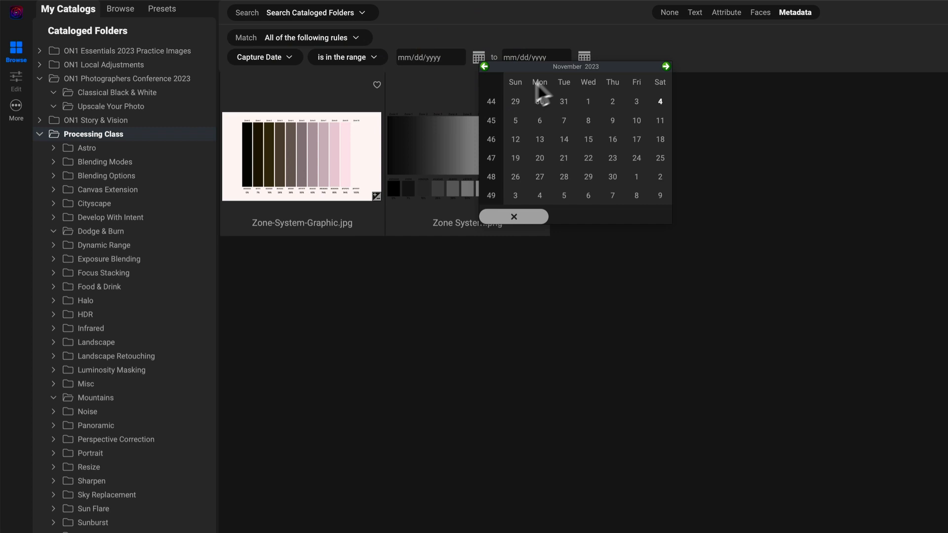
mouse_move(484, 67)
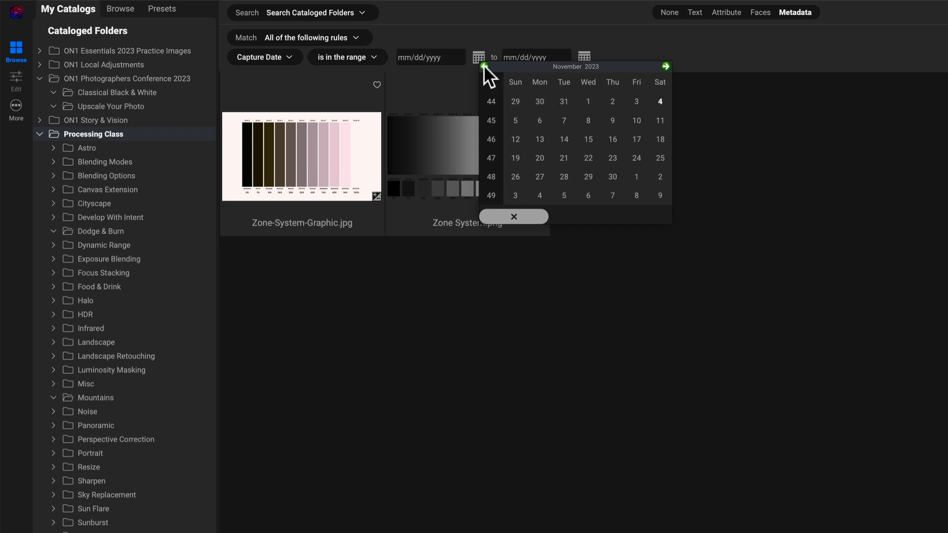
click(484, 66)
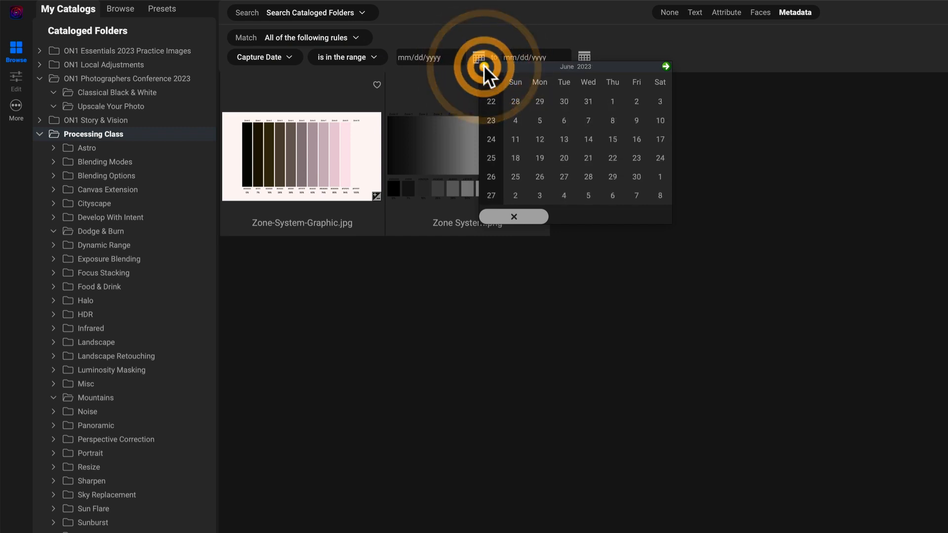
click(483, 66)
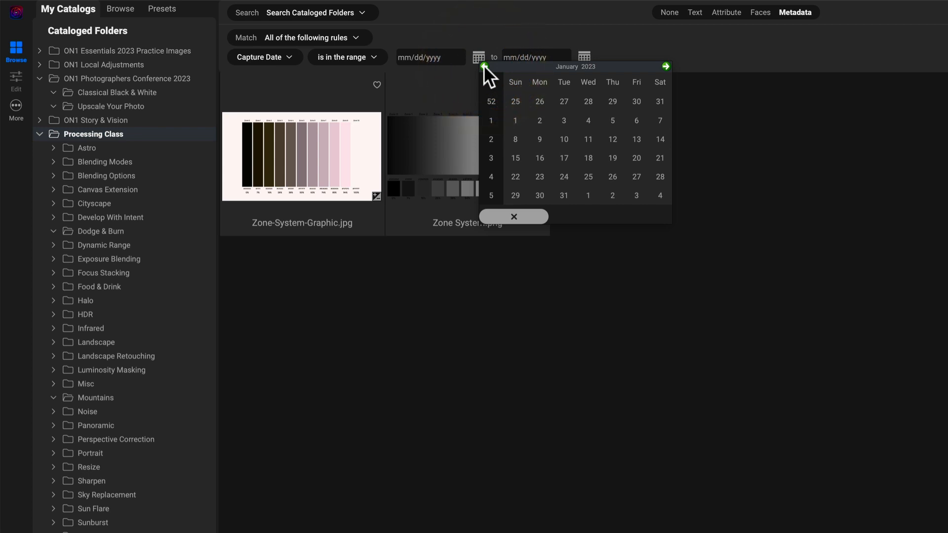
click(515, 120)
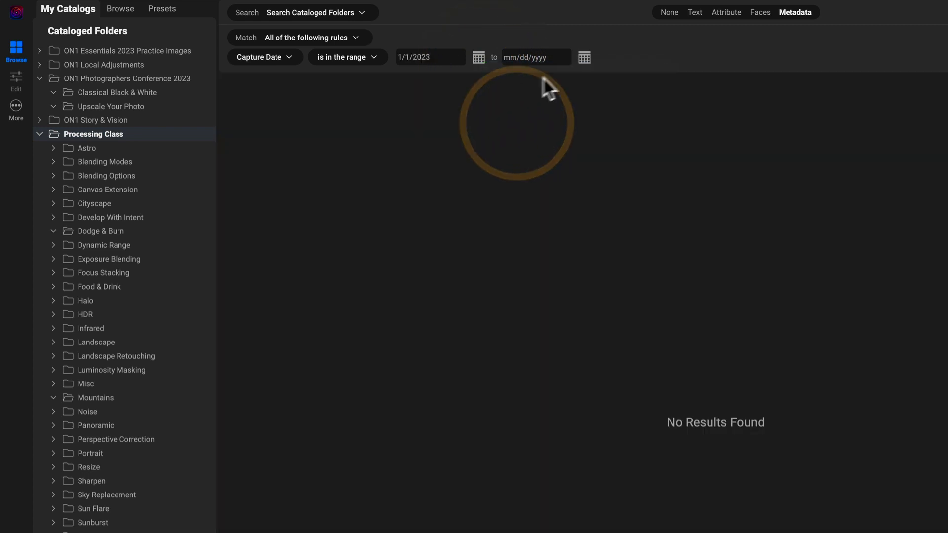
Set the end of the capture date range to December 31, 2023.
click(584, 57)
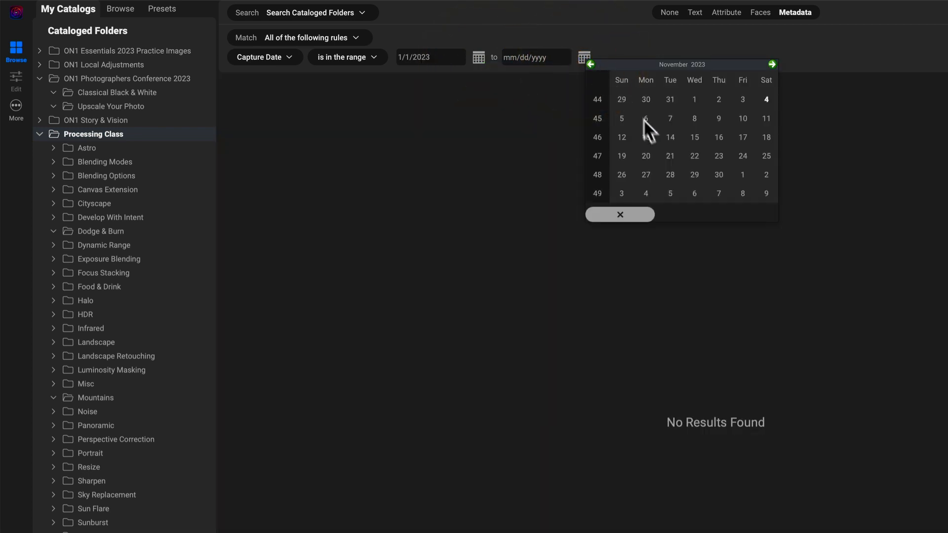
mouse_move(707, 177)
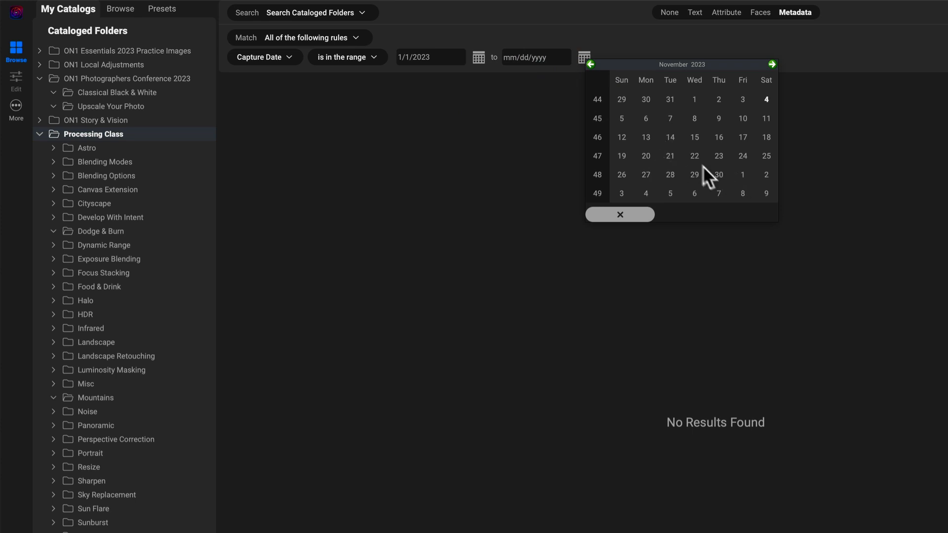
click(772, 65)
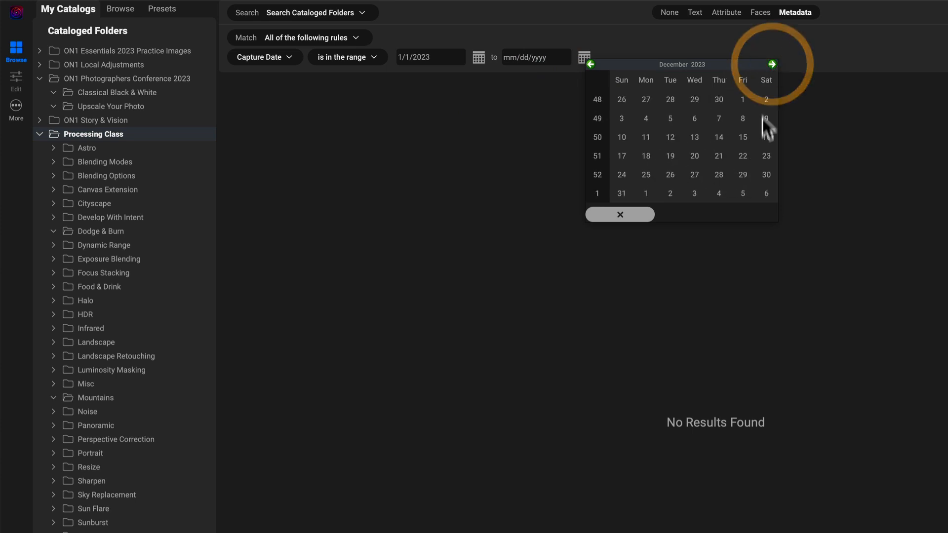
click(621, 194)
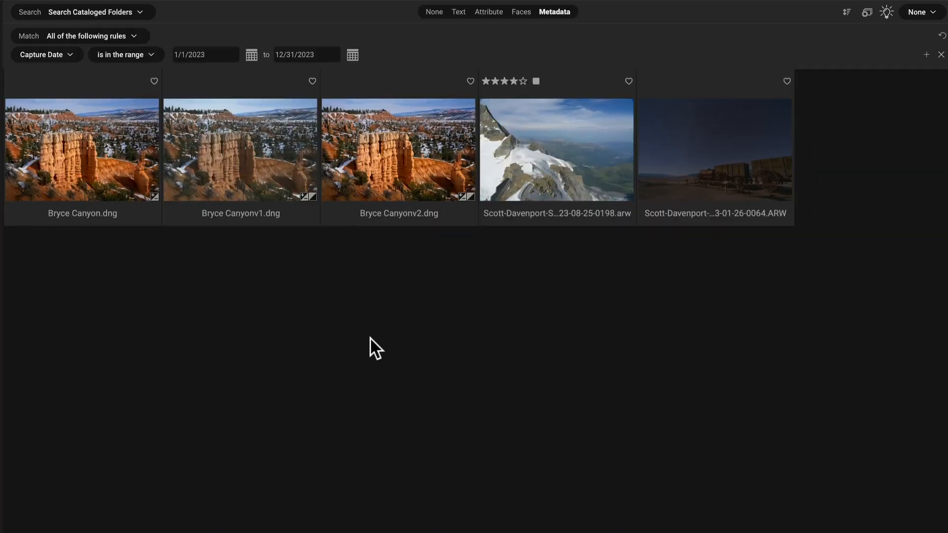
mouse_move(613, 302)
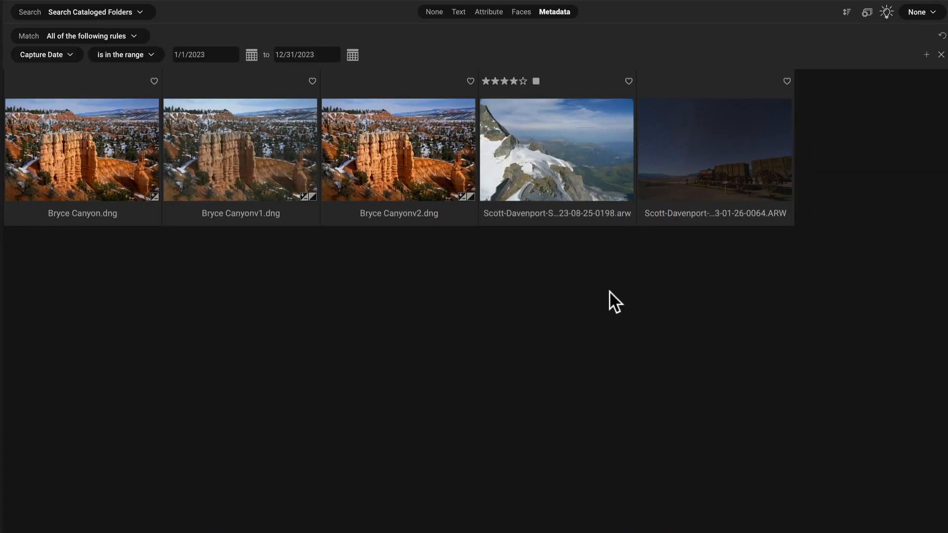
mouse_move(385, 150)
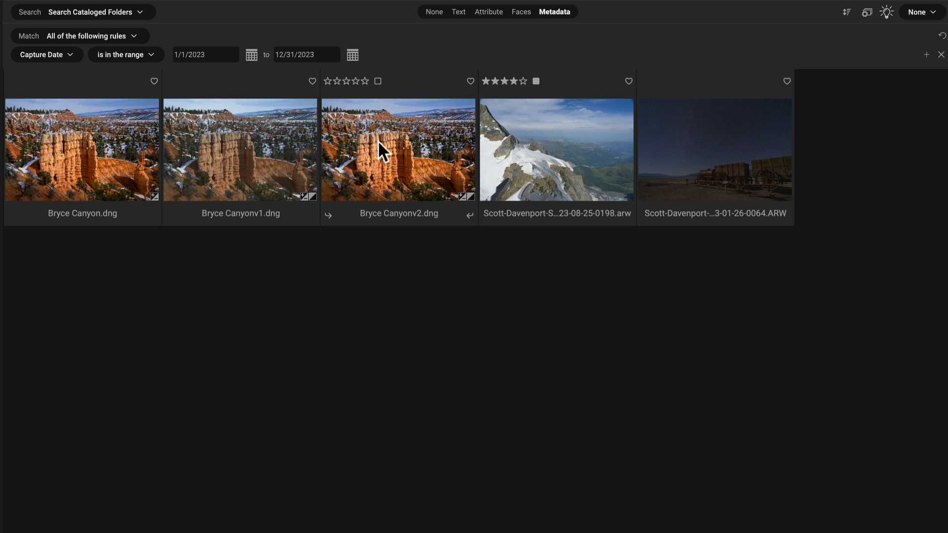
mouse_move(909, 55)
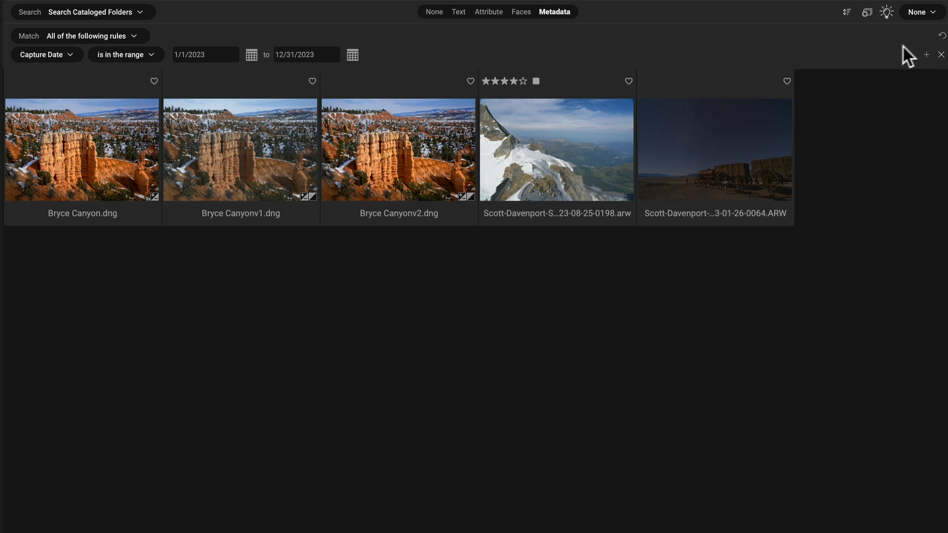
mouse_move(931, 65)
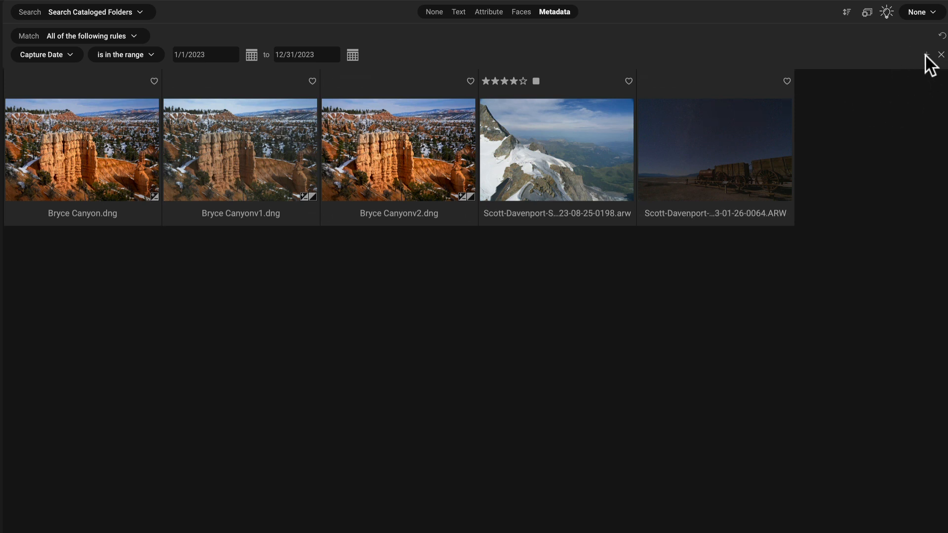
Add a second rule: Location > State/Province contains 'Utah'.
click(926, 54)
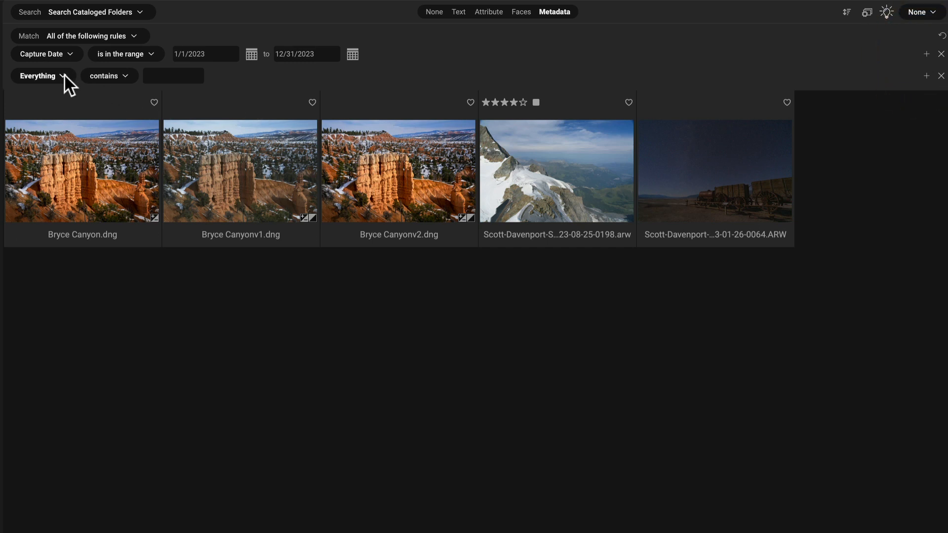
click(38, 76)
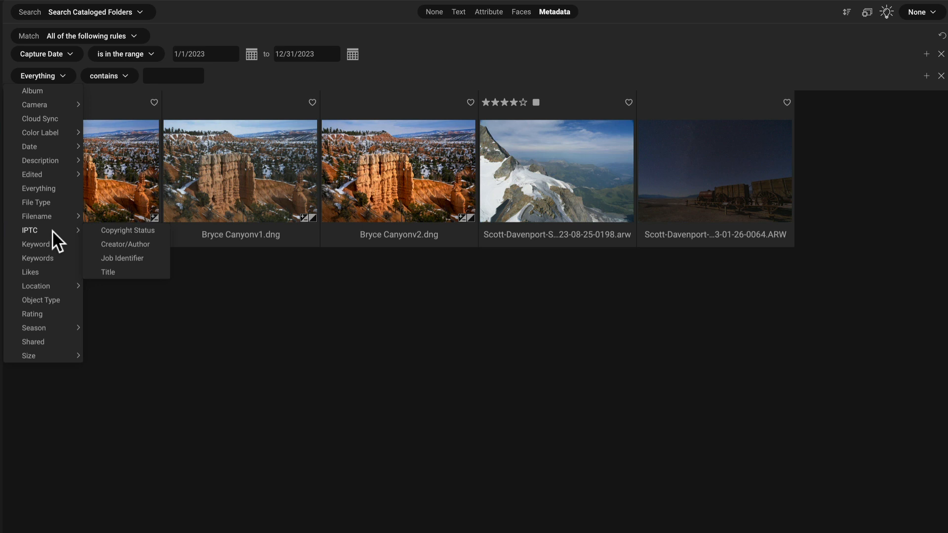
mouse_move(58, 293)
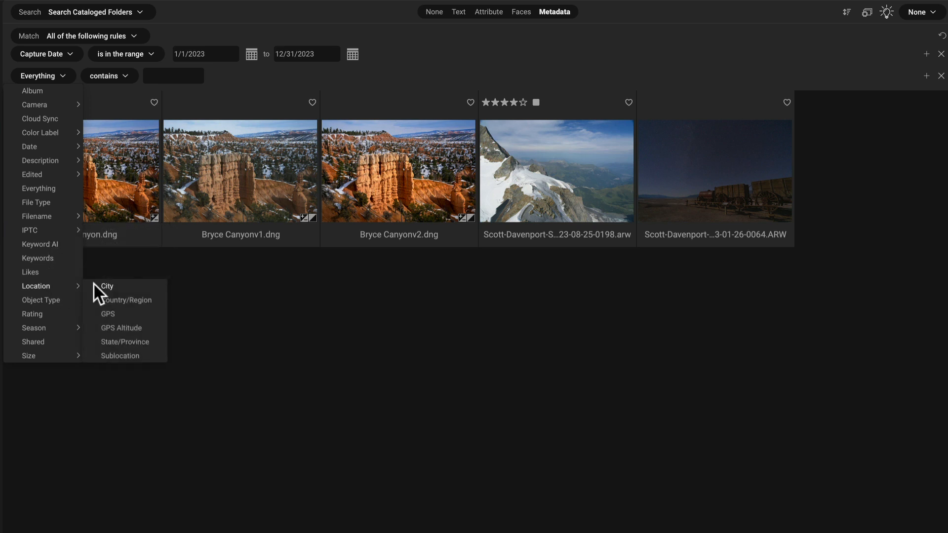
click(125, 342)
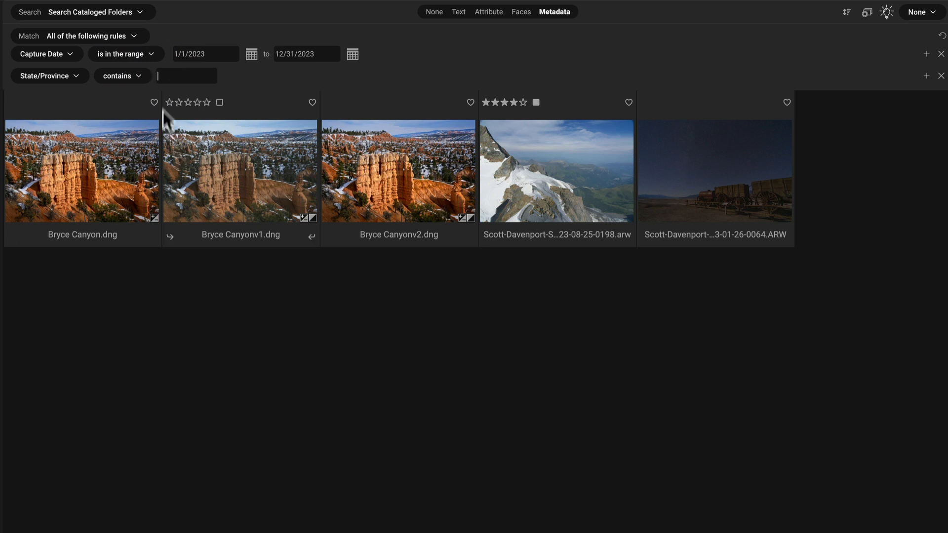
text(Utah)
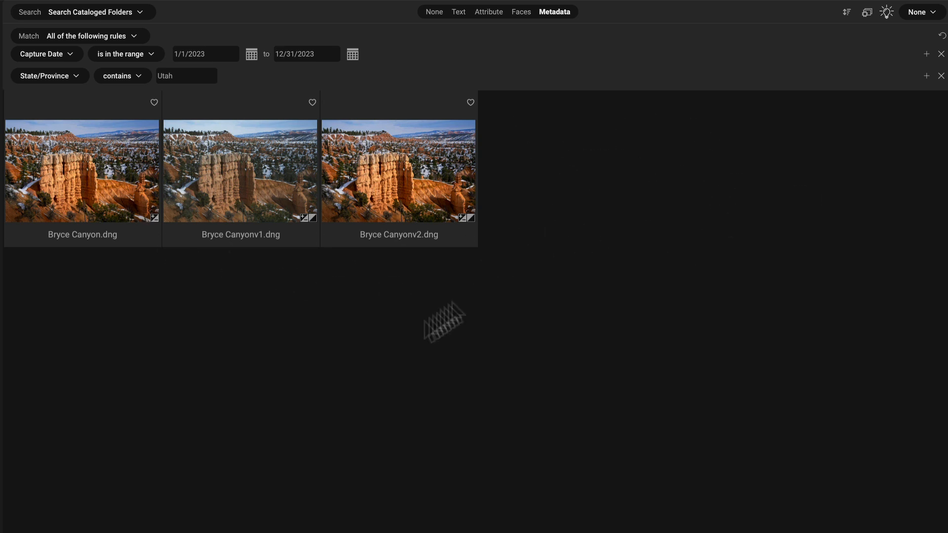
mouse_move(222, 318)
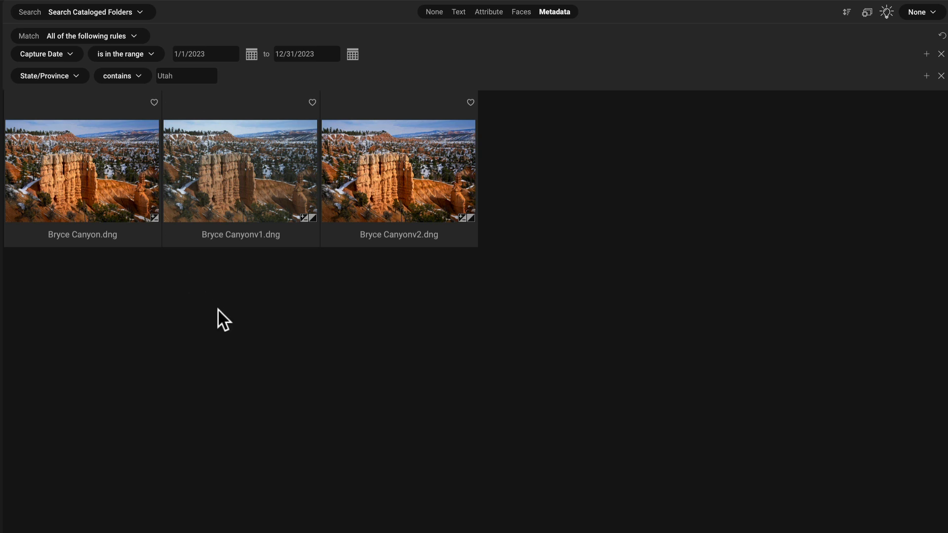
mouse_move(293, 299)
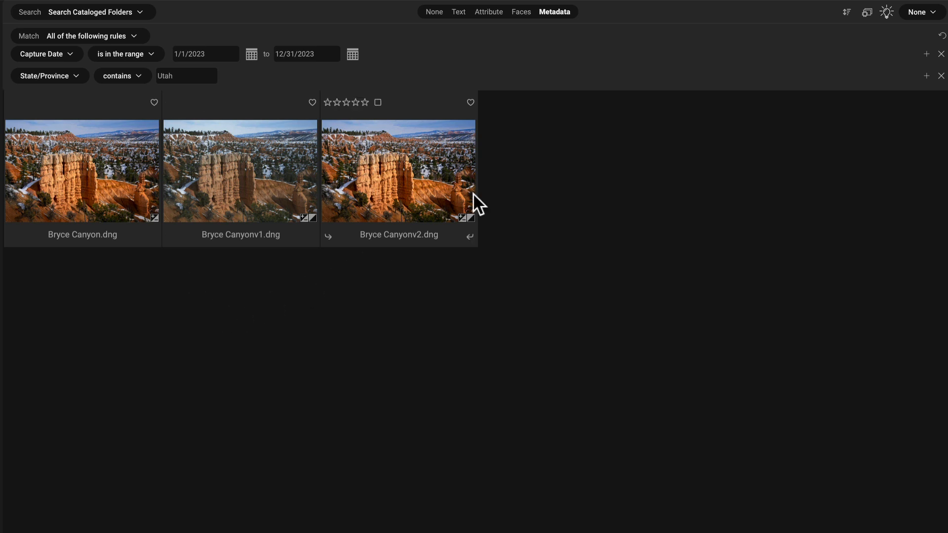
click(925, 76)
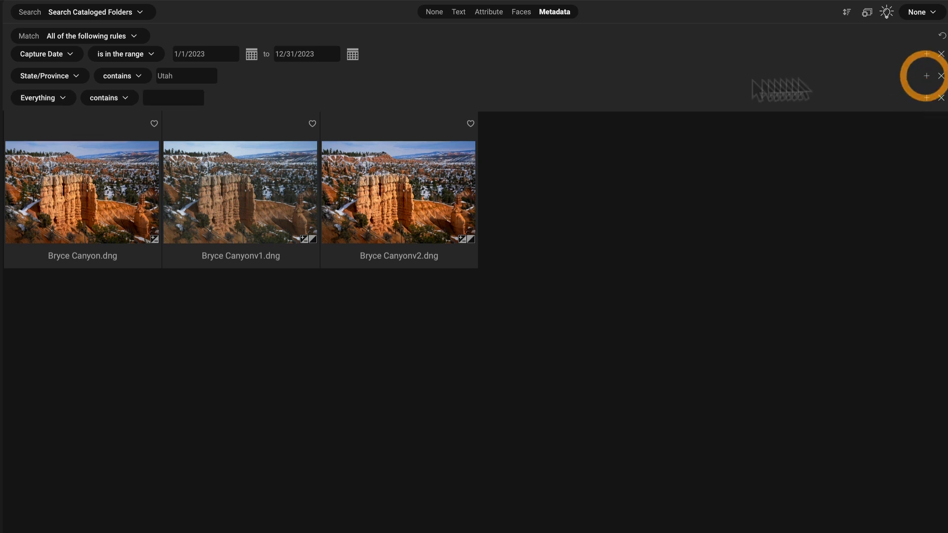
click(39, 97)
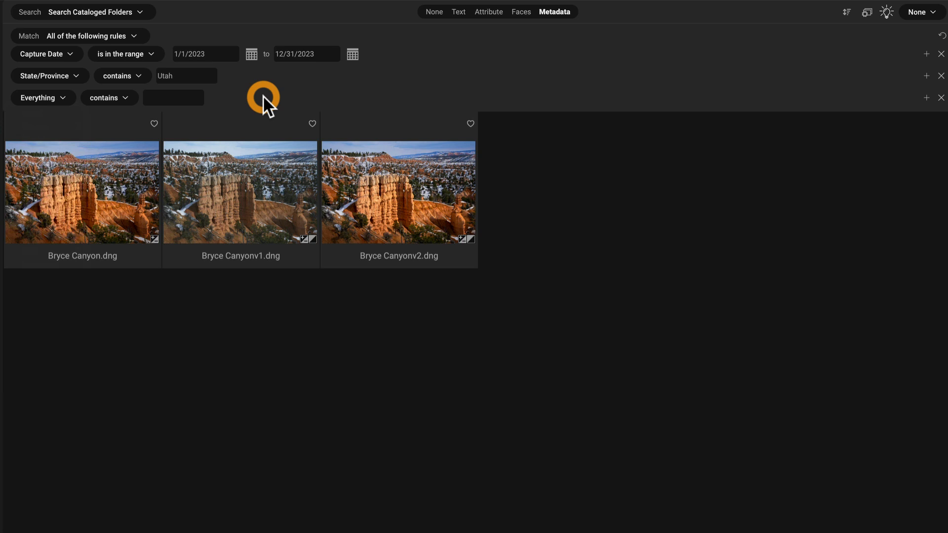
click(941, 98)
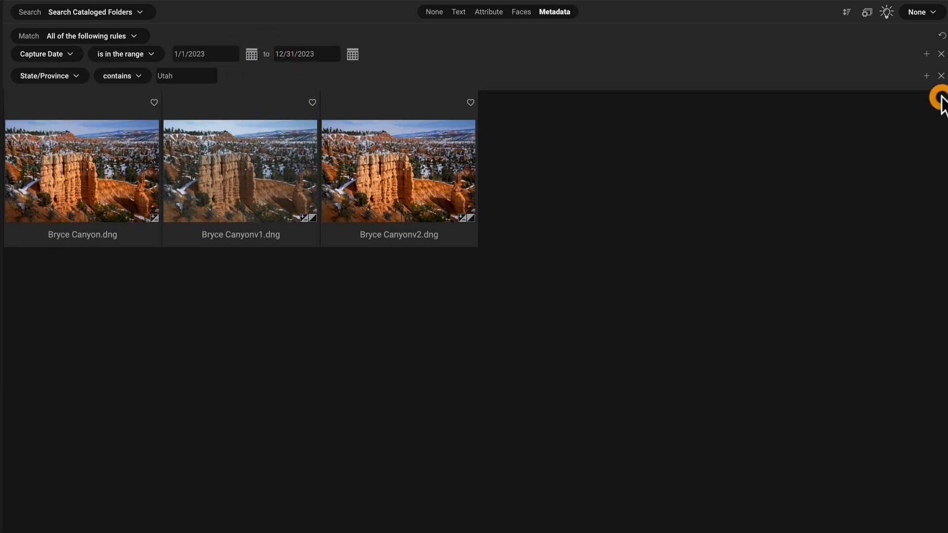
click(553, 12)
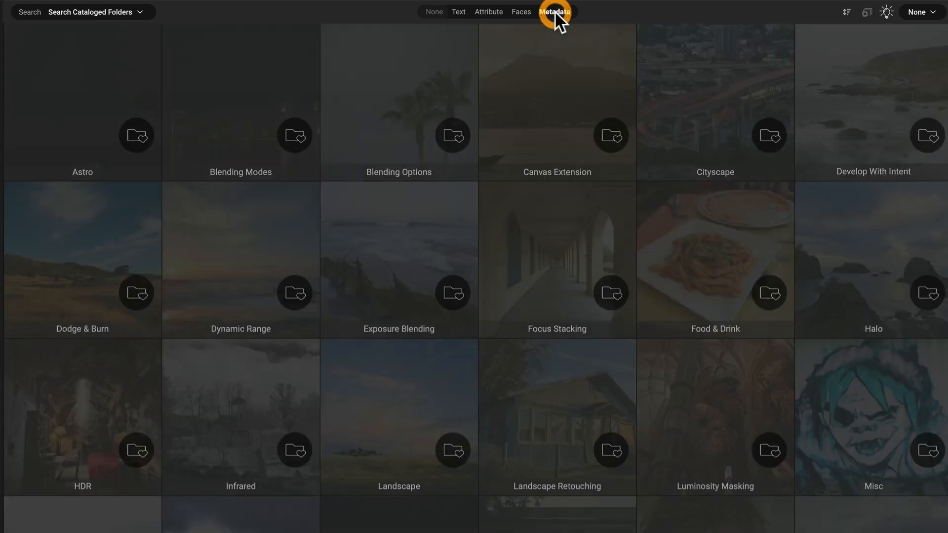
click(554, 12)
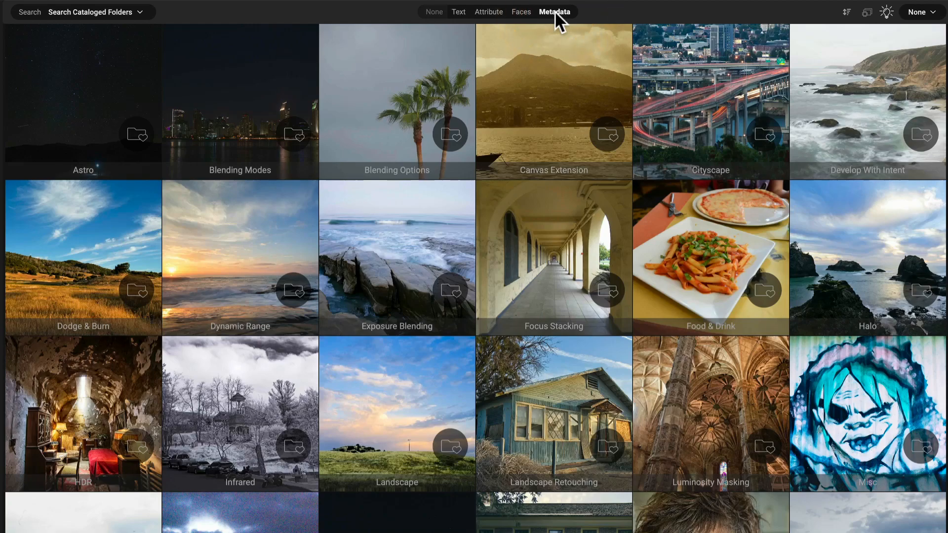
click(554, 12)
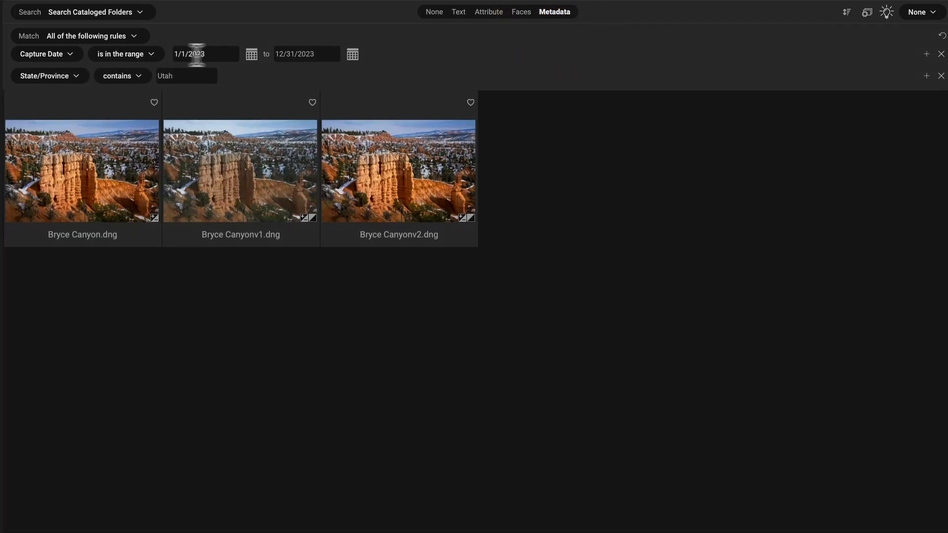
mouse_move(233, 91)
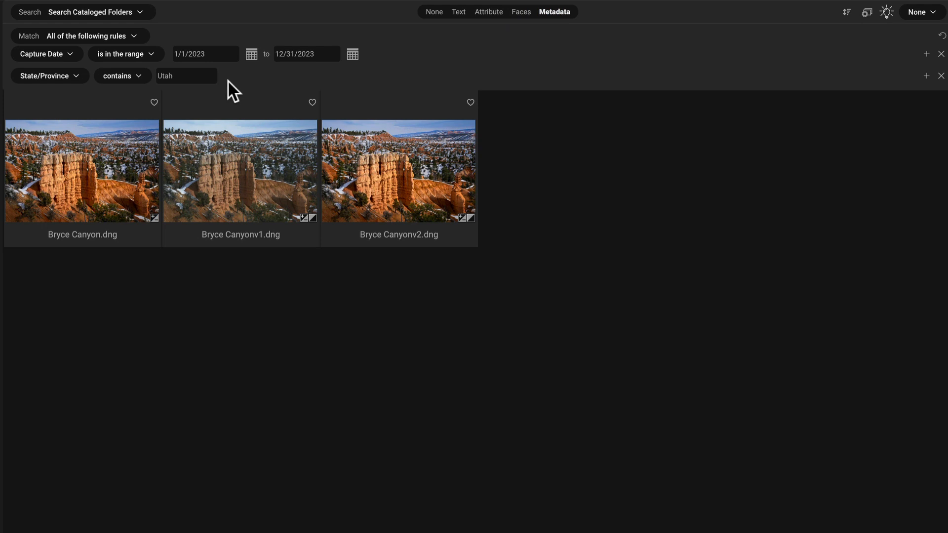
mouse_move(284, 351)
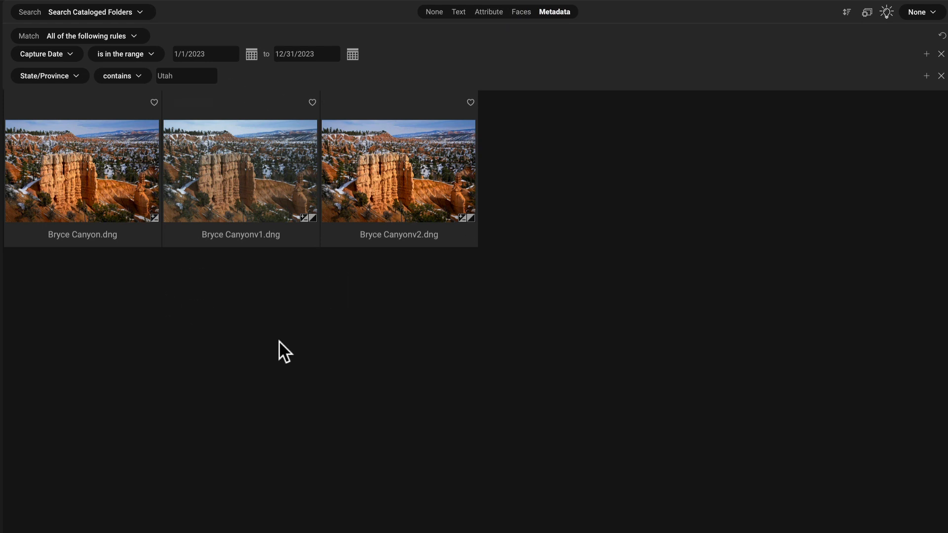
mouse_move(316, 352)
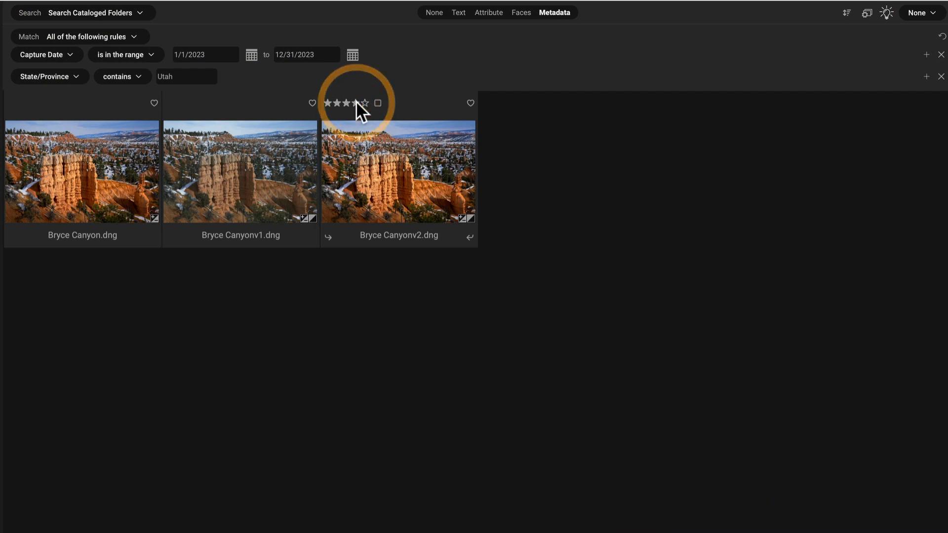
mouse_move(72, 115)
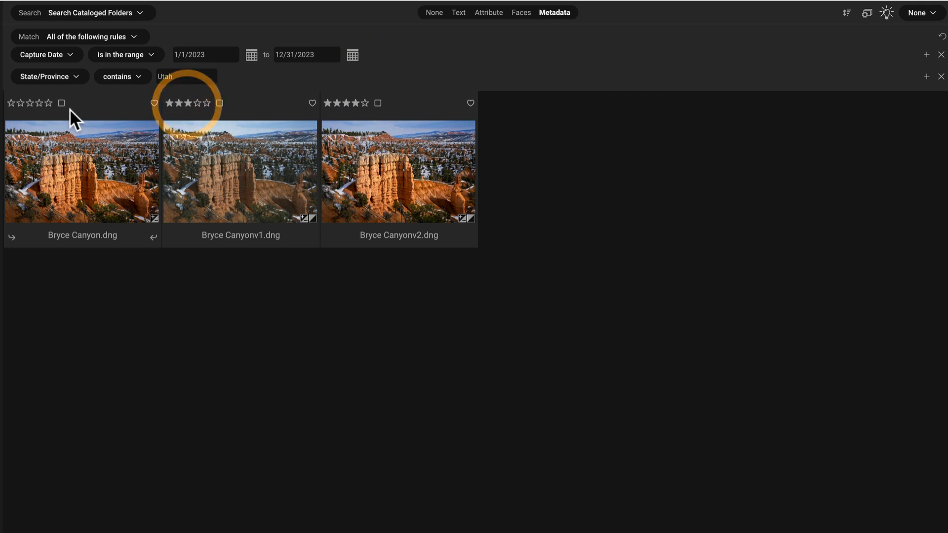
Give Bryce Canyon.dng and Bryce Canyonv2.dng a Purple colour label.
click(60, 102)
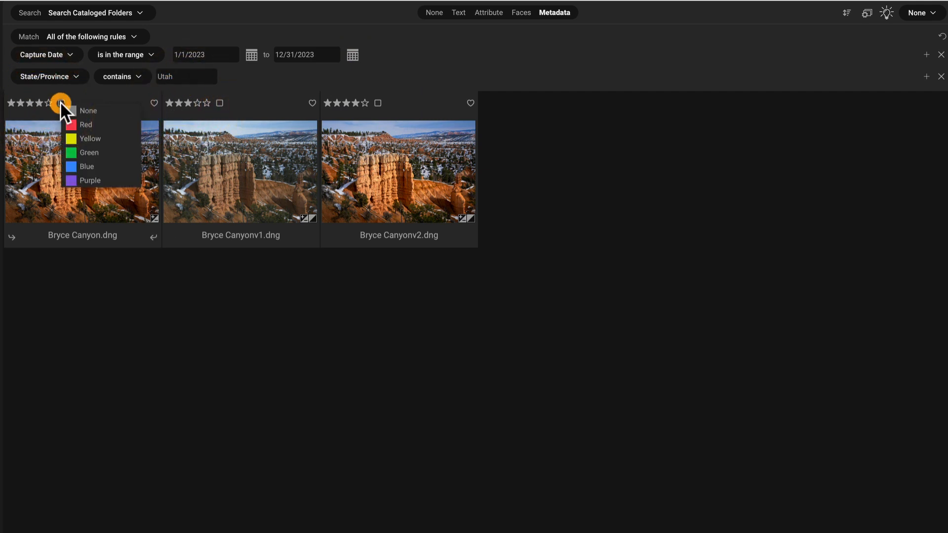
click(90, 180)
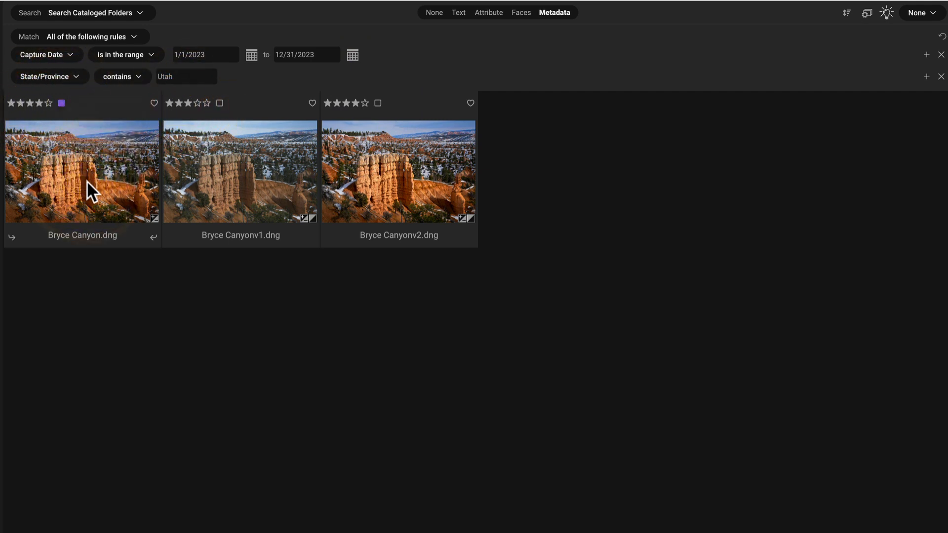
click(378, 102)
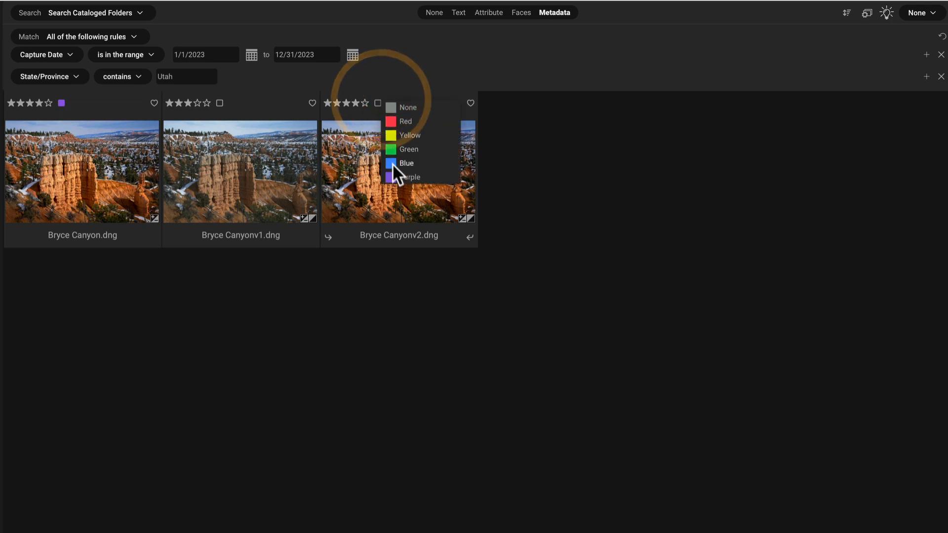
click(407, 177)
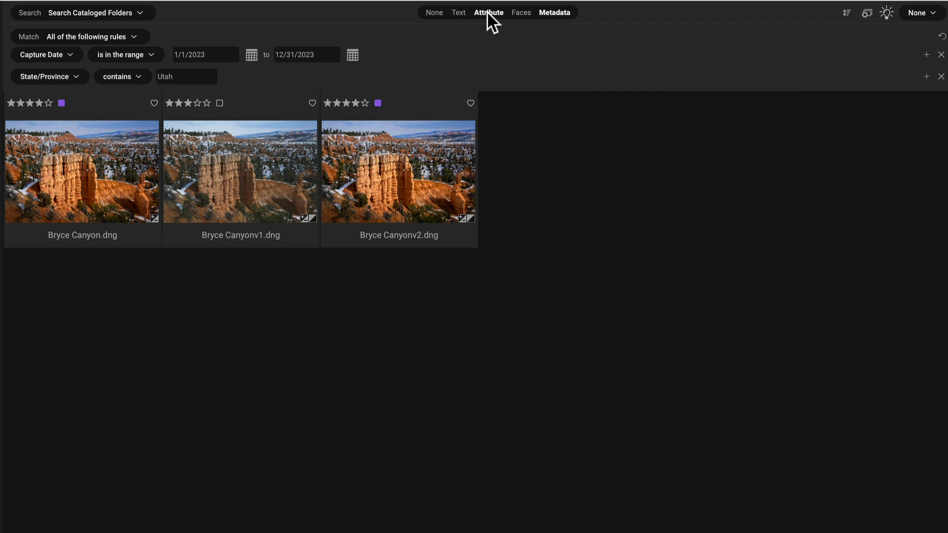
Filter by Attribute and change the Type filter from Version to All.
click(489, 12)
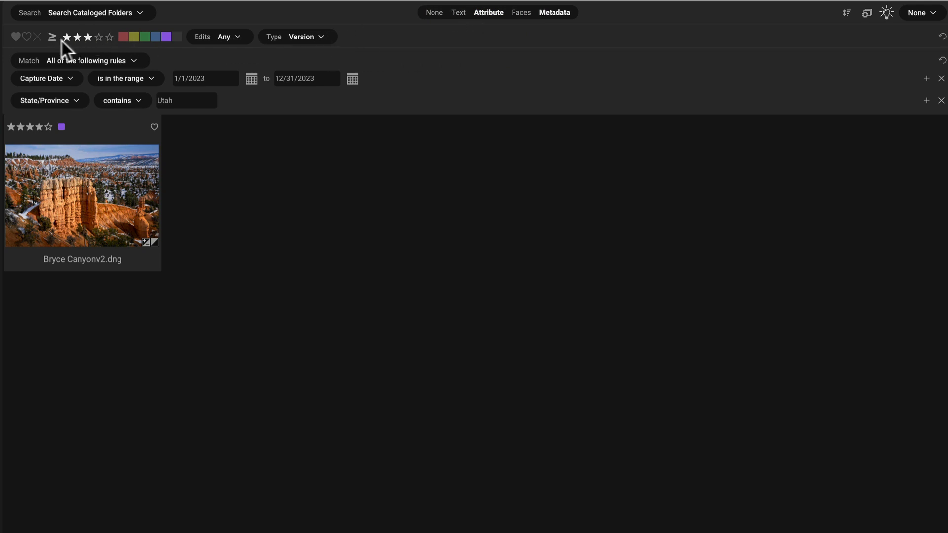
mouse_move(185, 52)
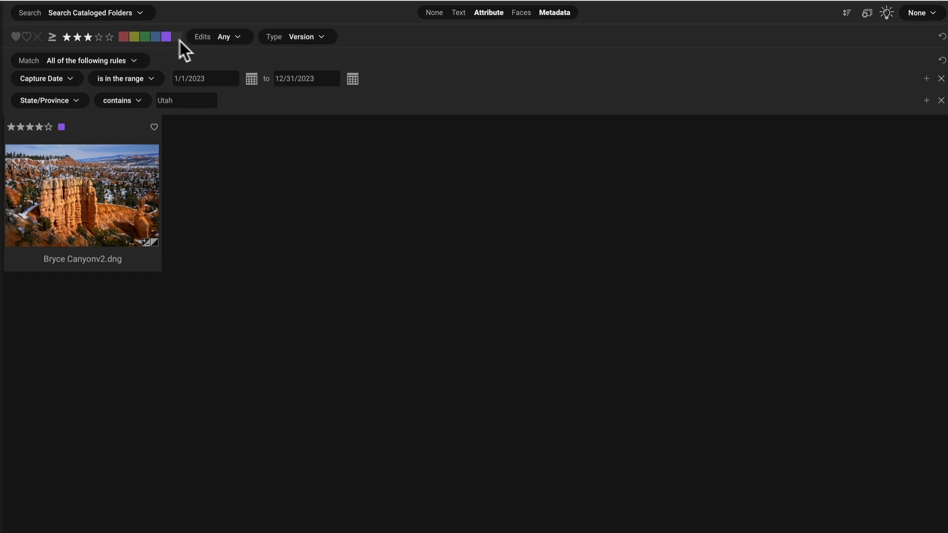
mouse_move(298, 42)
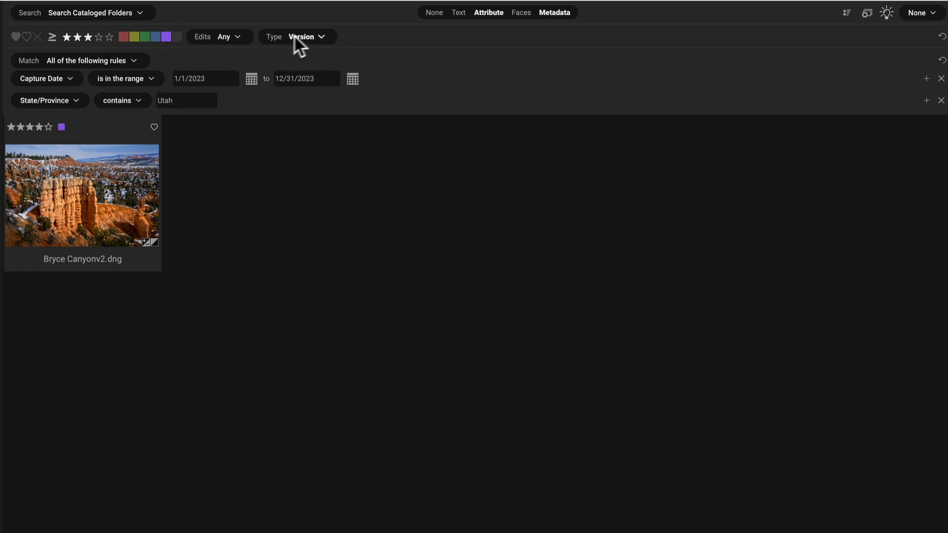
mouse_move(322, 55)
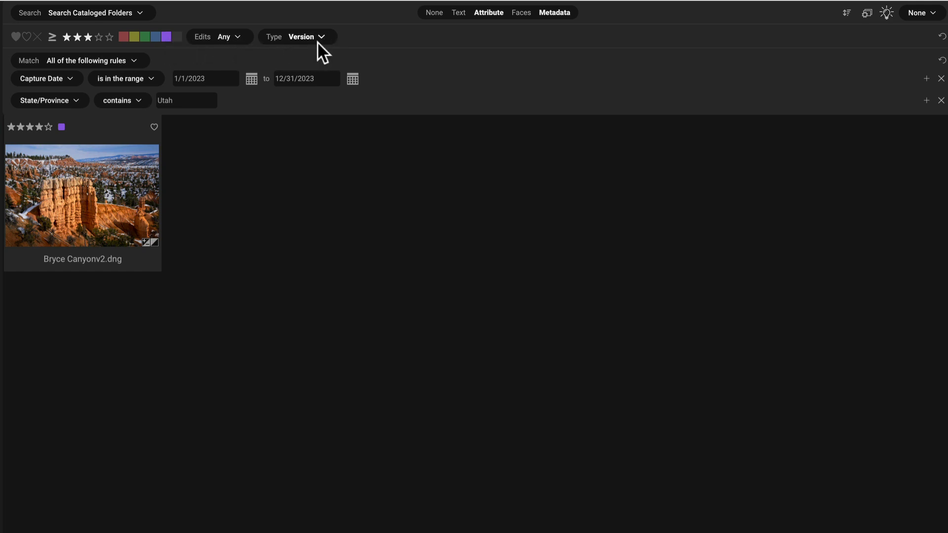
click(302, 37)
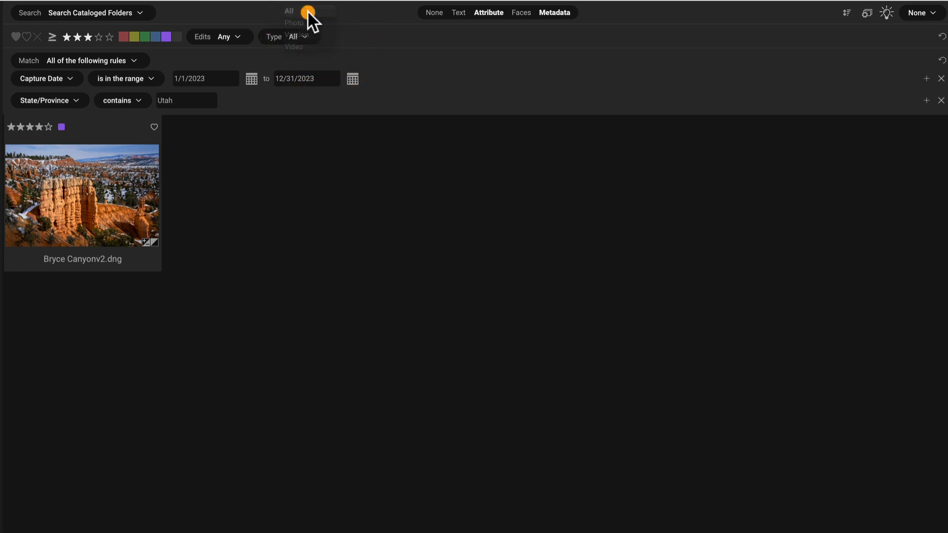
click(289, 10)
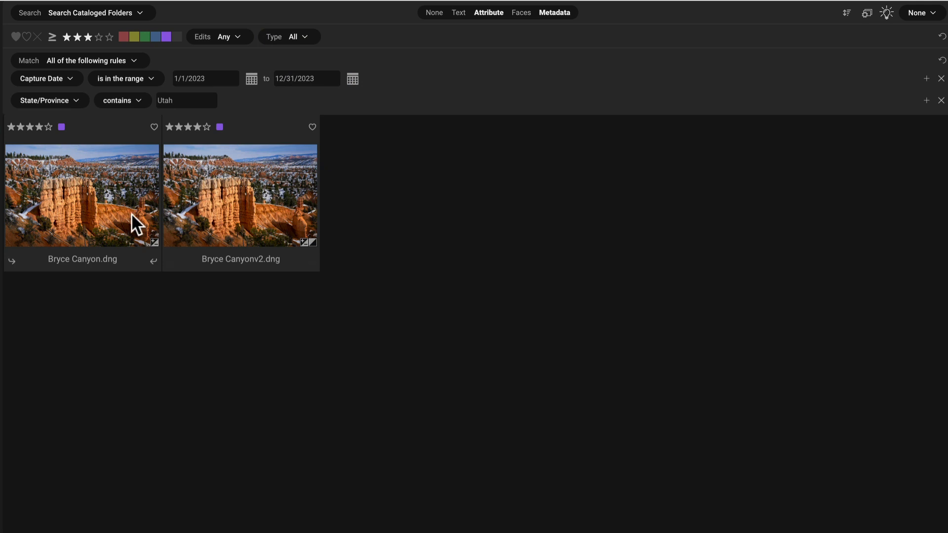
mouse_move(241, 218)
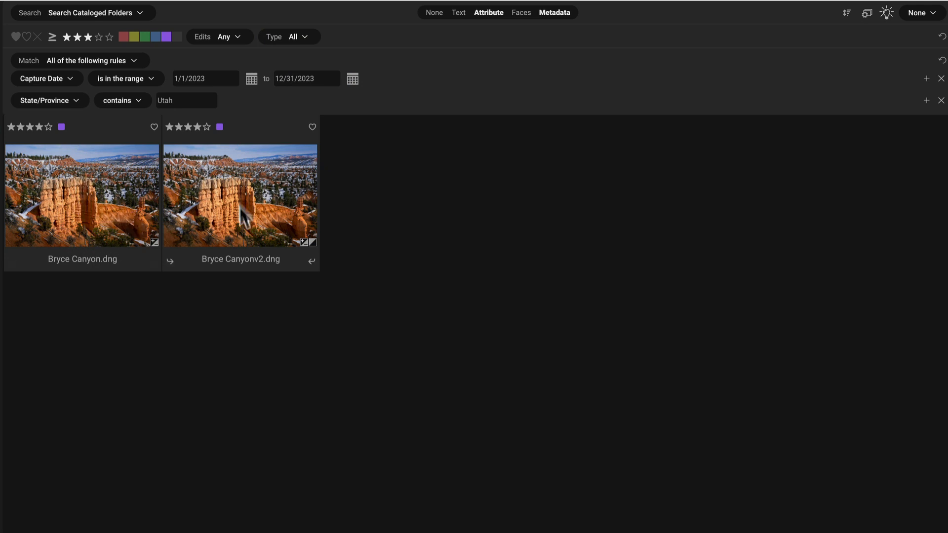
mouse_move(387, 195)
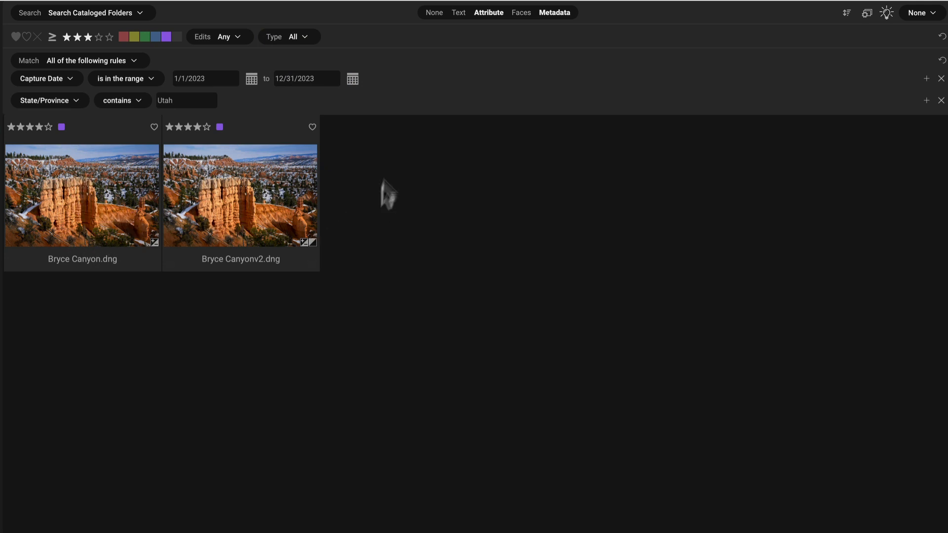
mouse_move(392, 47)
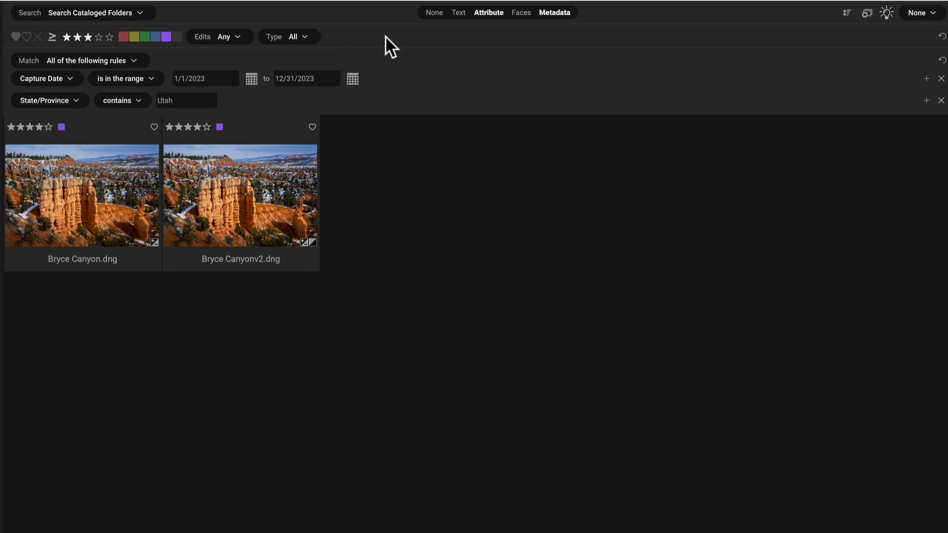
mouse_move(480, 112)
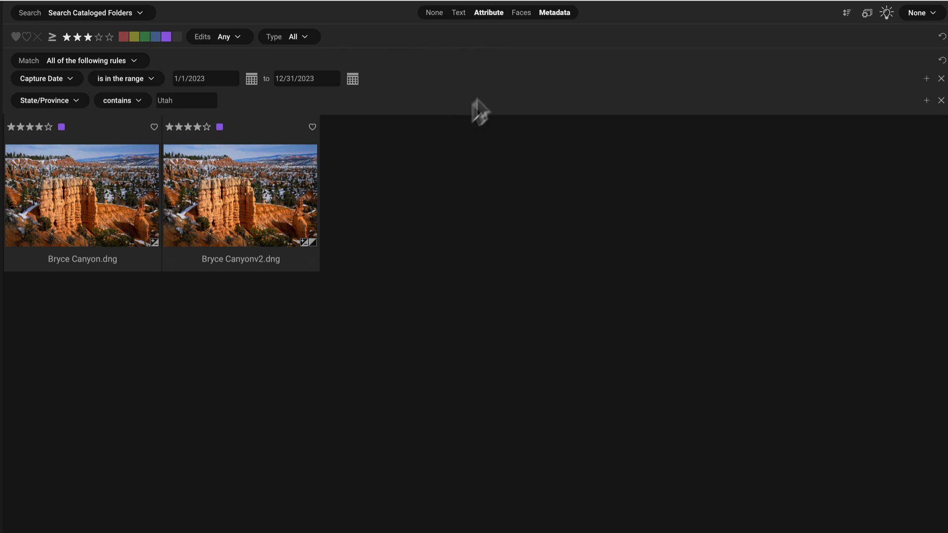
mouse_move(452, 92)
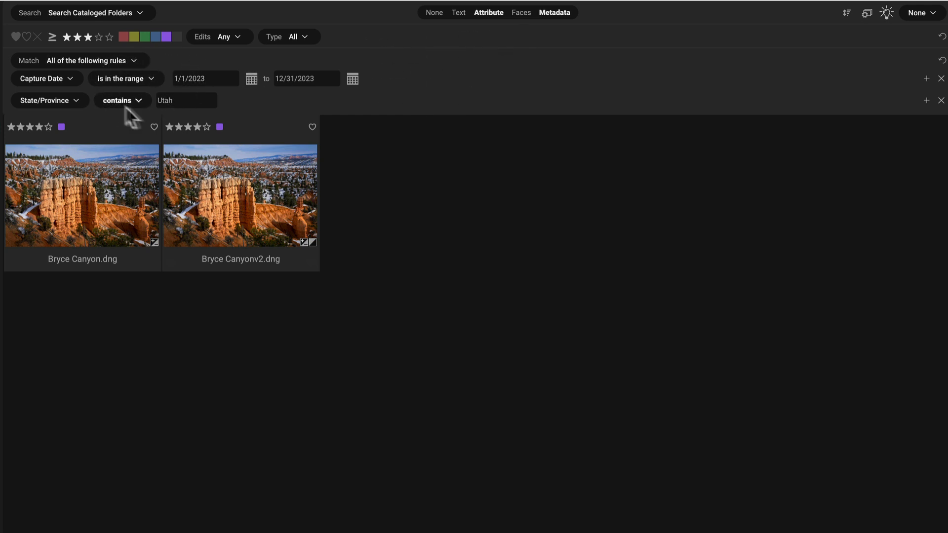
mouse_move(469, 112)
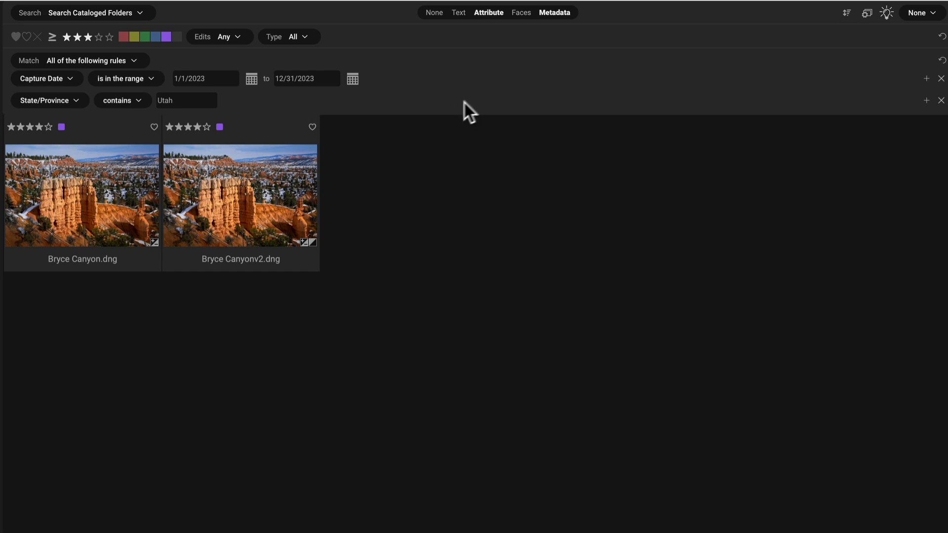
mouse_move(436, 101)
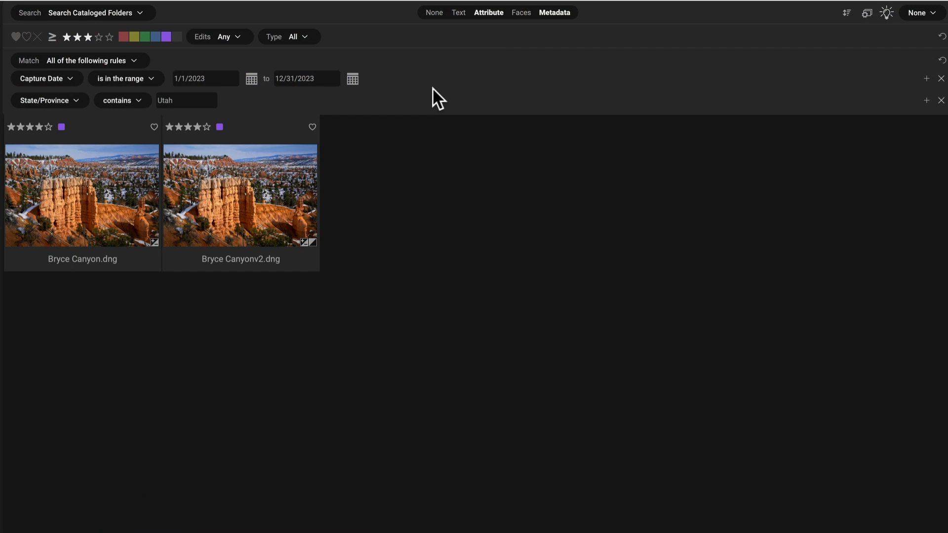
mouse_move(782, 96)
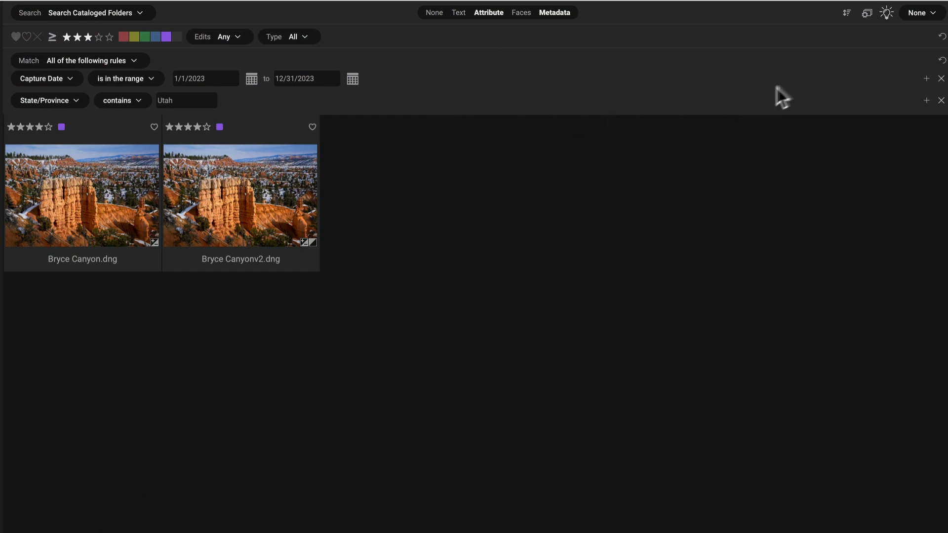
Review the sort options, confirming file name ascending order.
click(846, 12)
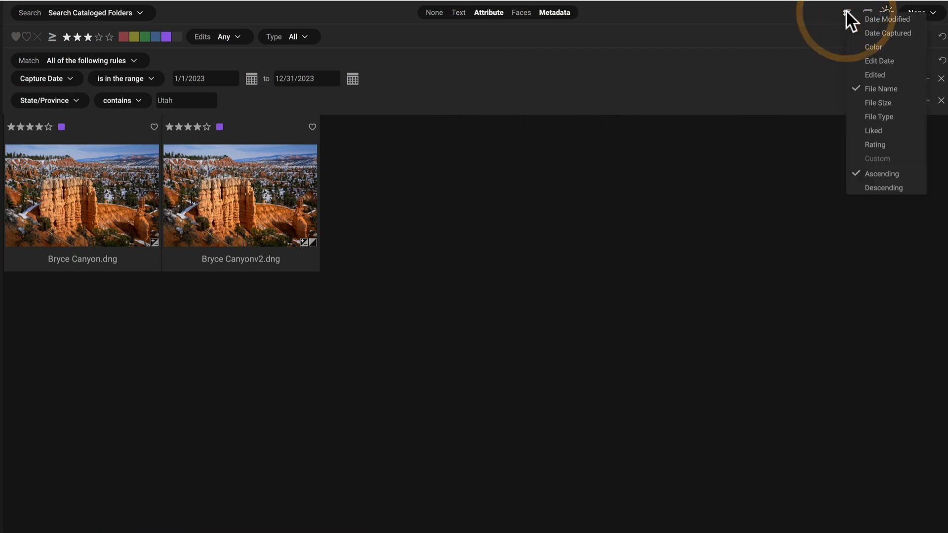
mouse_move(889, 145)
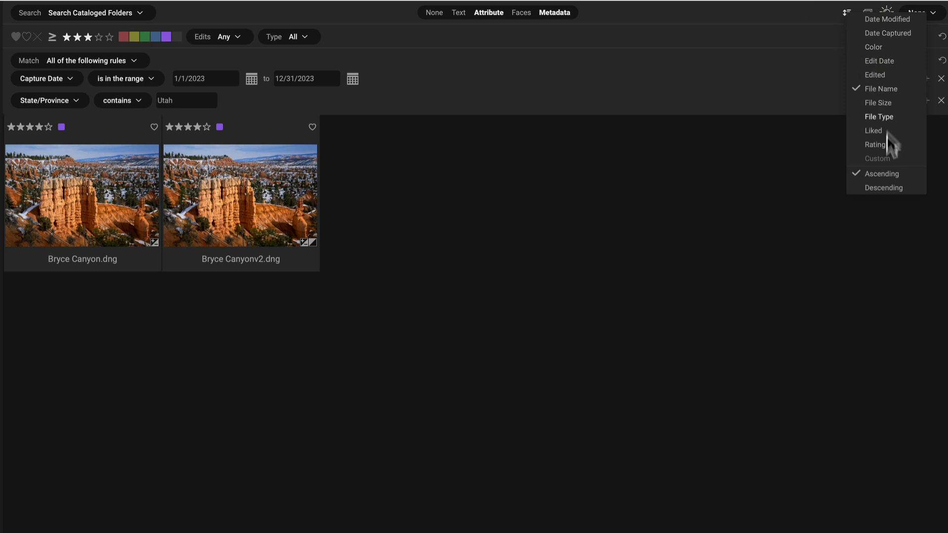
mouse_move(879, 85)
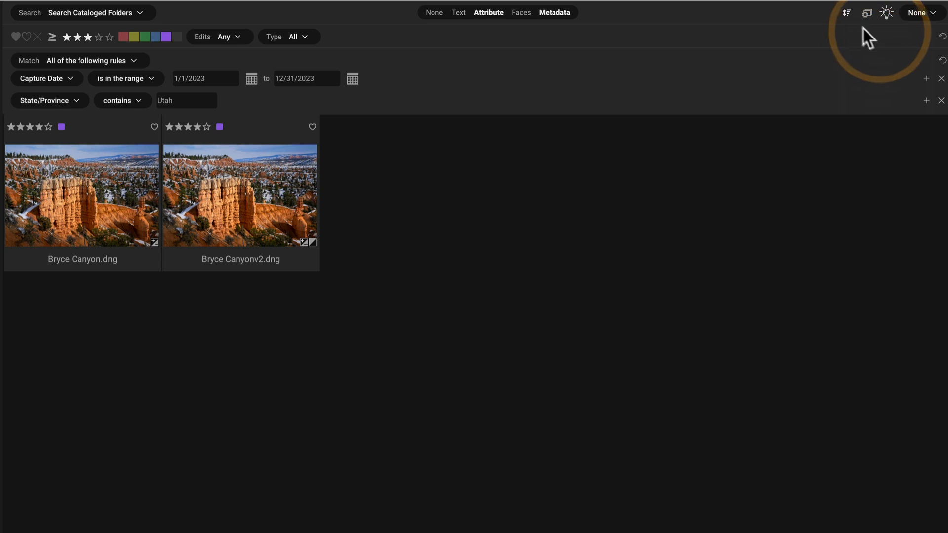
mouse_move(785, 196)
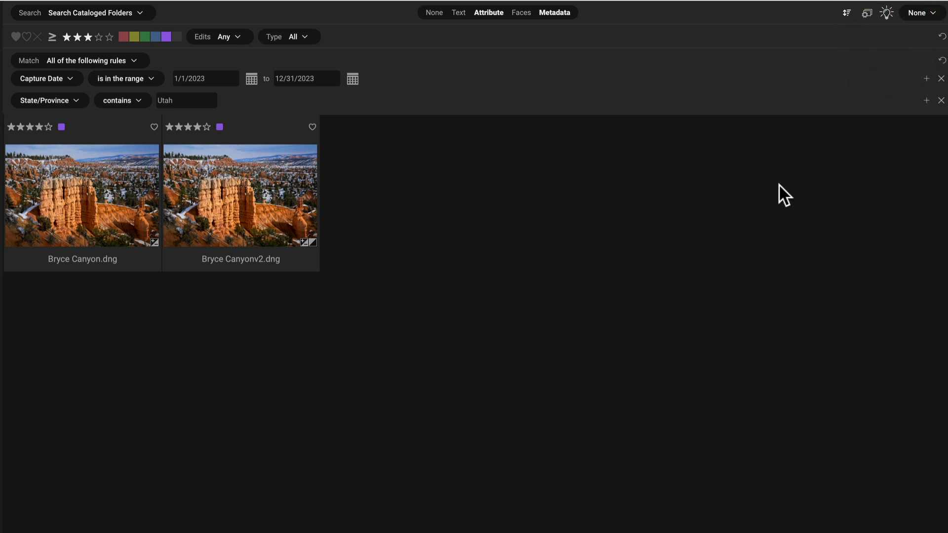
mouse_move(691, 54)
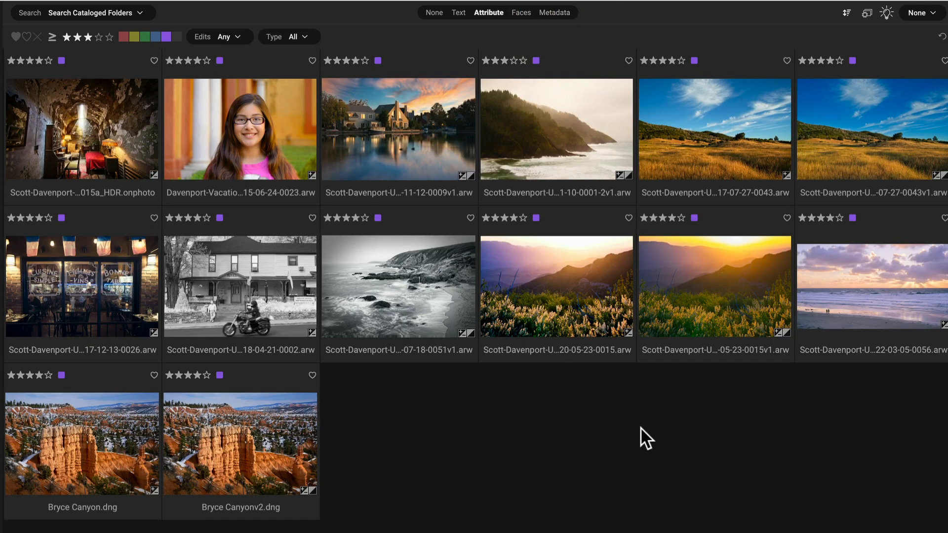
Sort the grid by Date Captured in Descending order.
click(846, 12)
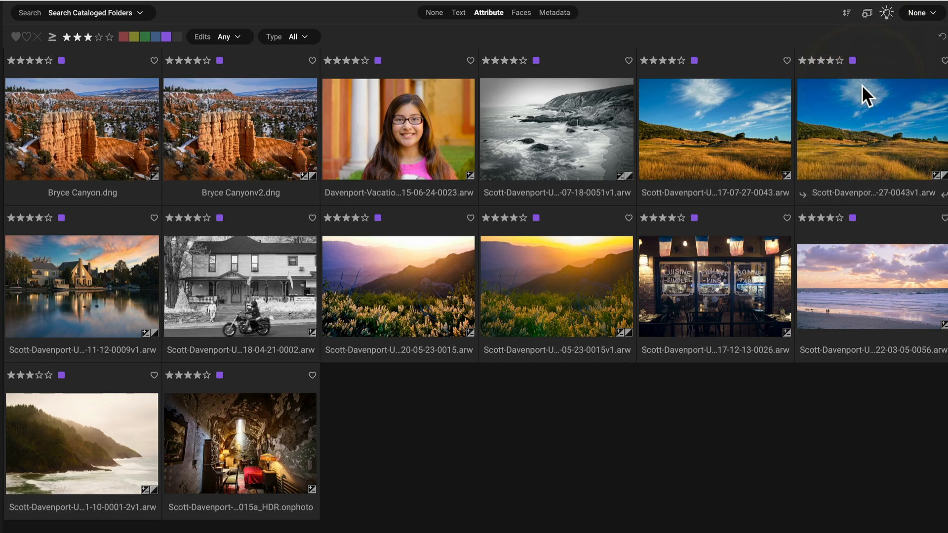
click(847, 11)
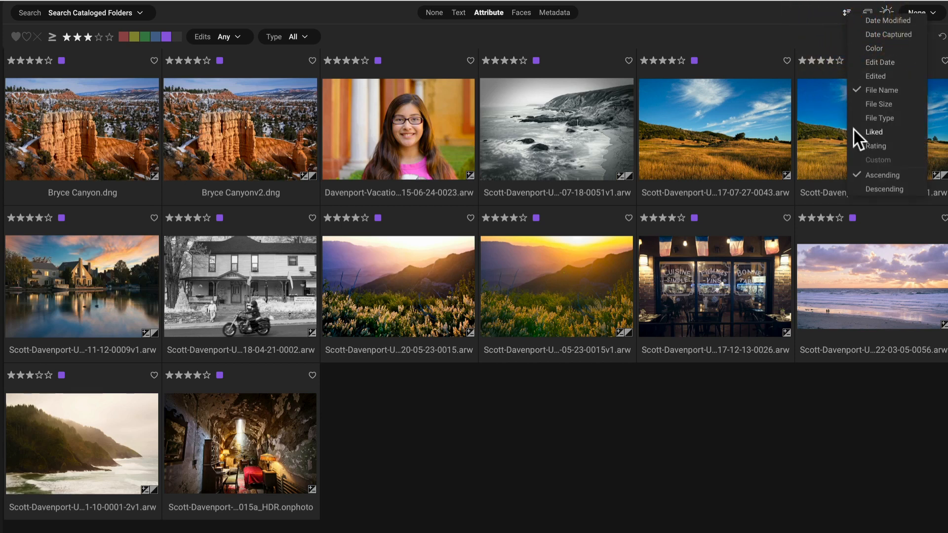
mouse_move(879, 62)
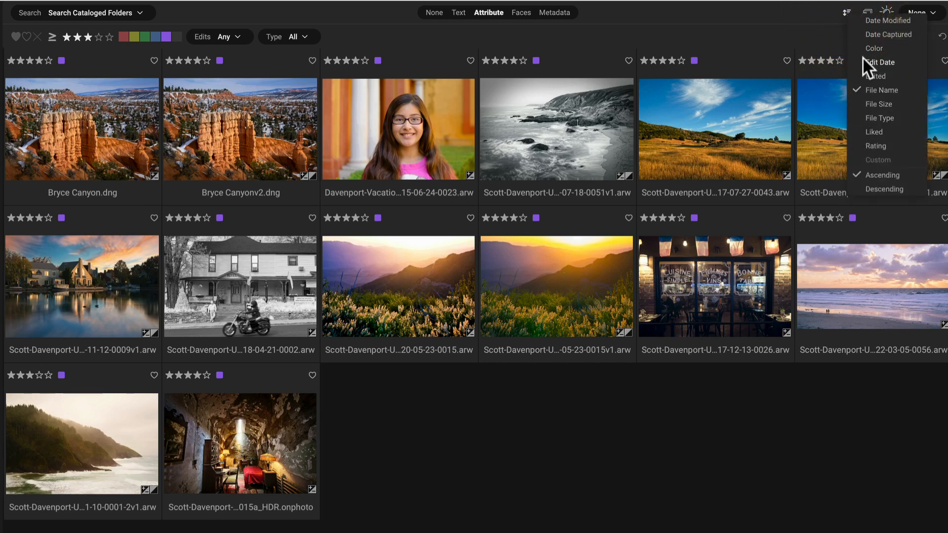
click(885, 189)
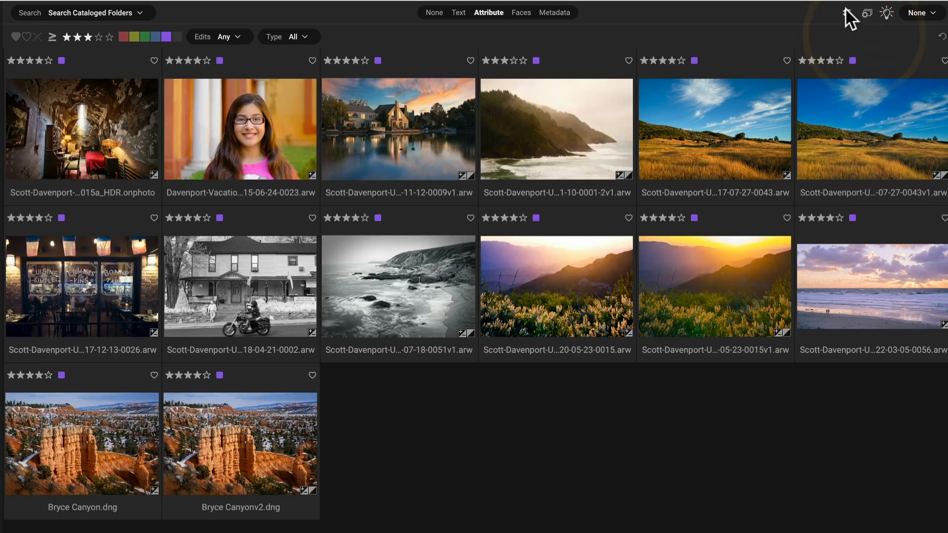
click(846, 13)
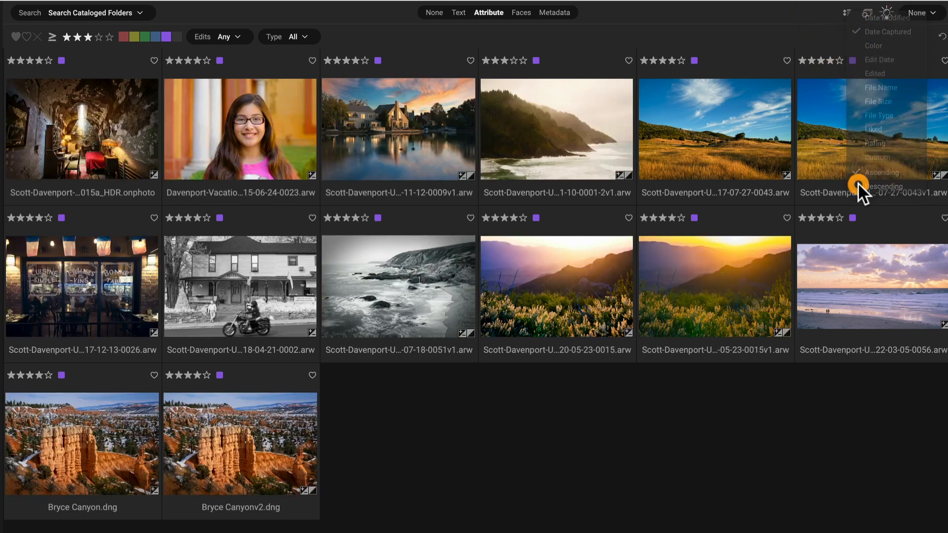
click(884, 186)
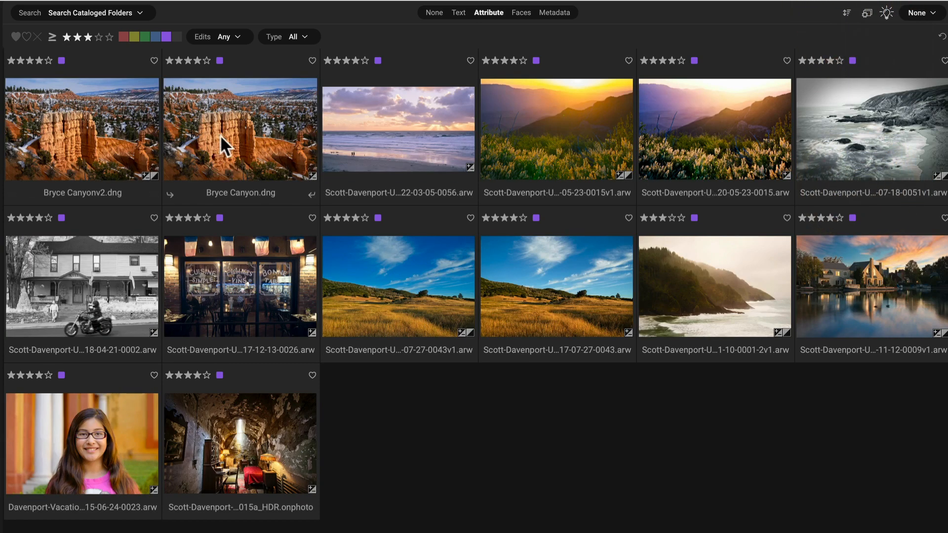
mouse_move(418, 486)
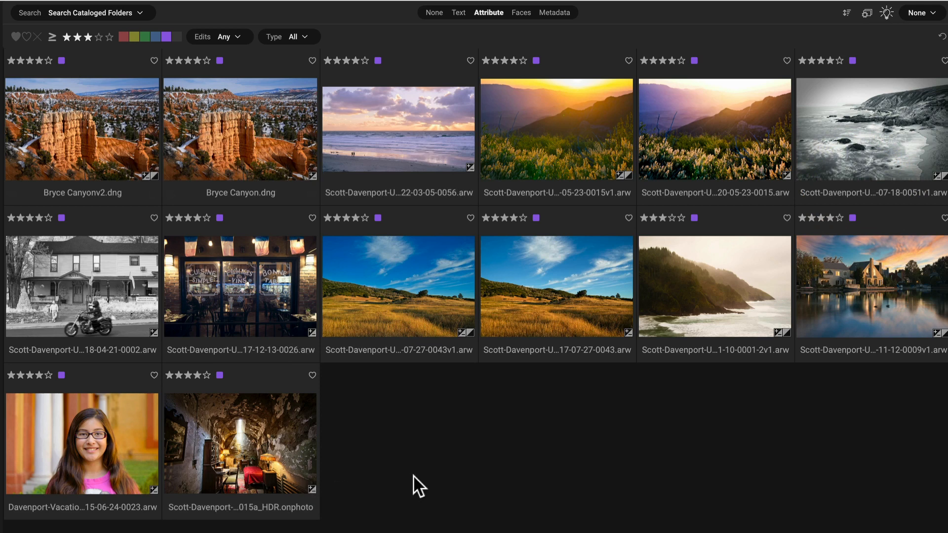
mouse_move(567, 488)
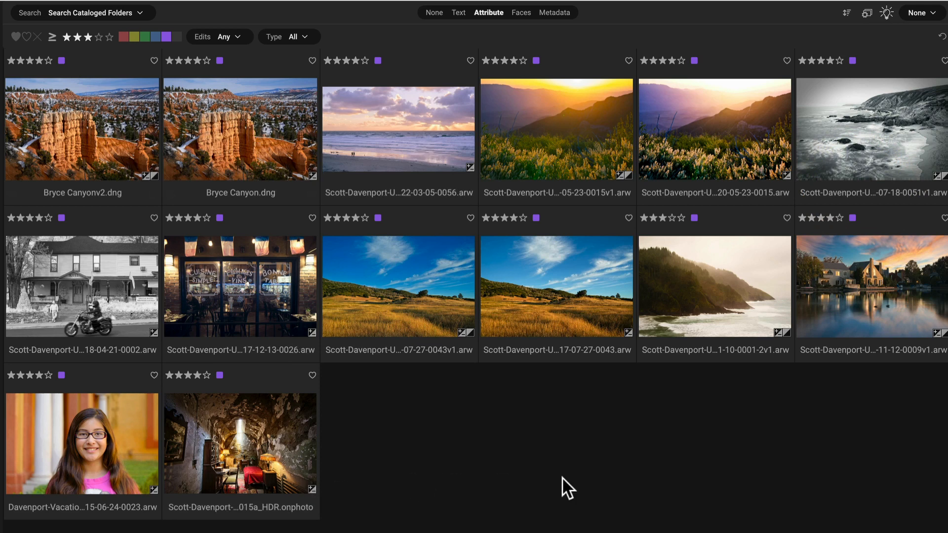
mouse_move(137, 28)
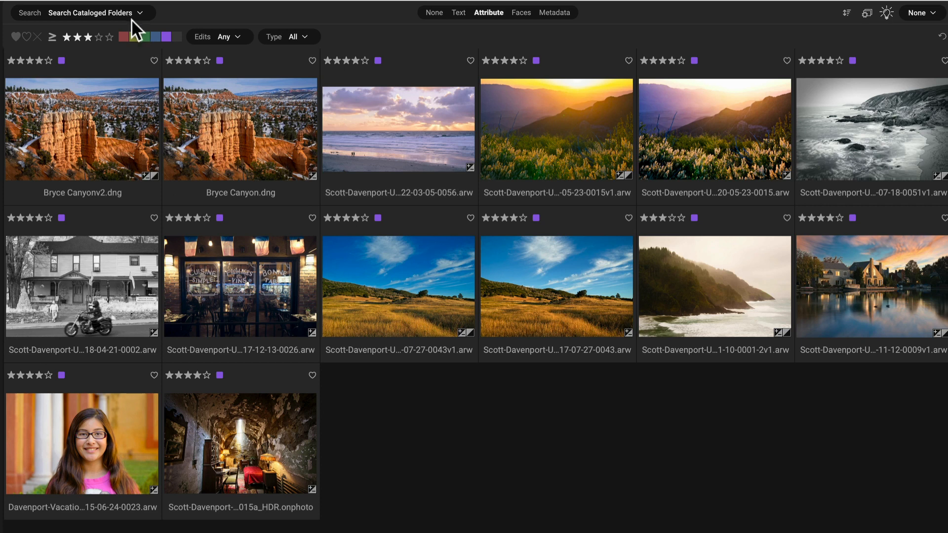
mouse_move(865, 27)
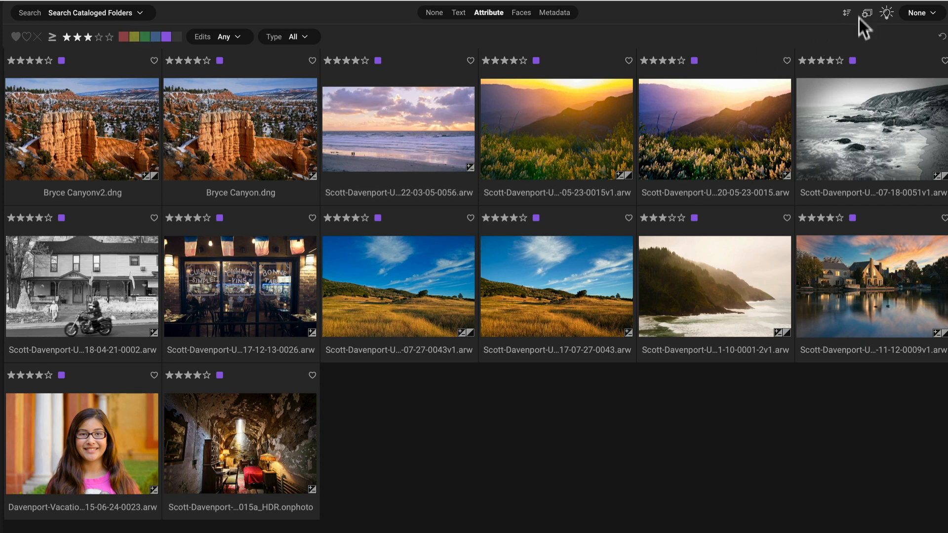
mouse_move(848, 15)
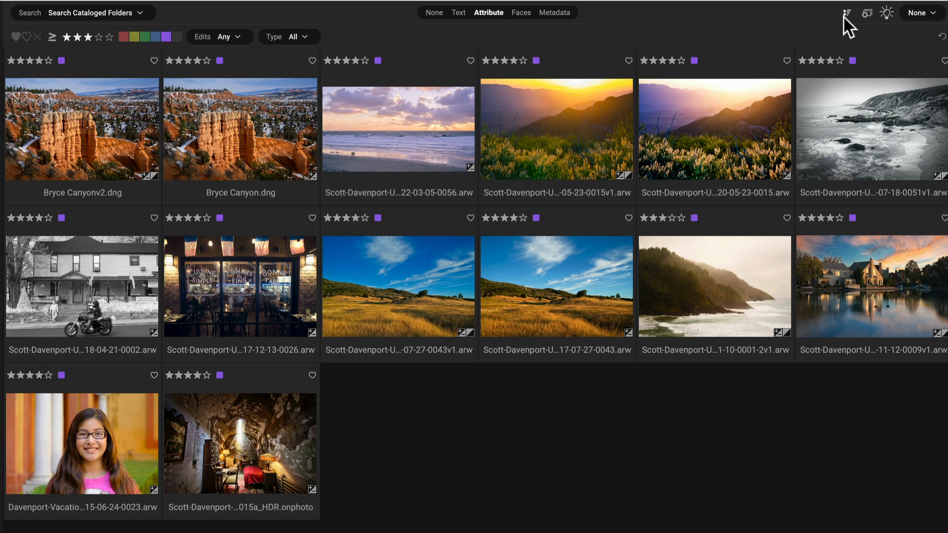
mouse_move(872, 19)
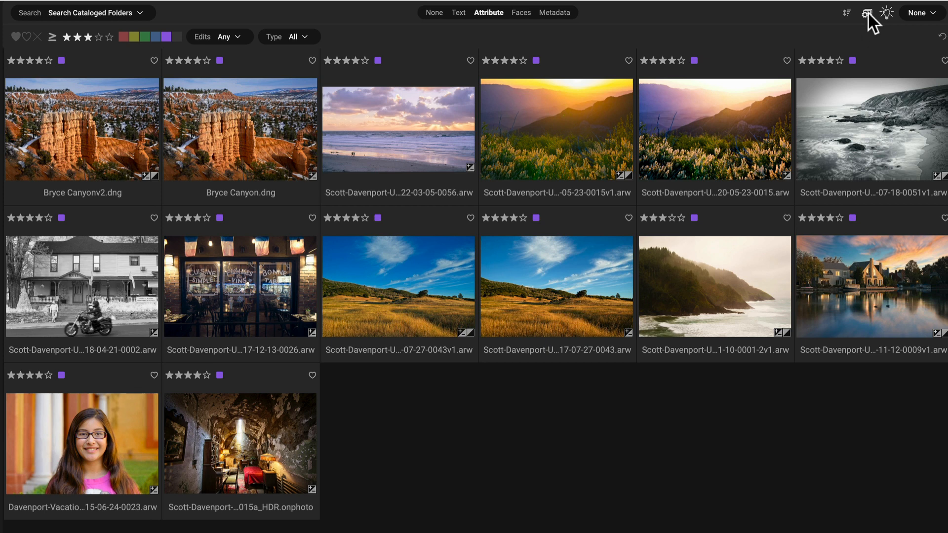
click(866, 12)
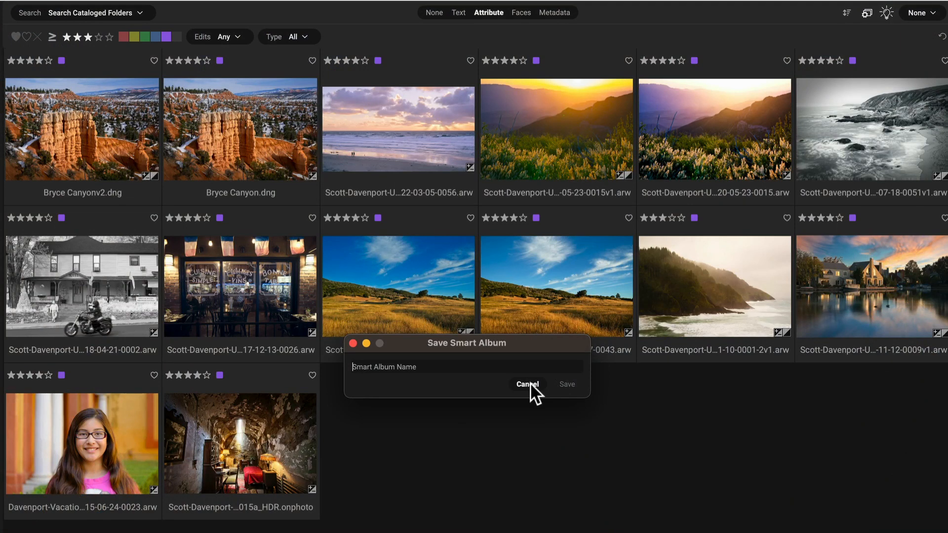
click(526, 384)
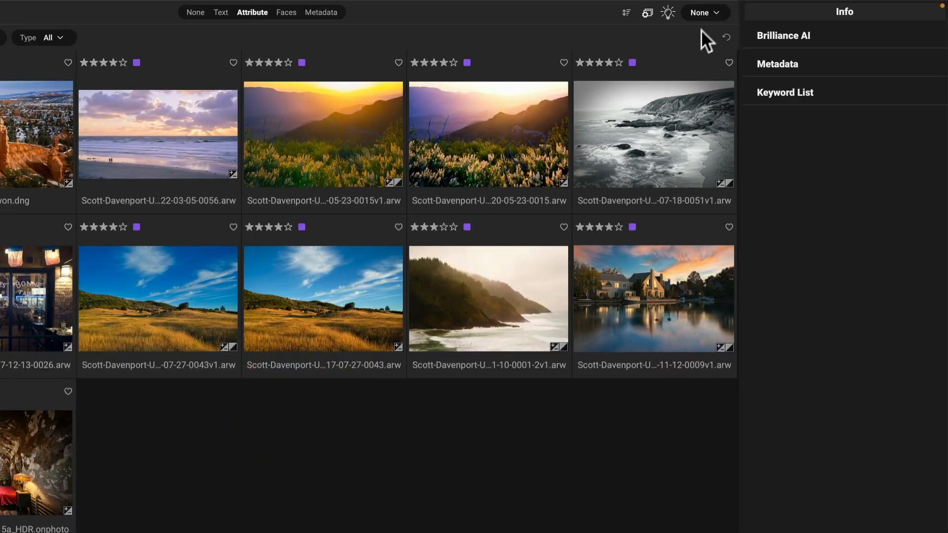
Save the current settings as a new style named '3-star Purple Catalog Folders'.
click(701, 12)
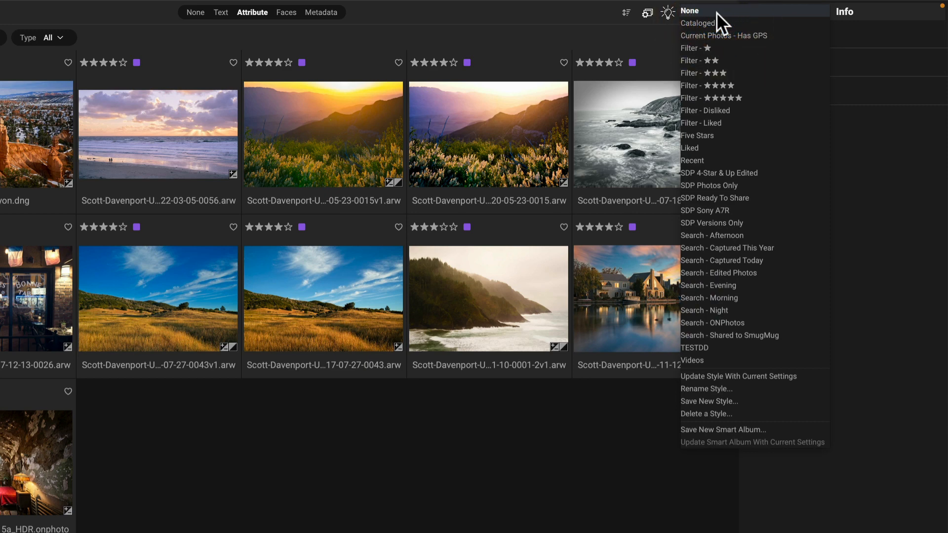
mouse_move(710, 400)
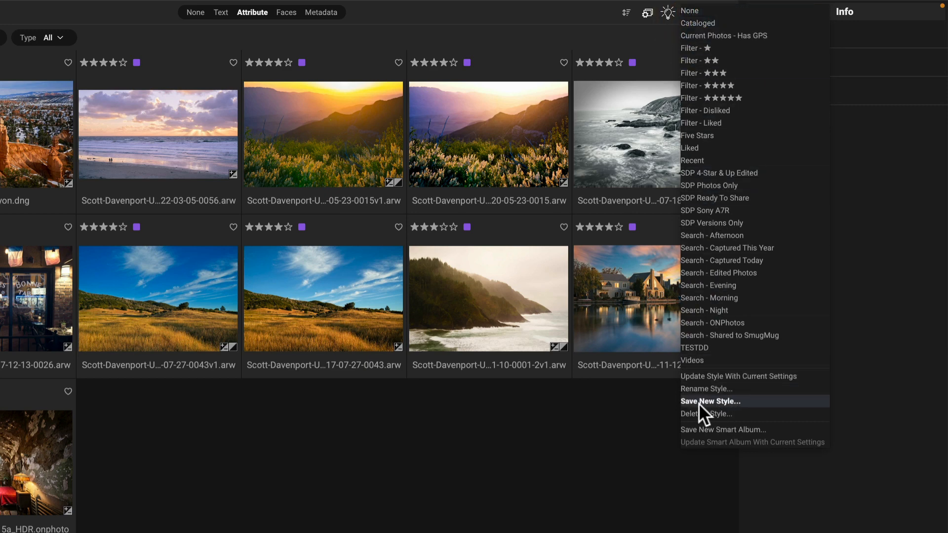
click(710, 401)
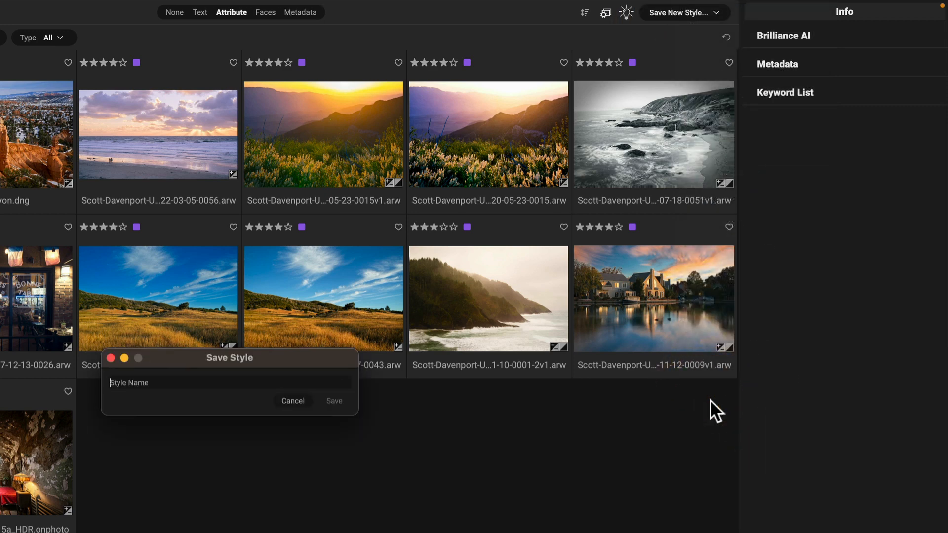
text(3-star)
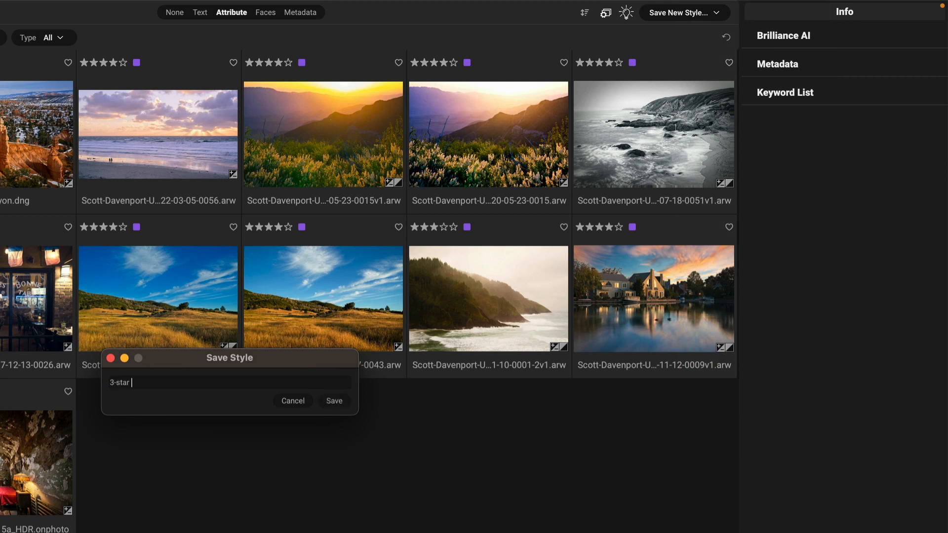
text(Purple)
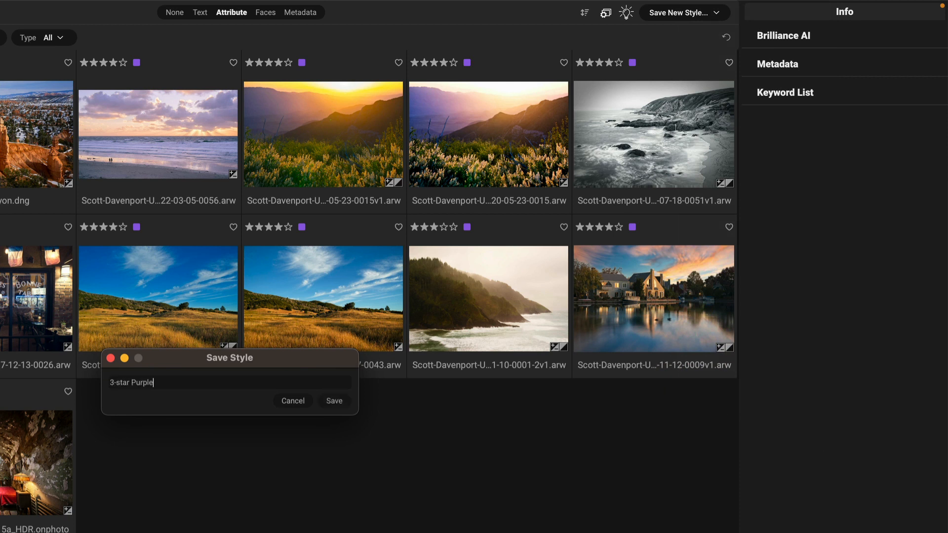
text(Catalog Fold)
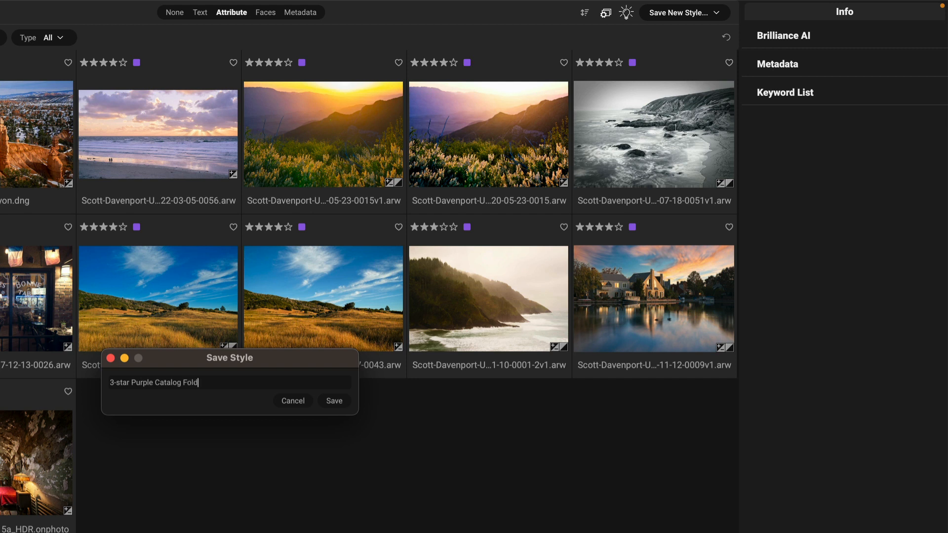
click(333, 400)
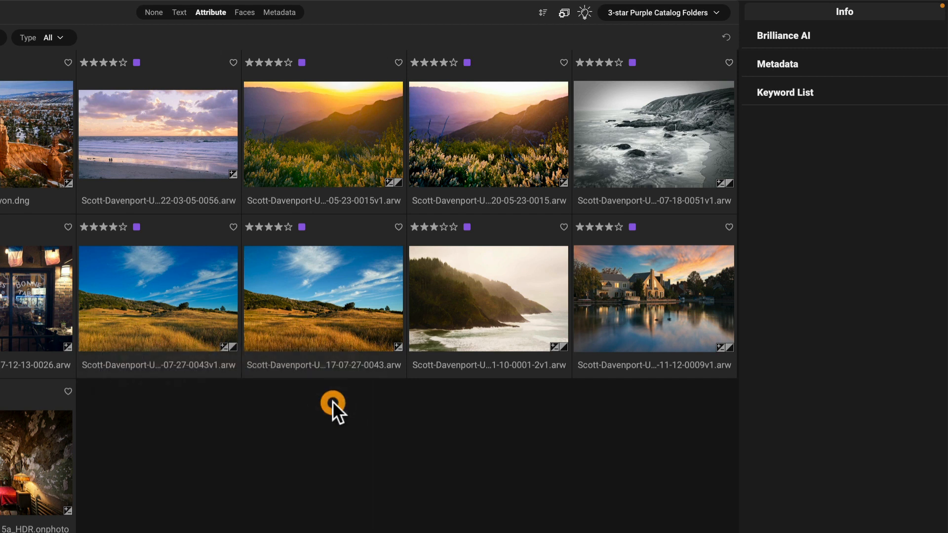
click(662, 12)
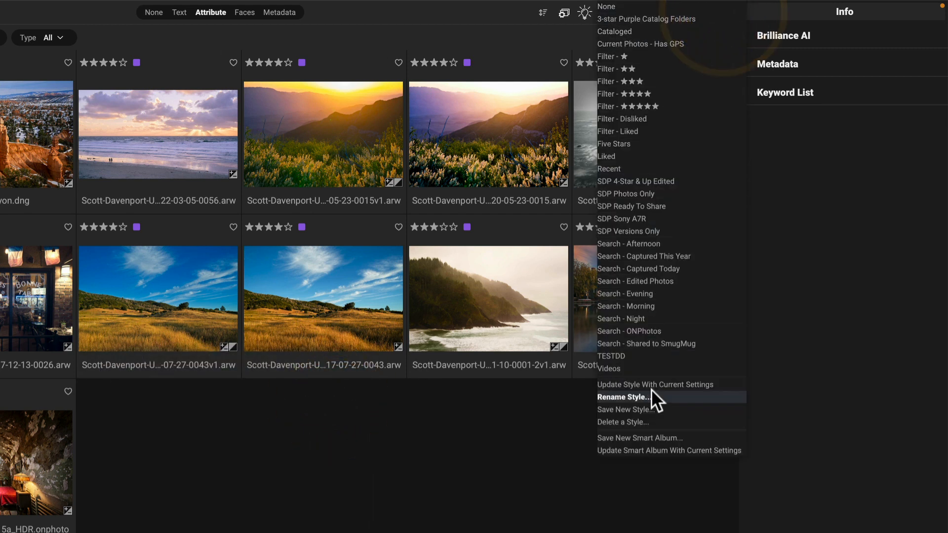
mouse_move(635, 417)
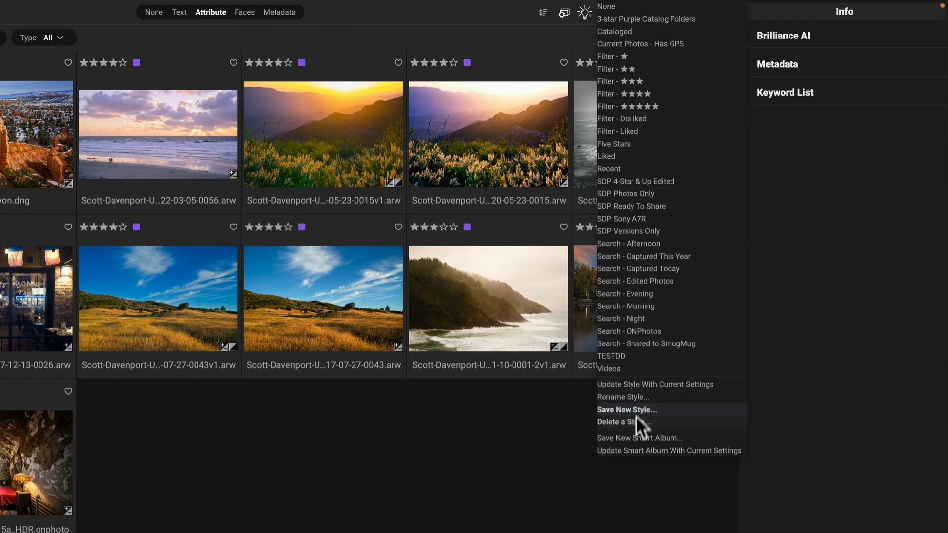
mouse_move(634, 421)
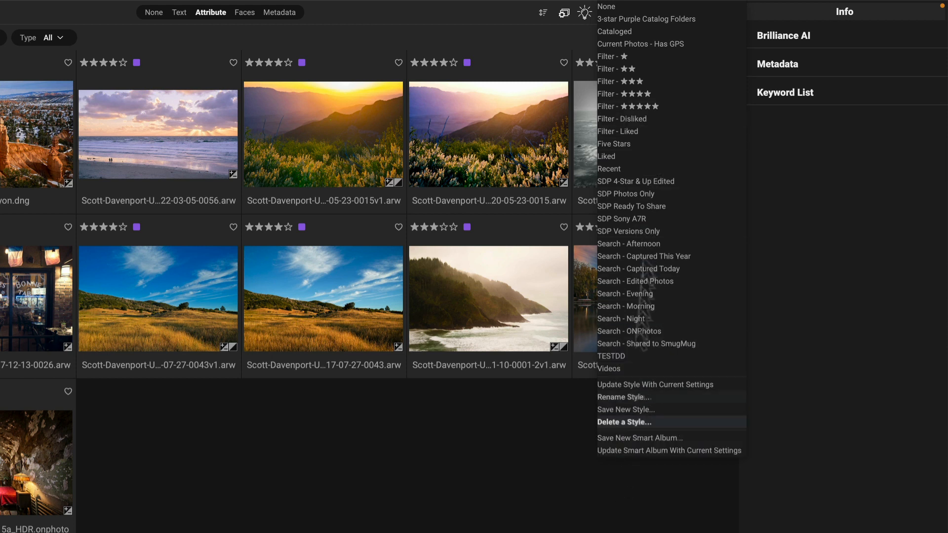
mouse_move(646, 19)
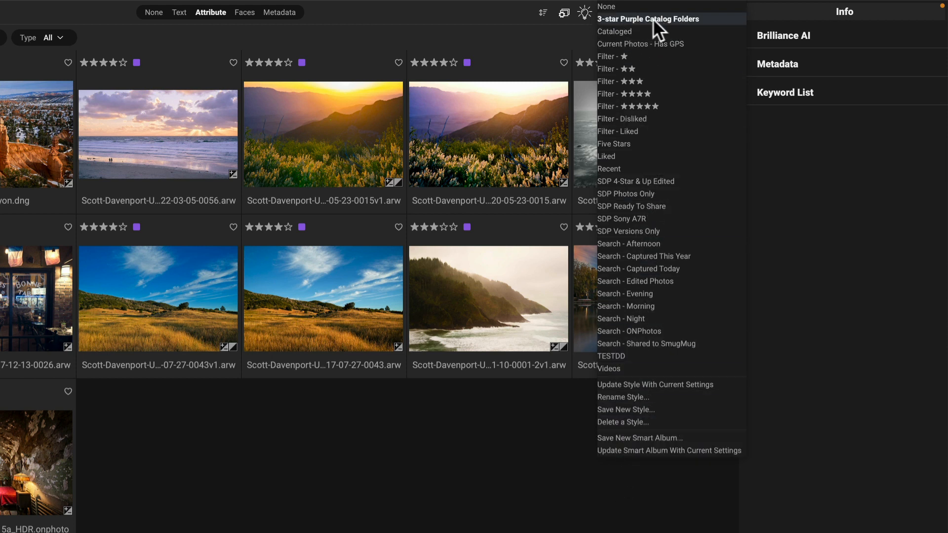
mouse_move(666, 32)
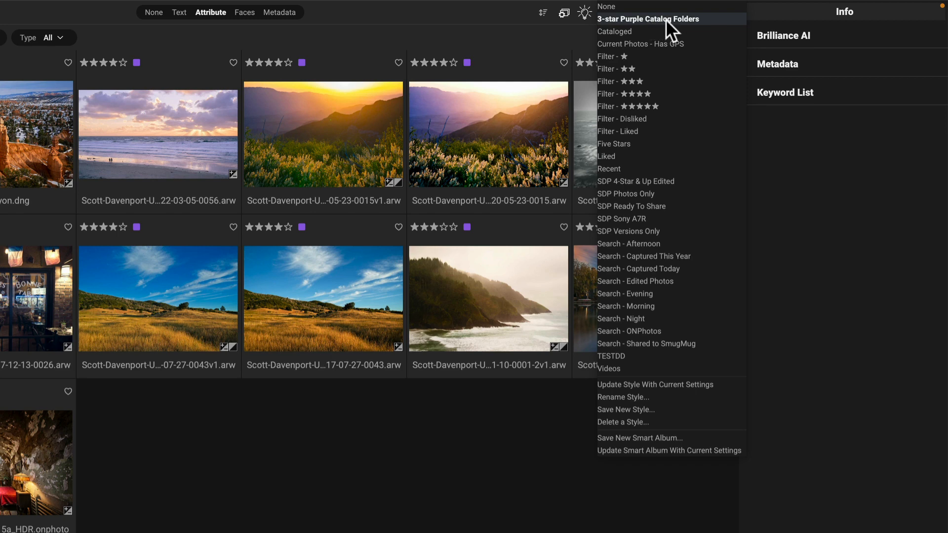
mouse_move(629, 194)
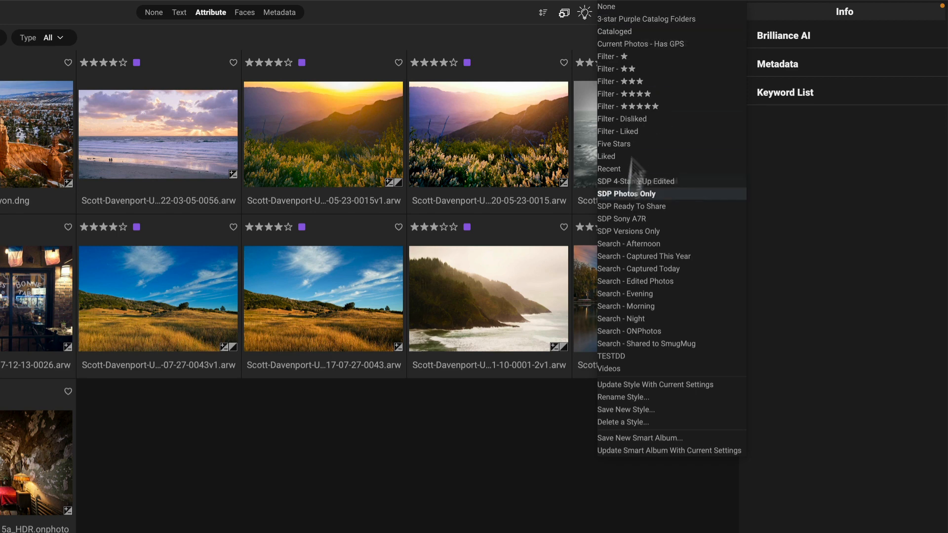
click(645, 19)
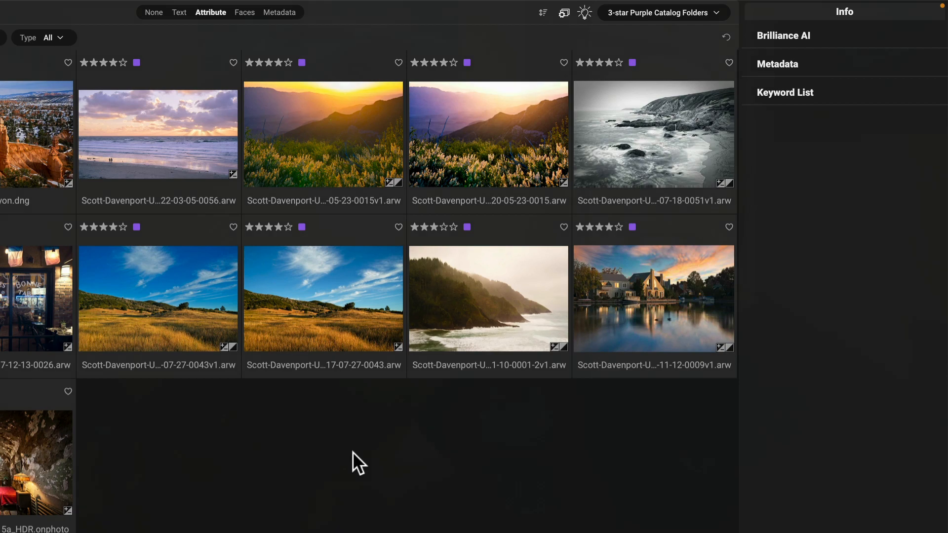